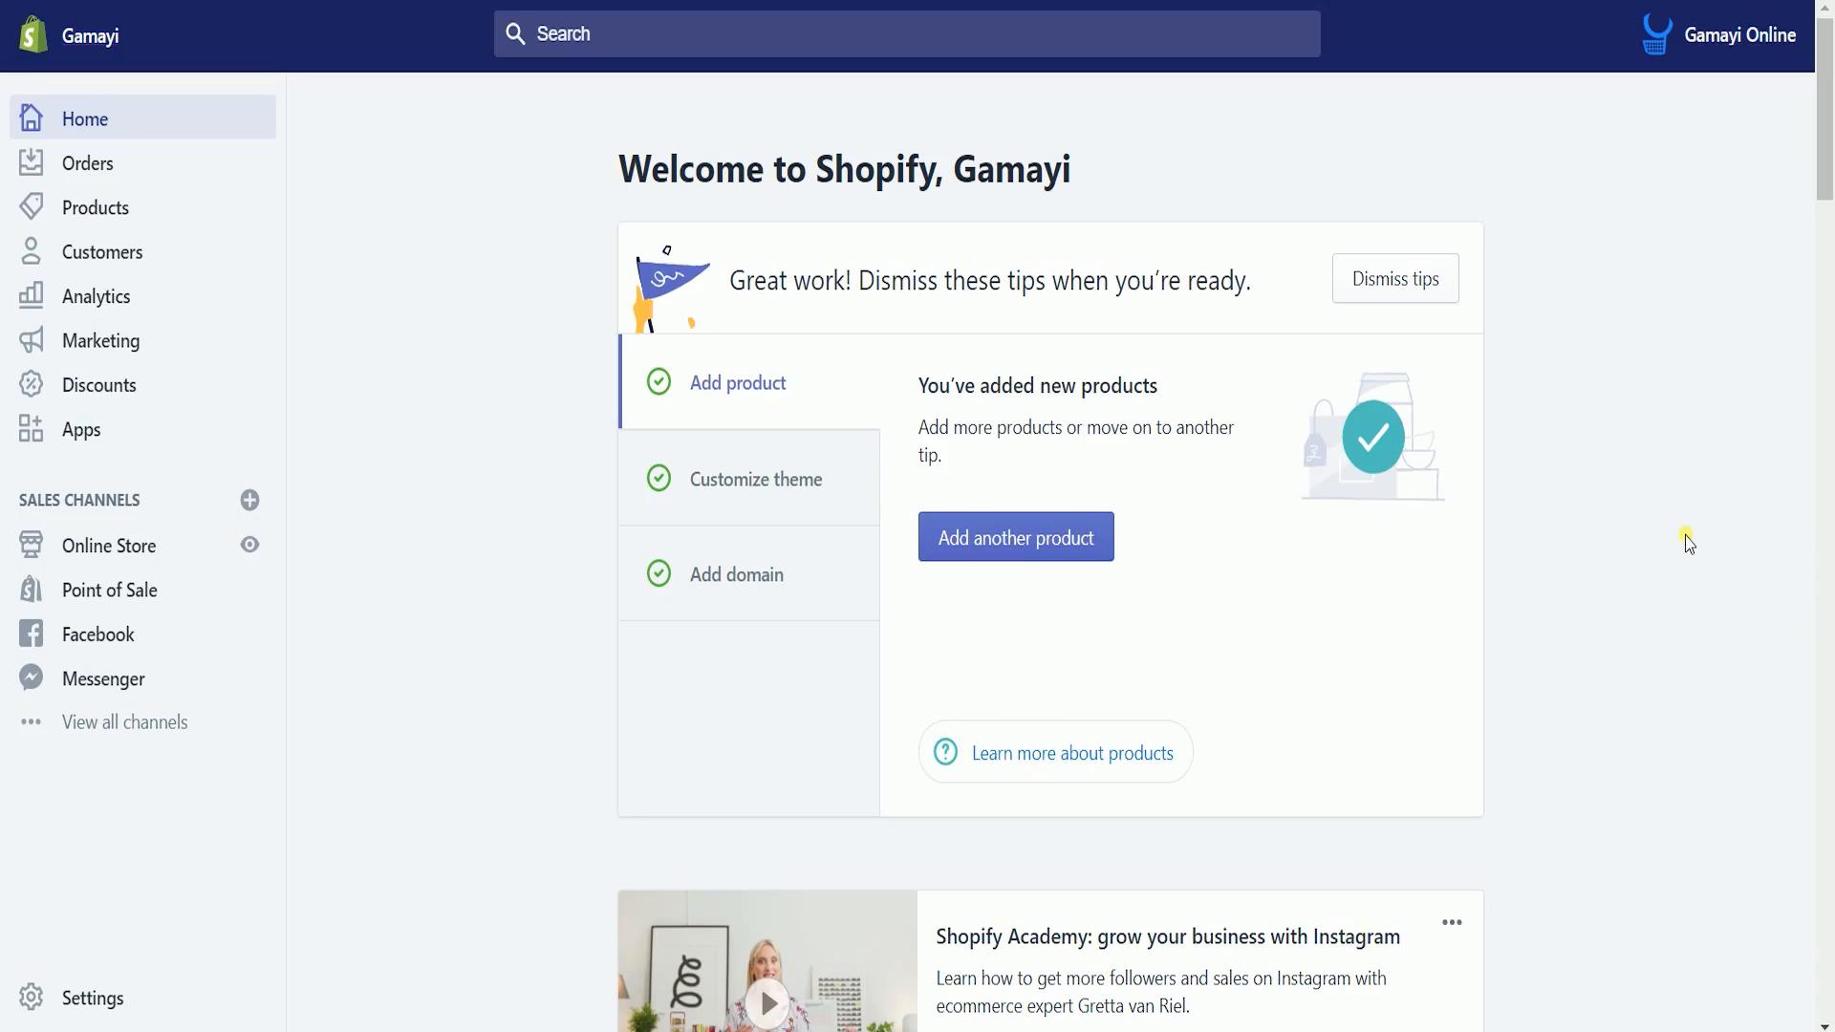
{"action": "mouse_move", "coordinate": [98, 340]}
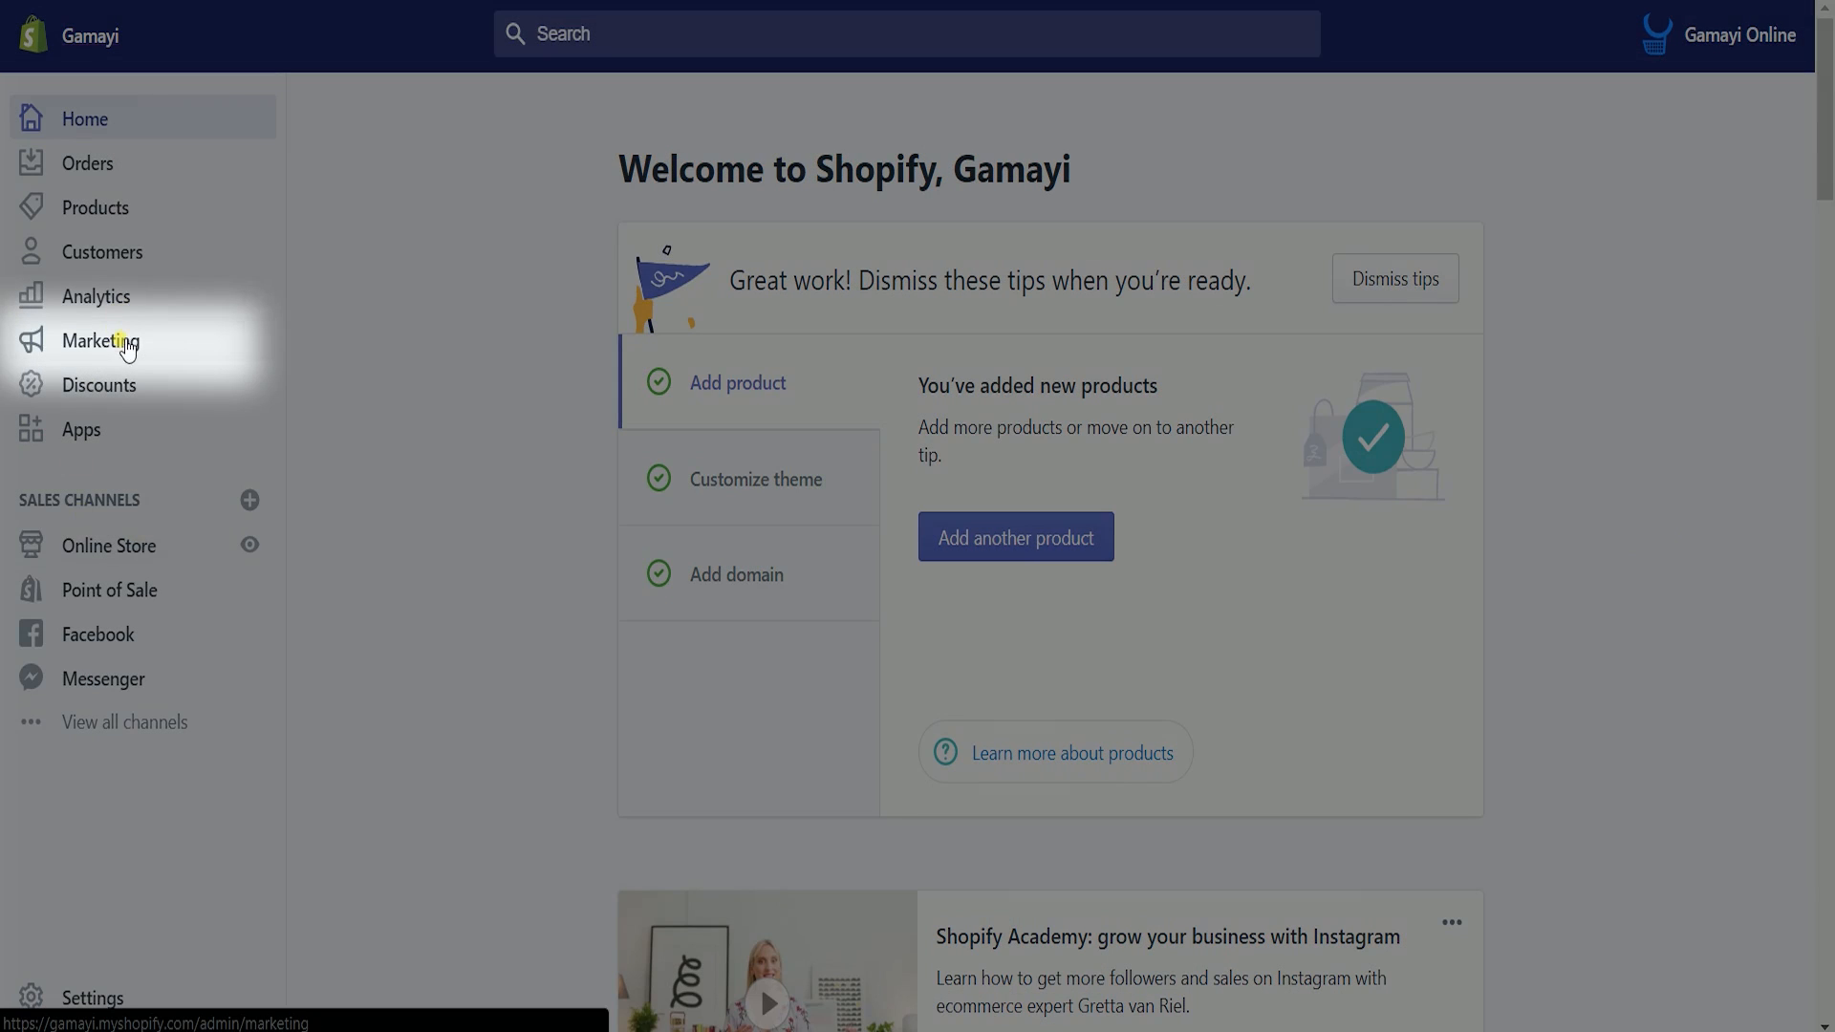
Start a new marketing campaign from the Marketing section of the store admin
{"action": "left_click", "coordinate": [101, 341]}
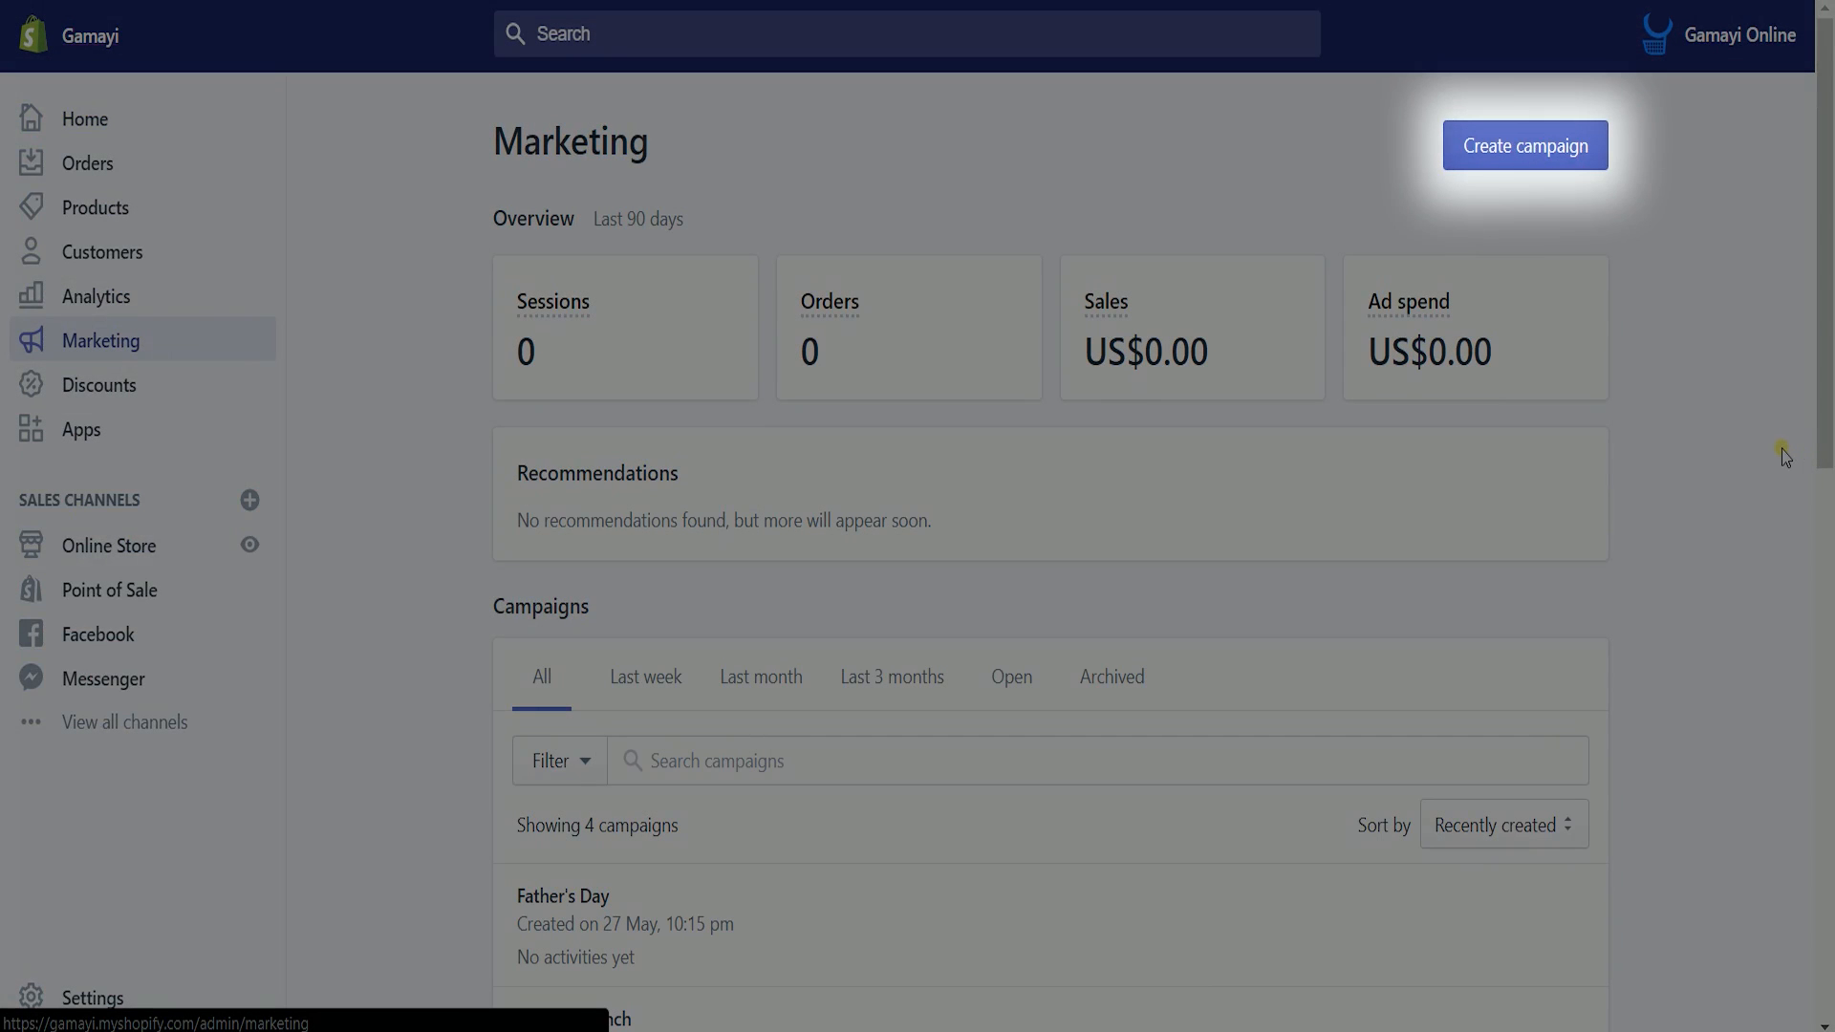
{"action": "left_click", "coordinate": [1524, 145]}
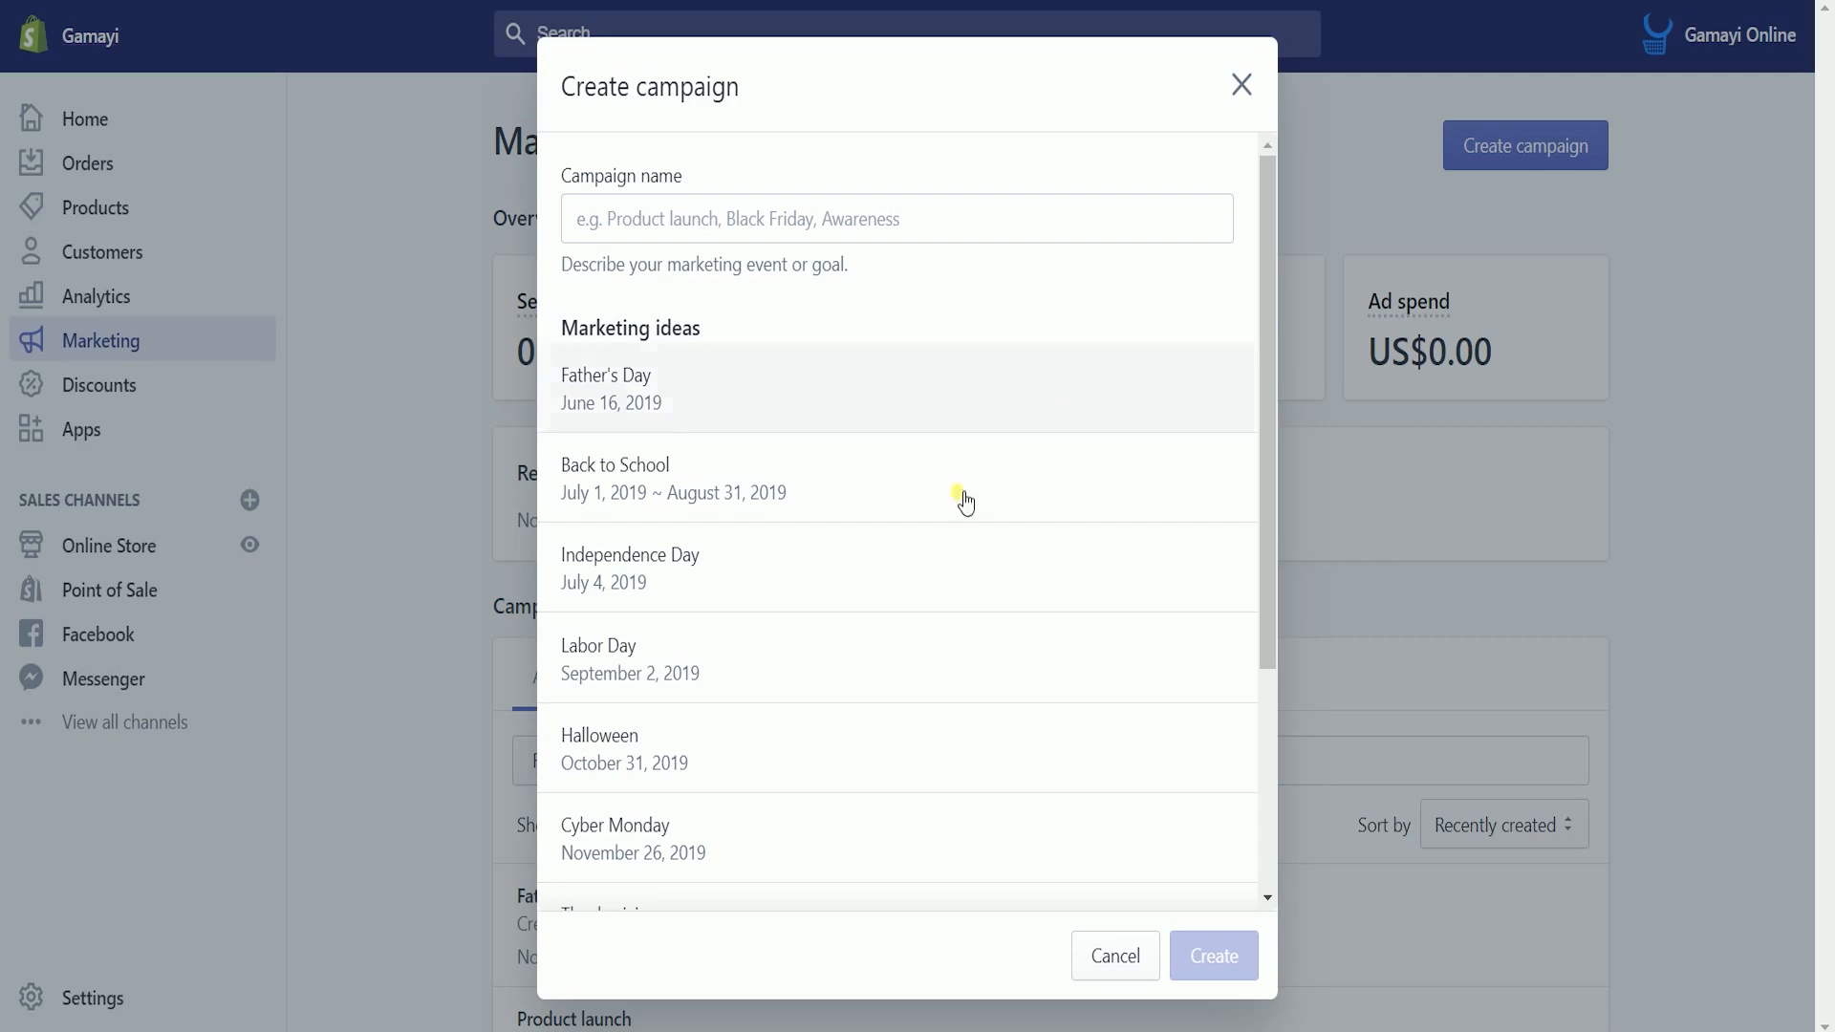
{"action": "mouse_move", "coordinate": [929, 425]}
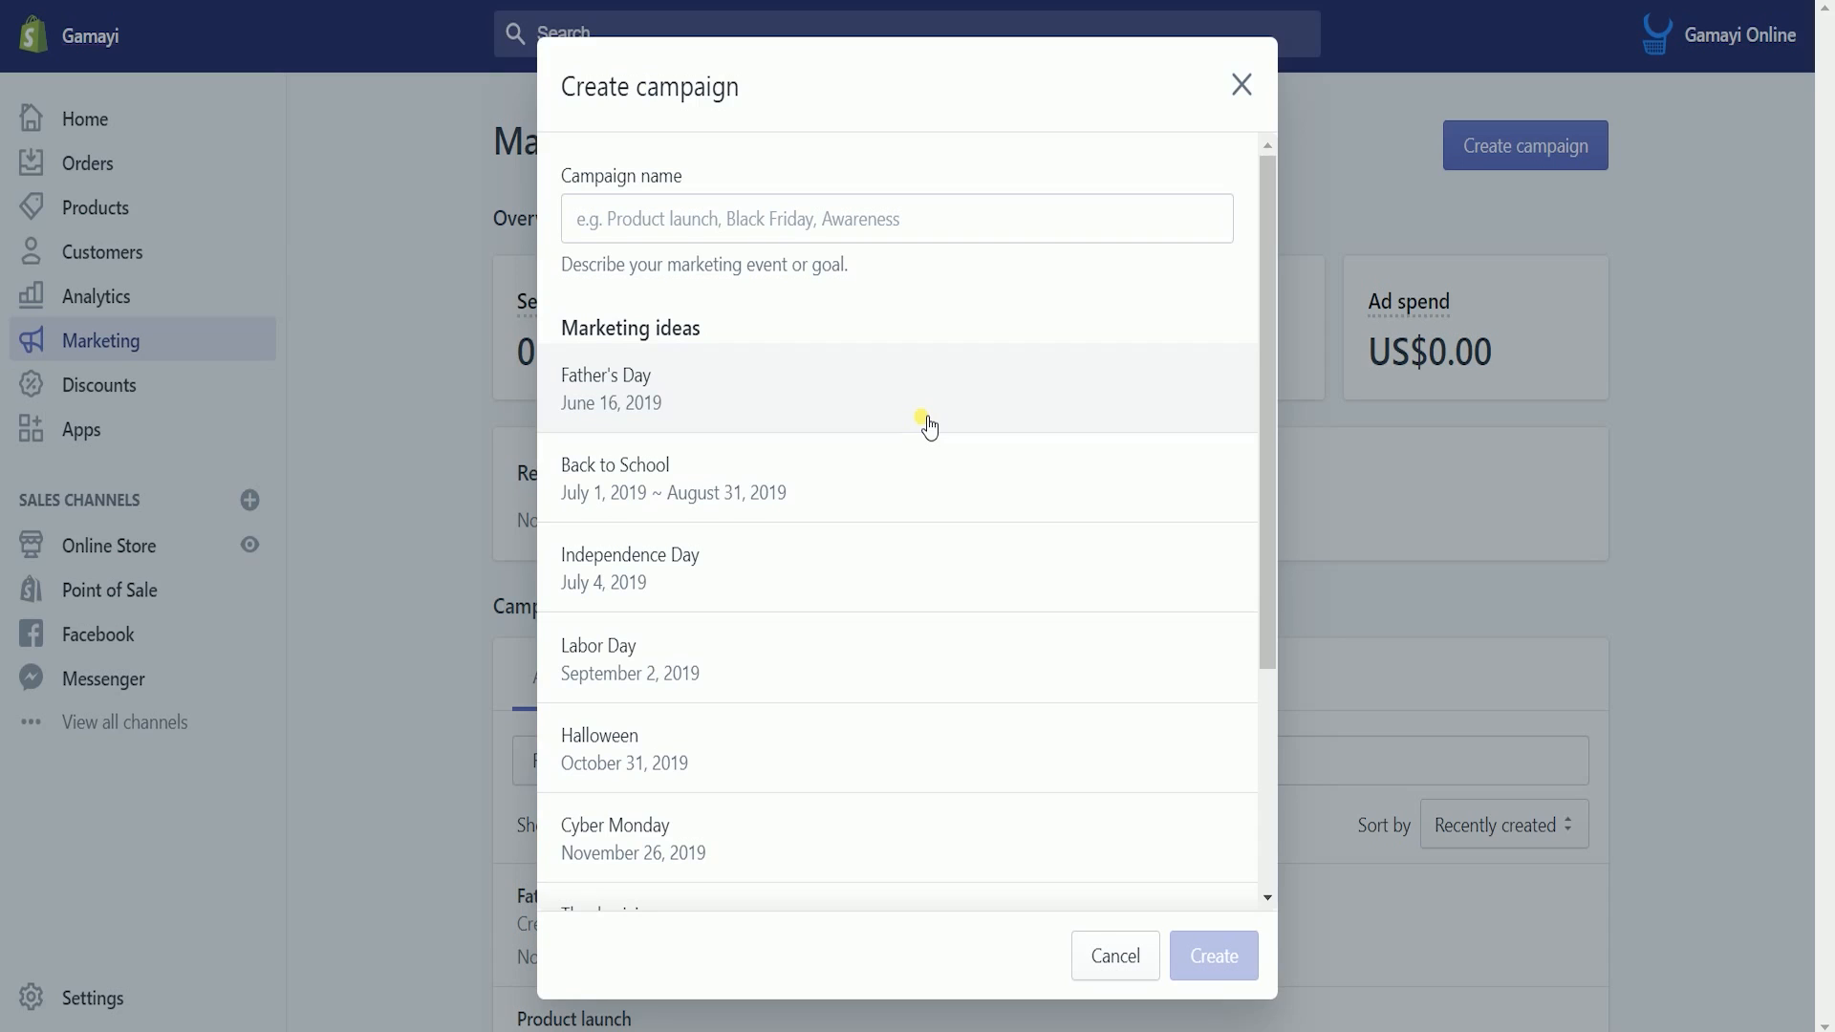
Create the campaign using the Father's Day marketing idea as its name
{"action": "left_click", "coordinate": [606, 389]}
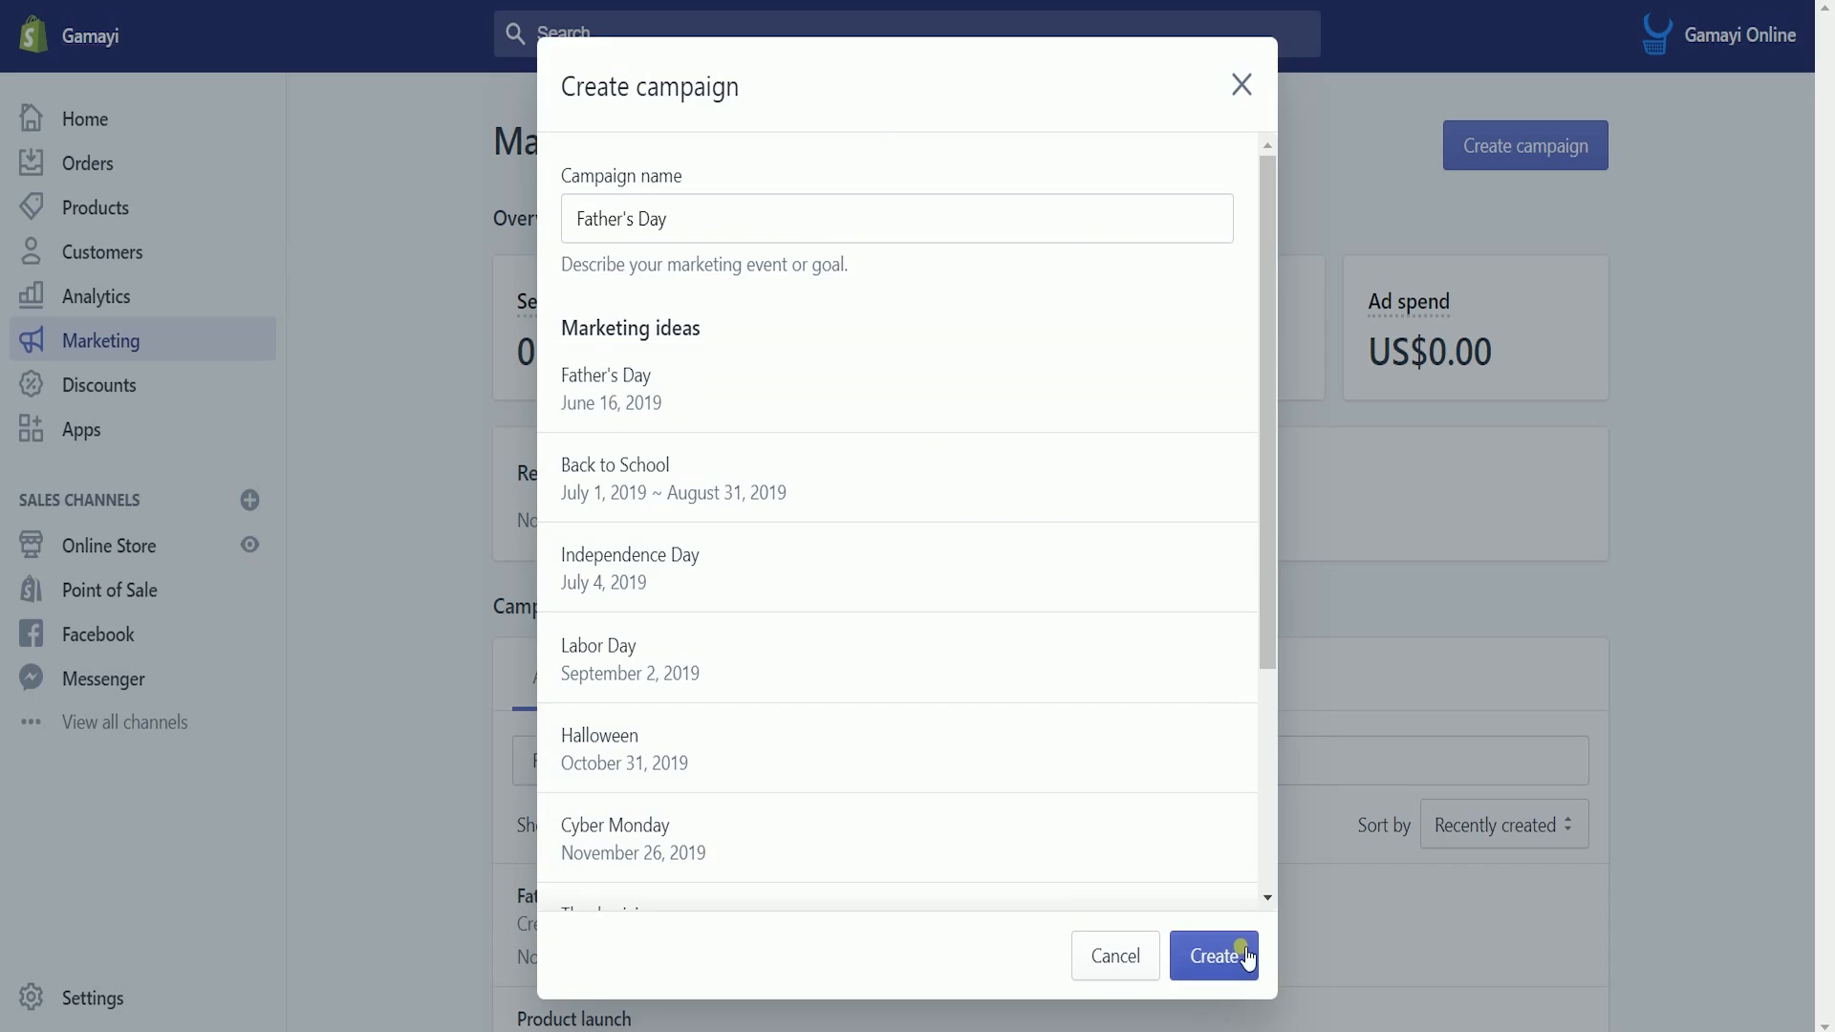
{"action": "left_click", "coordinate": [1214, 956]}
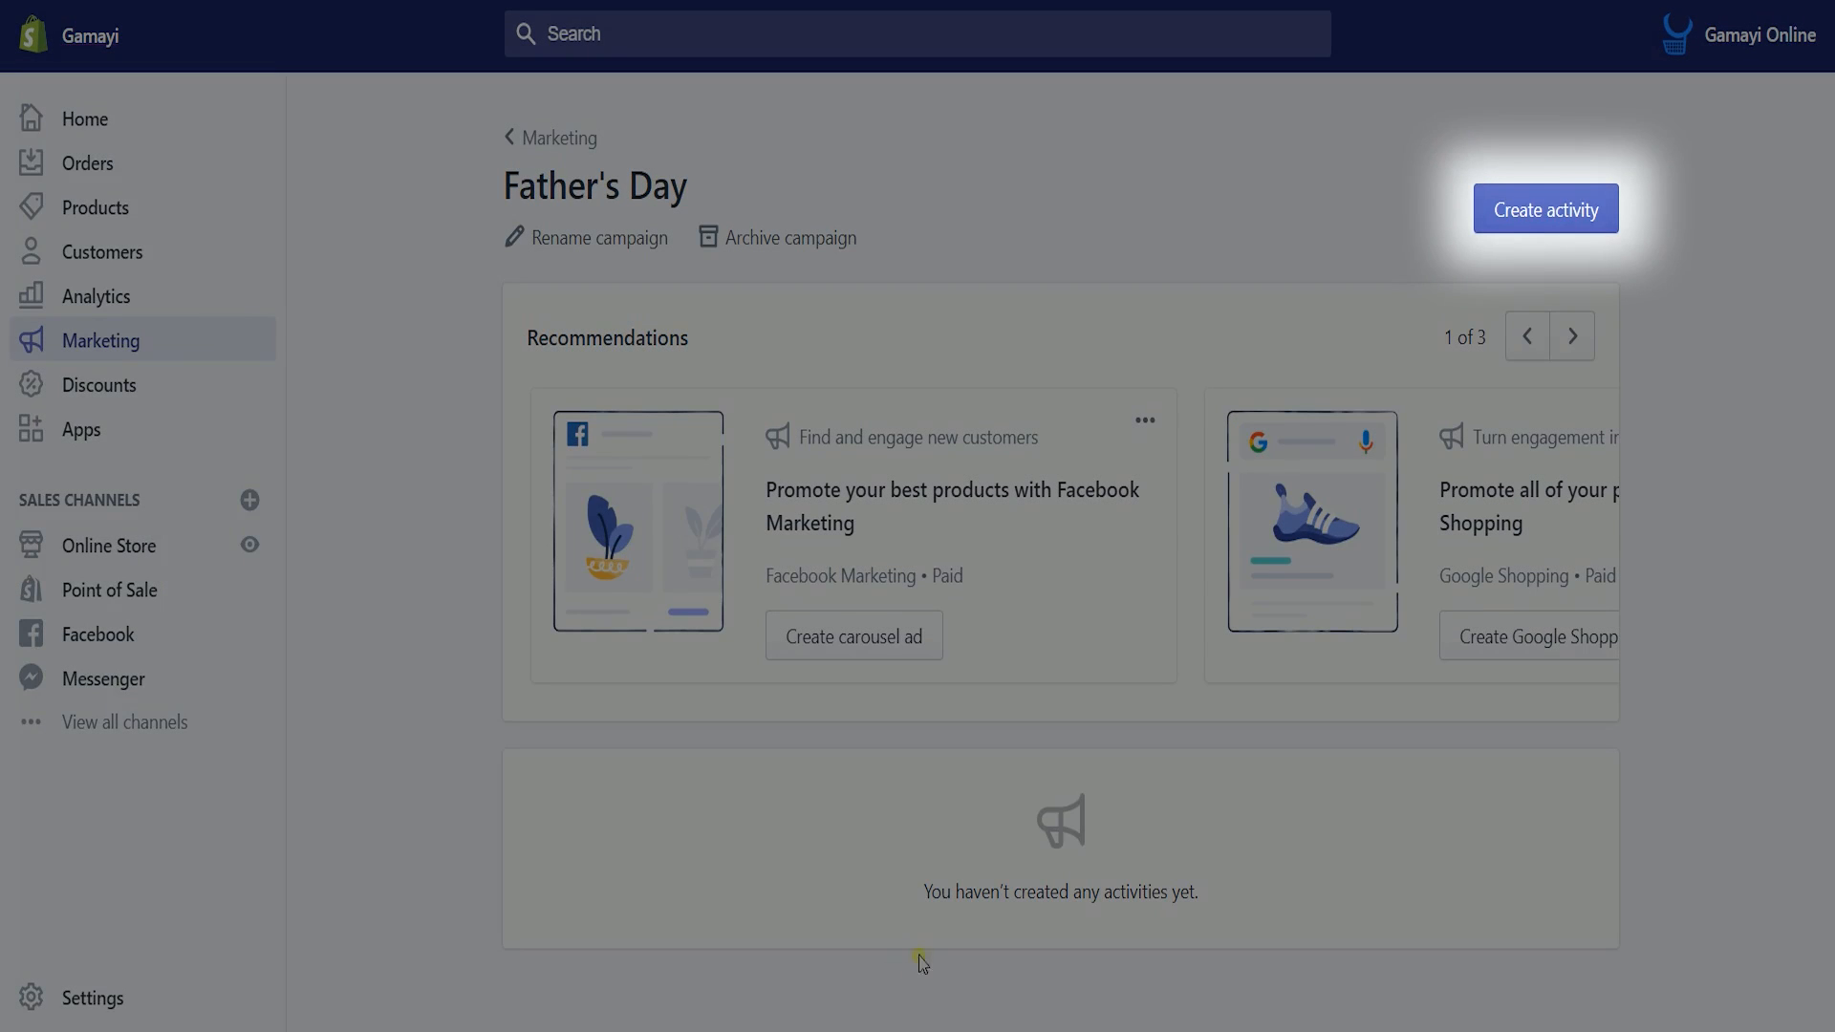
Start a Facebook carousel ad activity named '35% Off Father's Day'
{"action": "left_click", "coordinate": [1544, 208]}
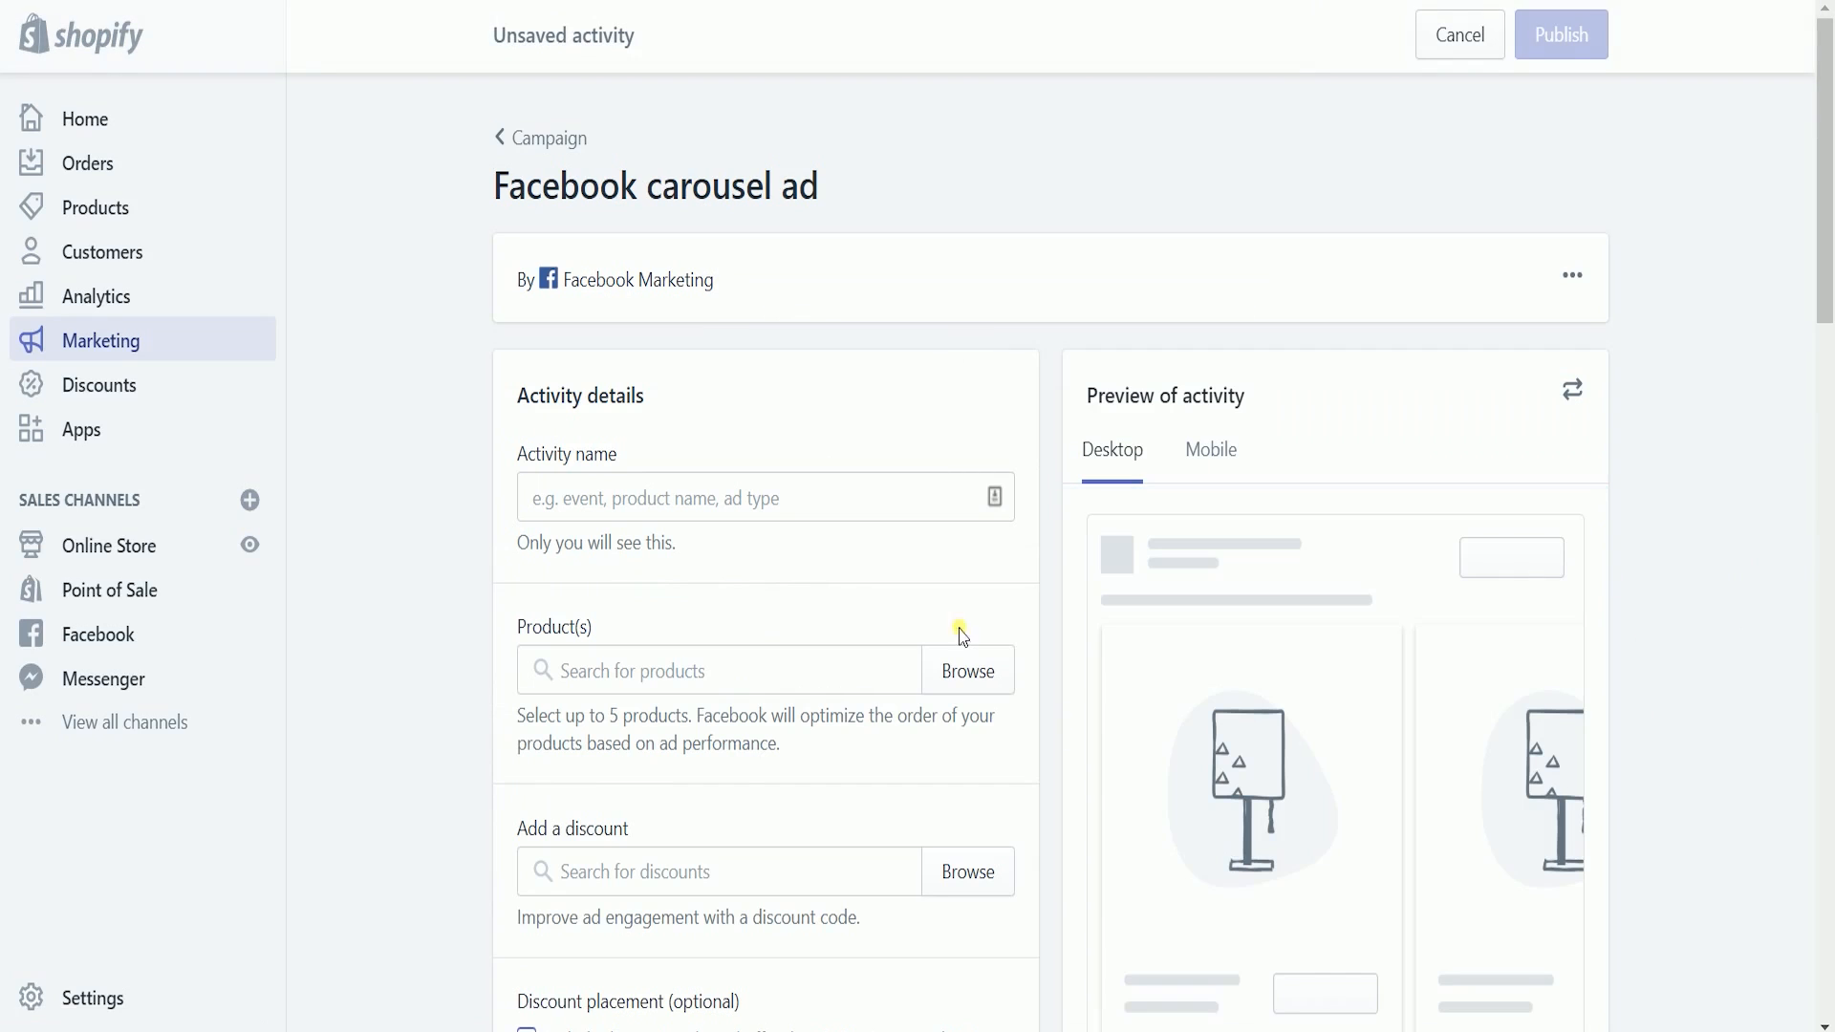
{"action": "left_click", "coordinate": [763, 497]}
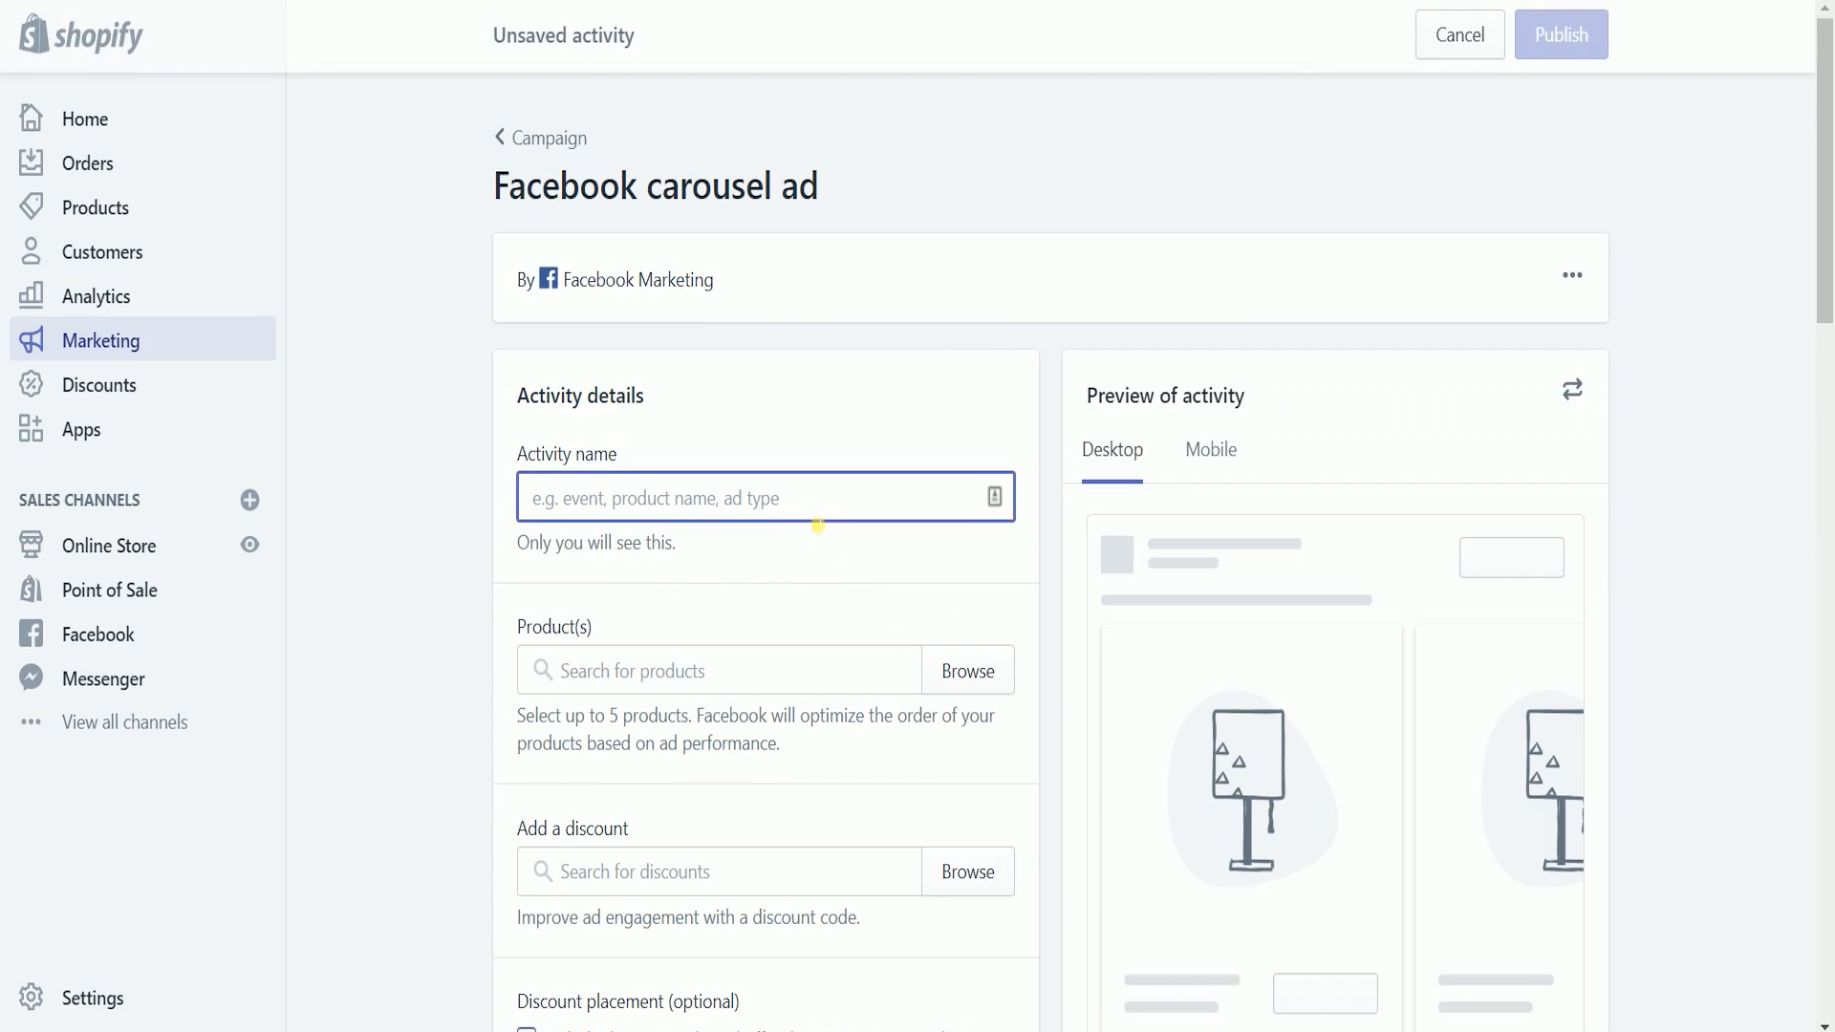
{"action": "type", "text": "35% Off Father's Day"}
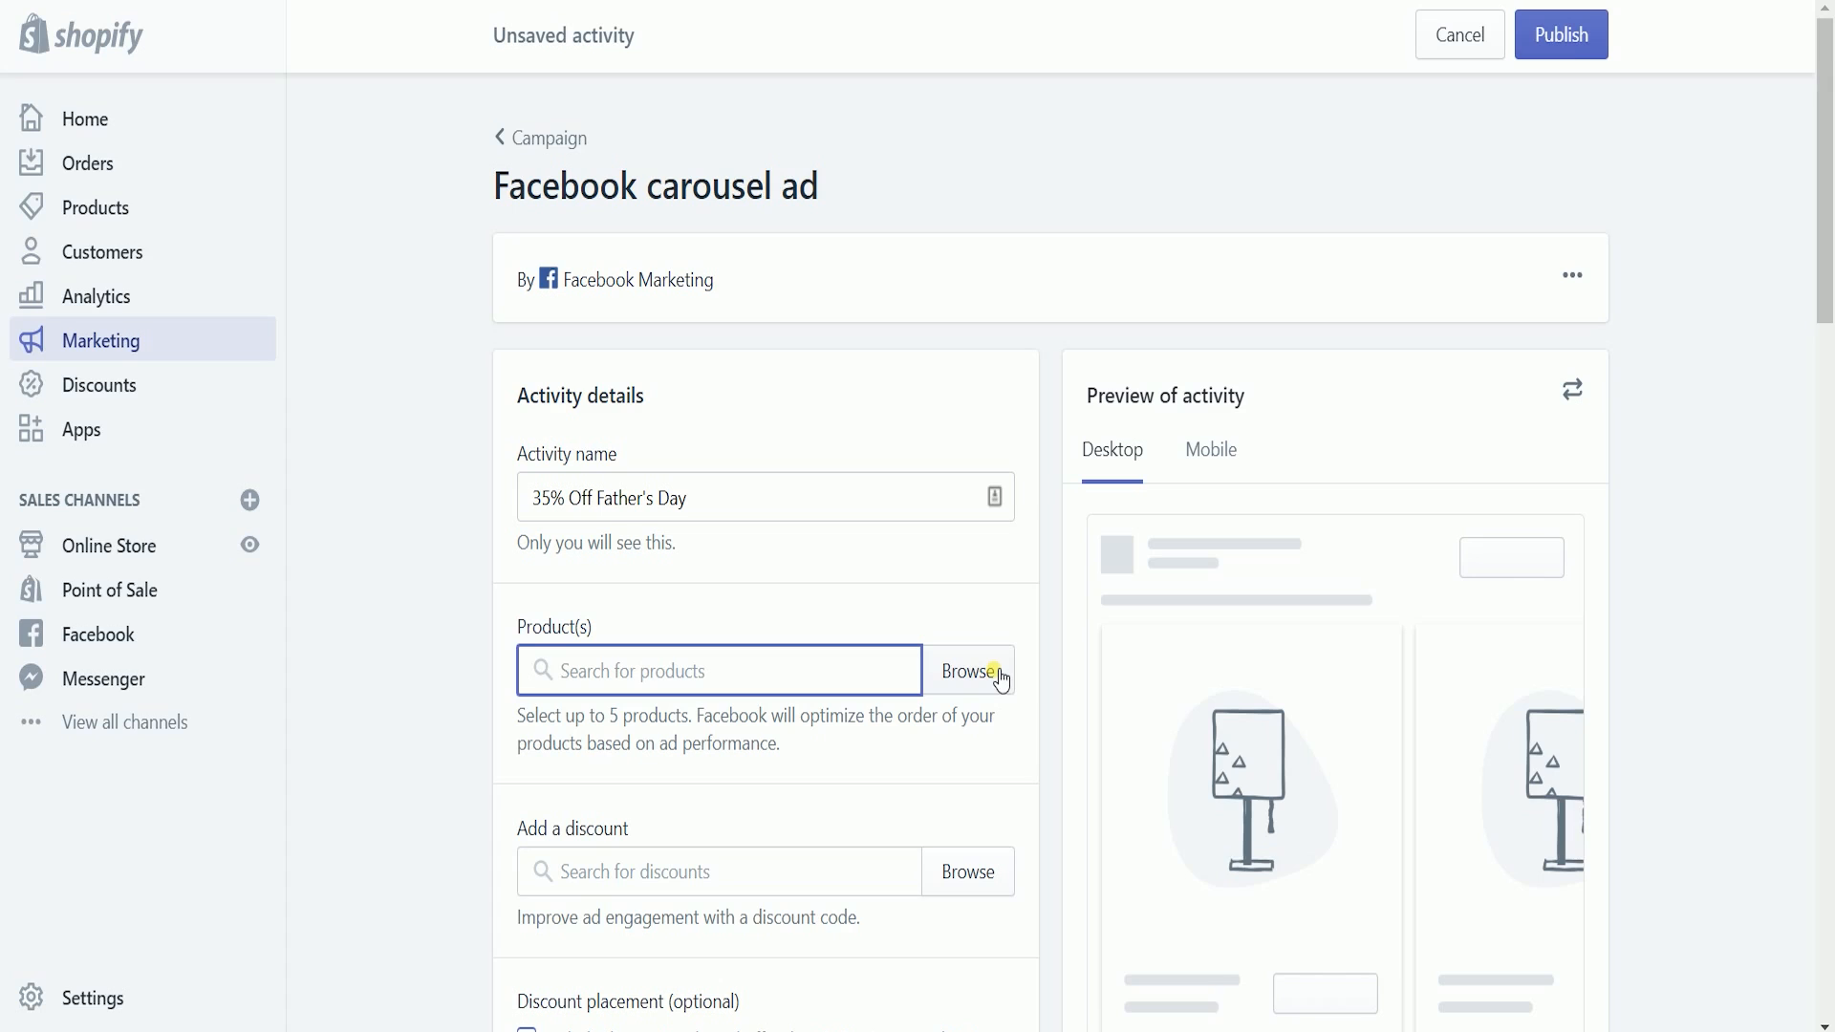
Attach five store products, including Mini Car Dent Remover, to the carousel ad
{"action": "left_click", "coordinate": [968, 671]}
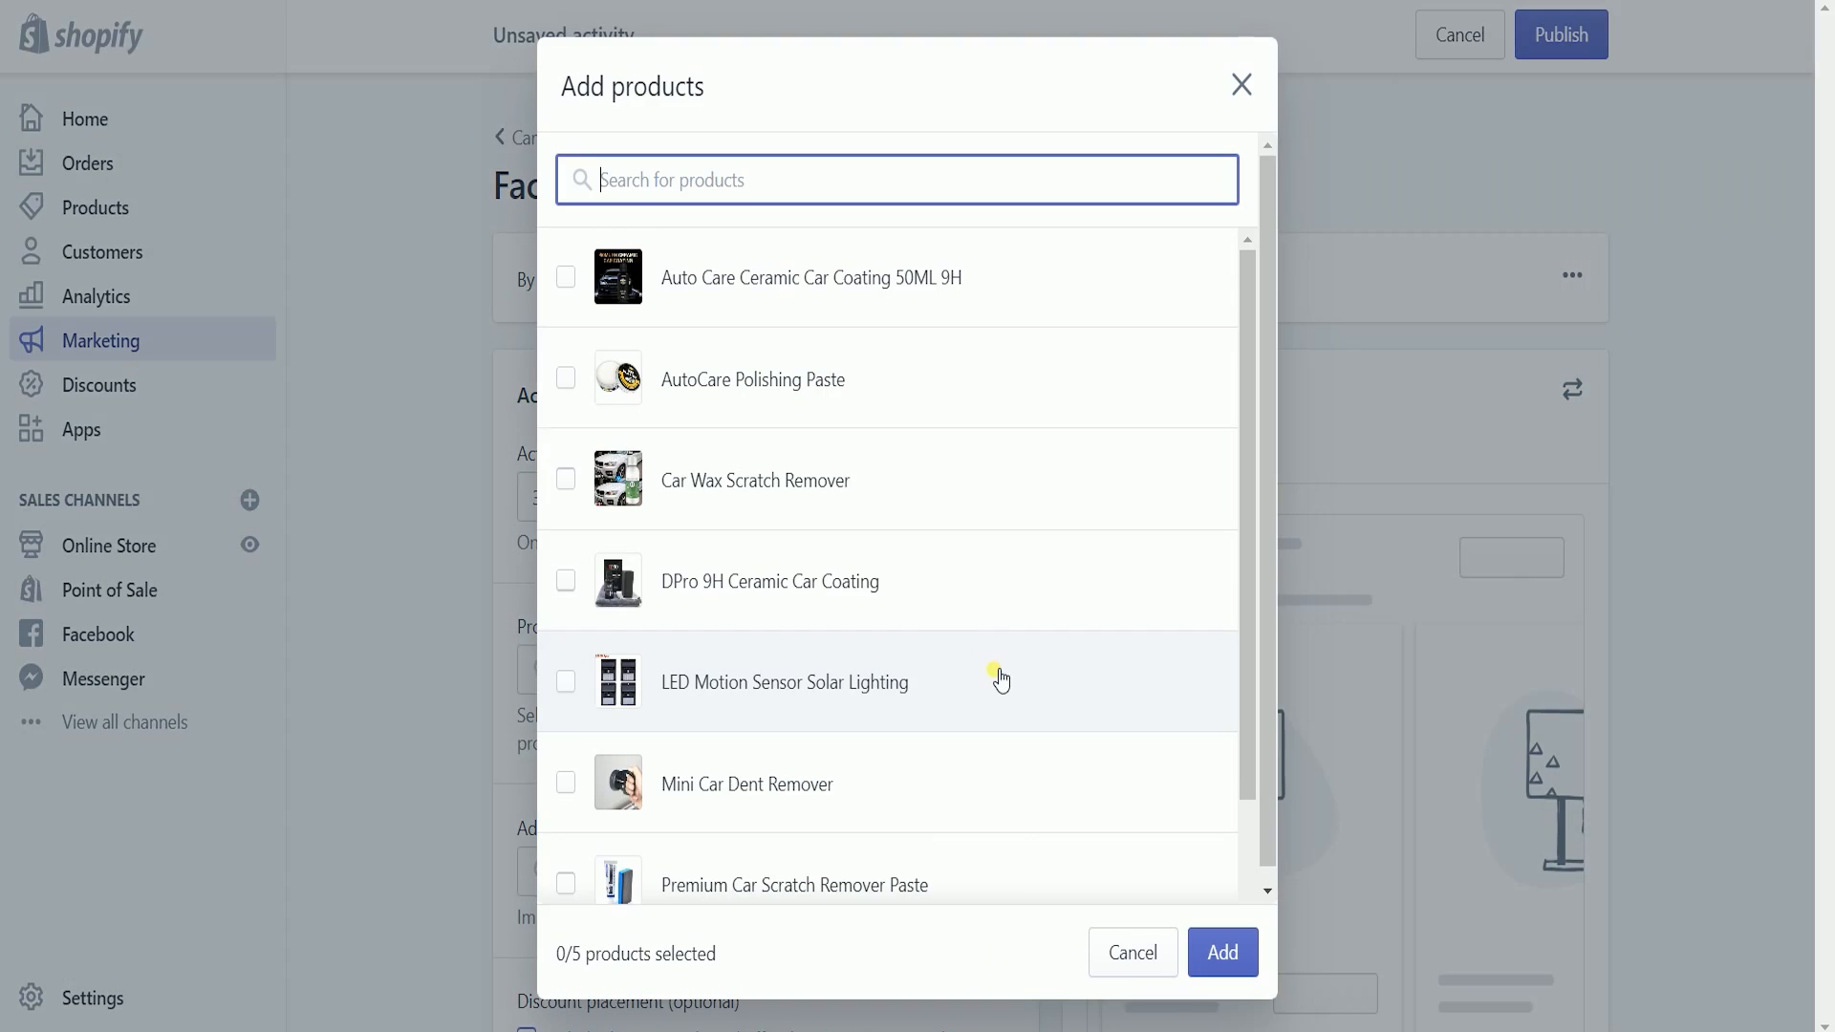
{"action": "left_click", "coordinate": [566, 277]}
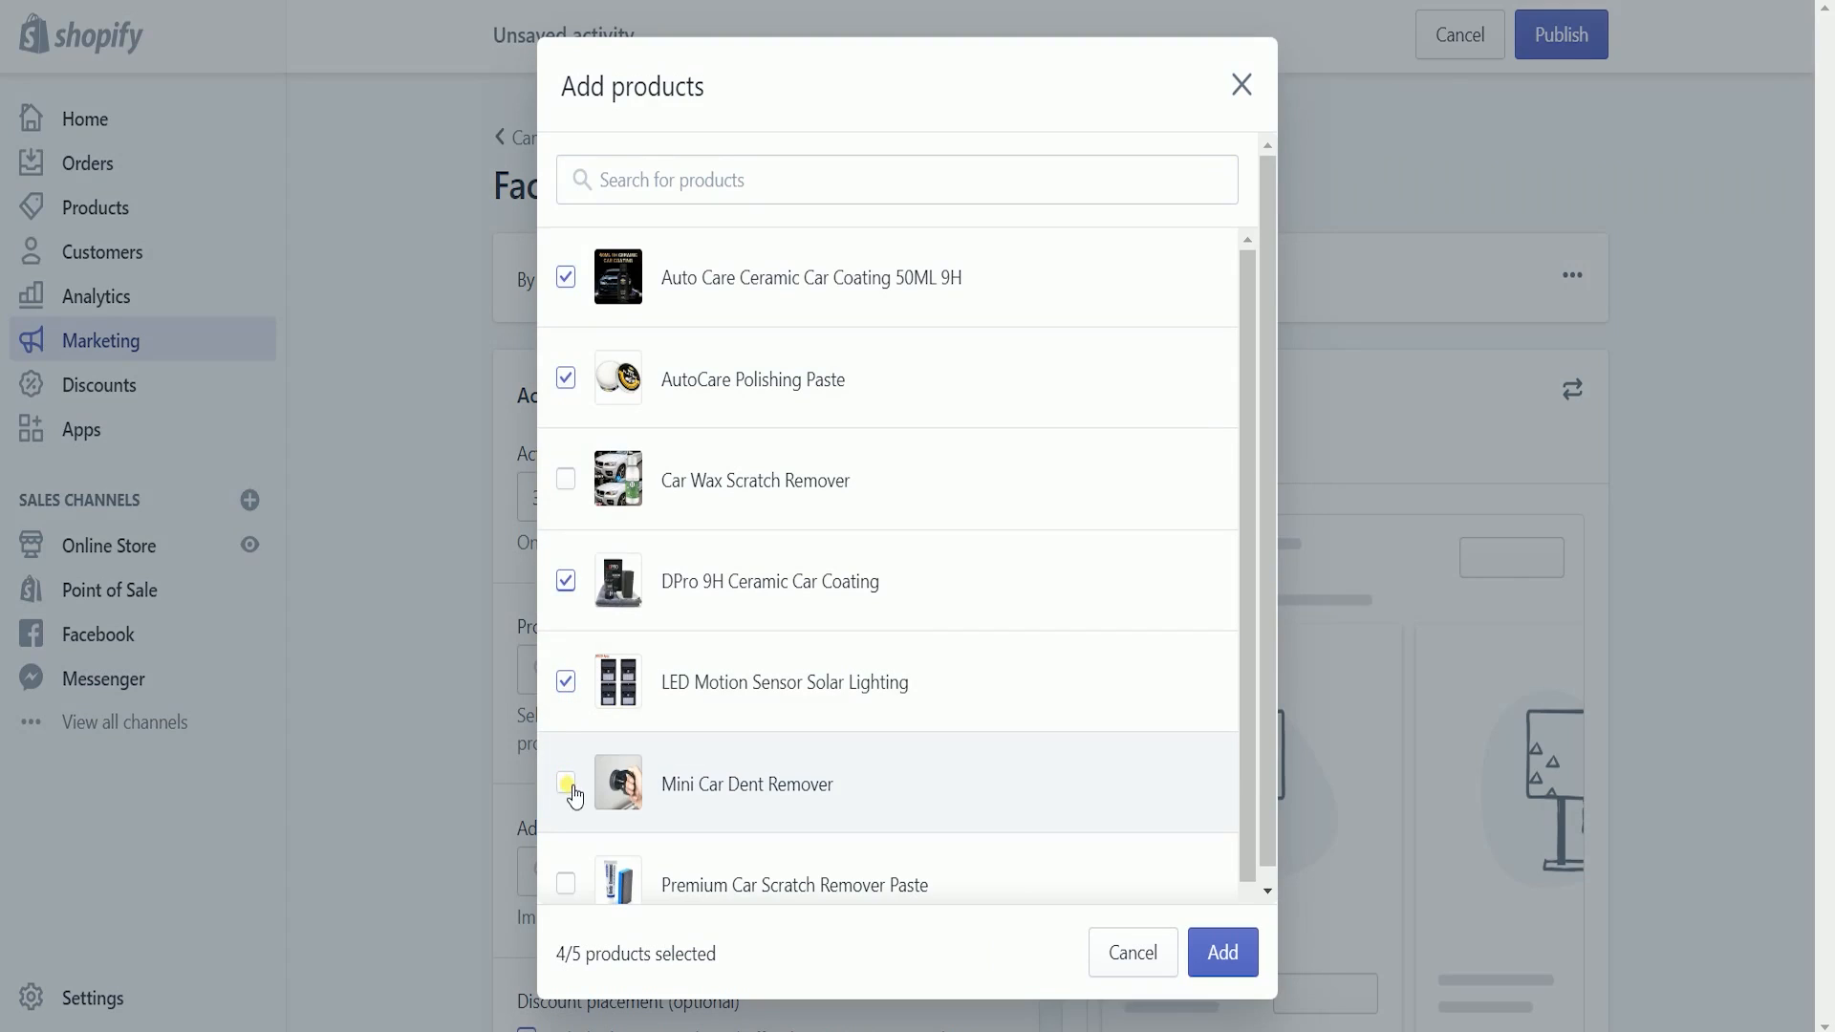
{"action": "left_click", "coordinate": [566, 783]}
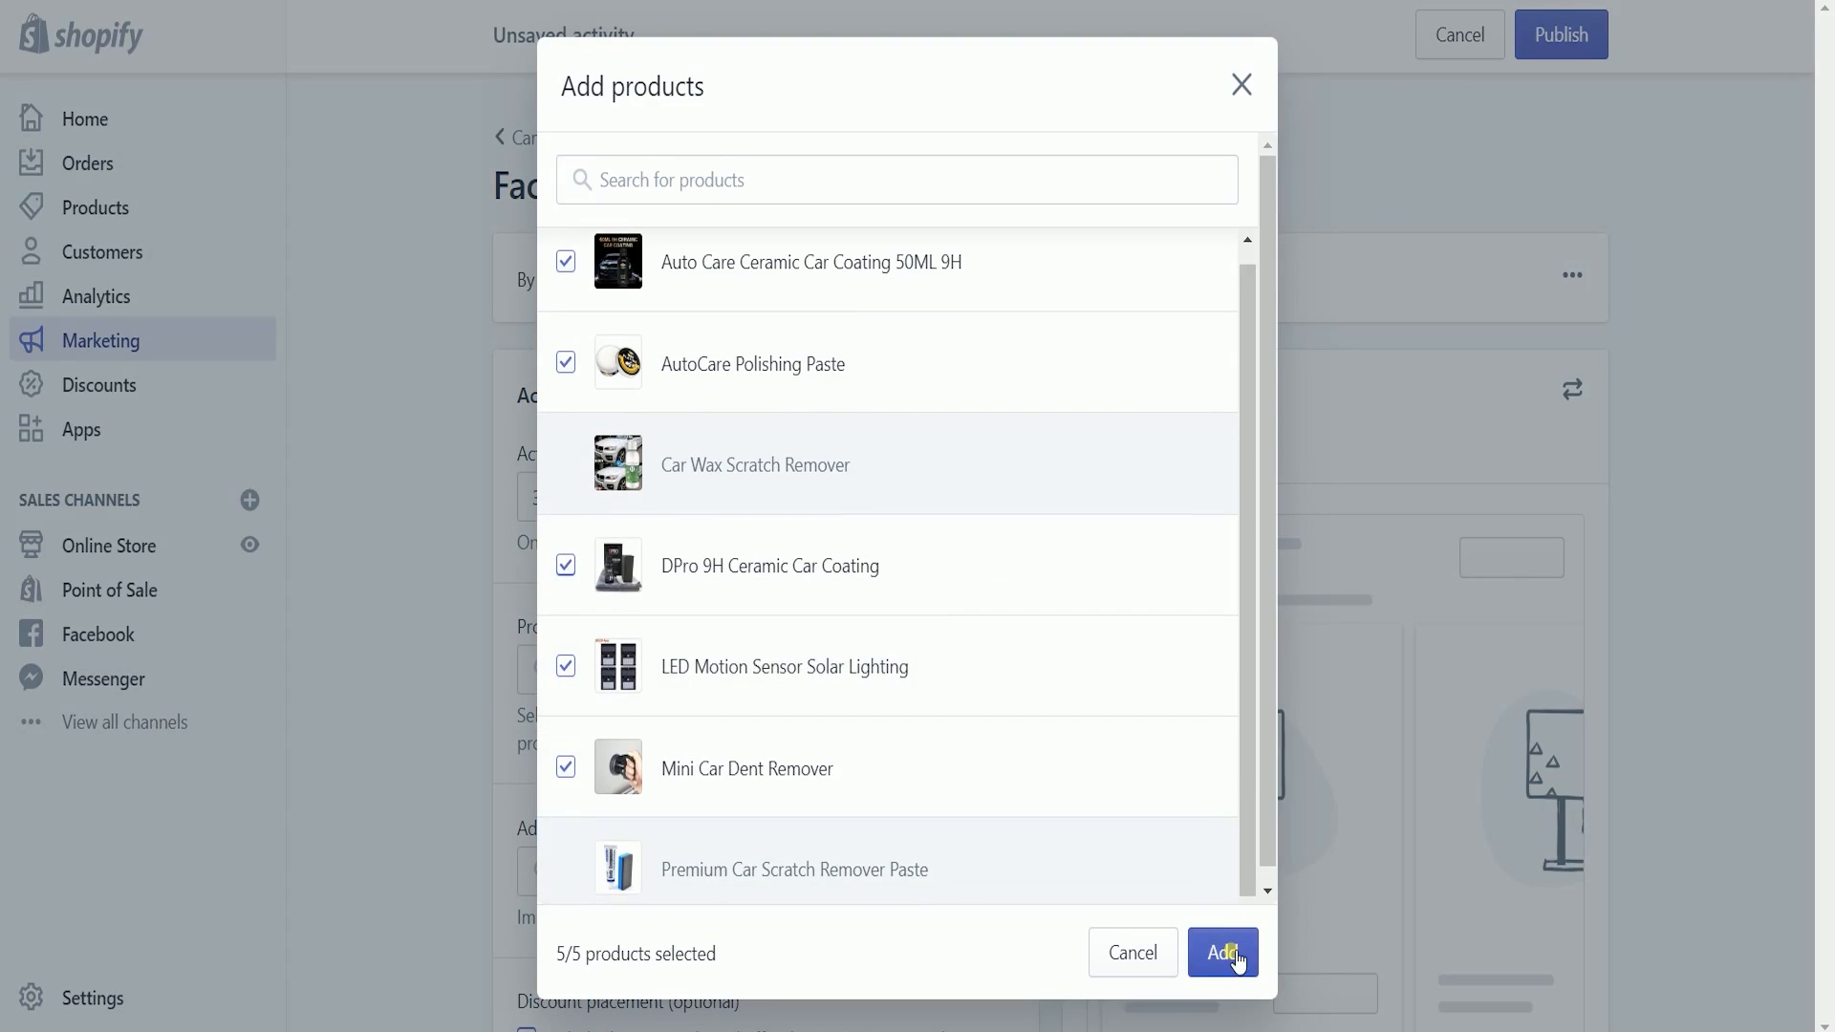
{"action": "left_click", "coordinate": [1222, 952]}
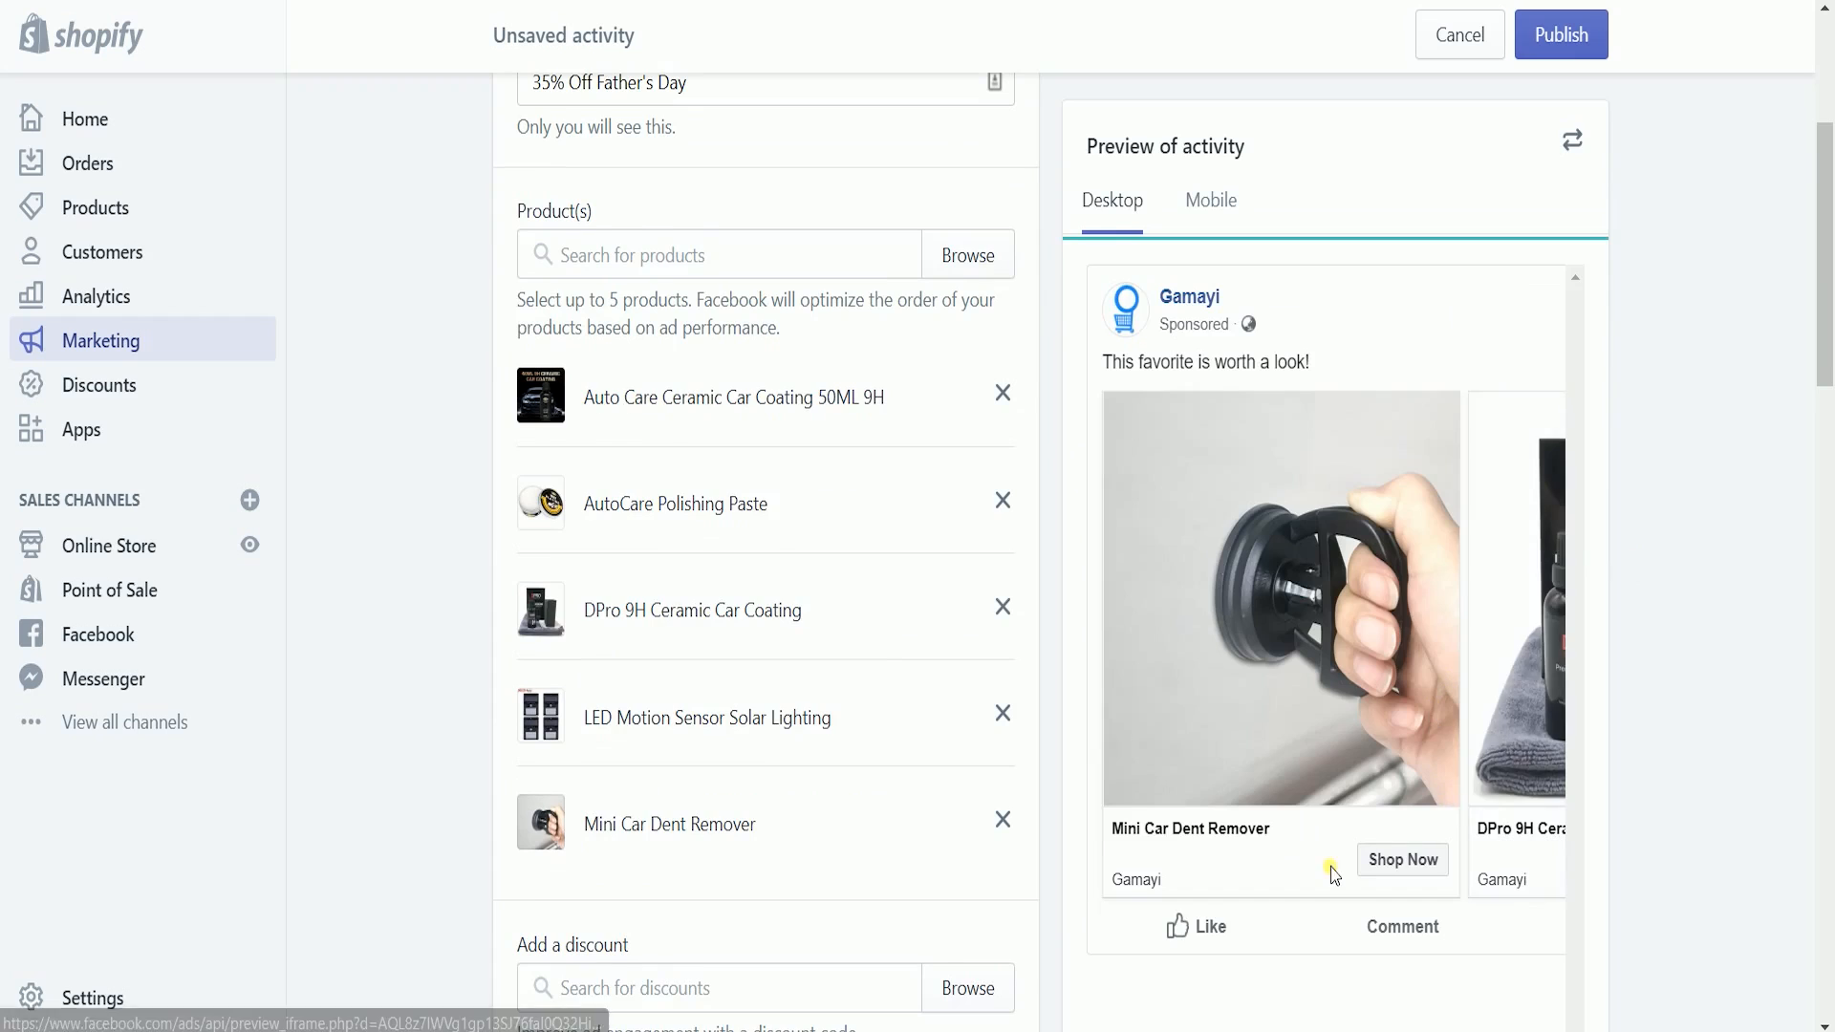
{"action": "scroll", "scroll_direction": "down", "scroll_amount": 3}
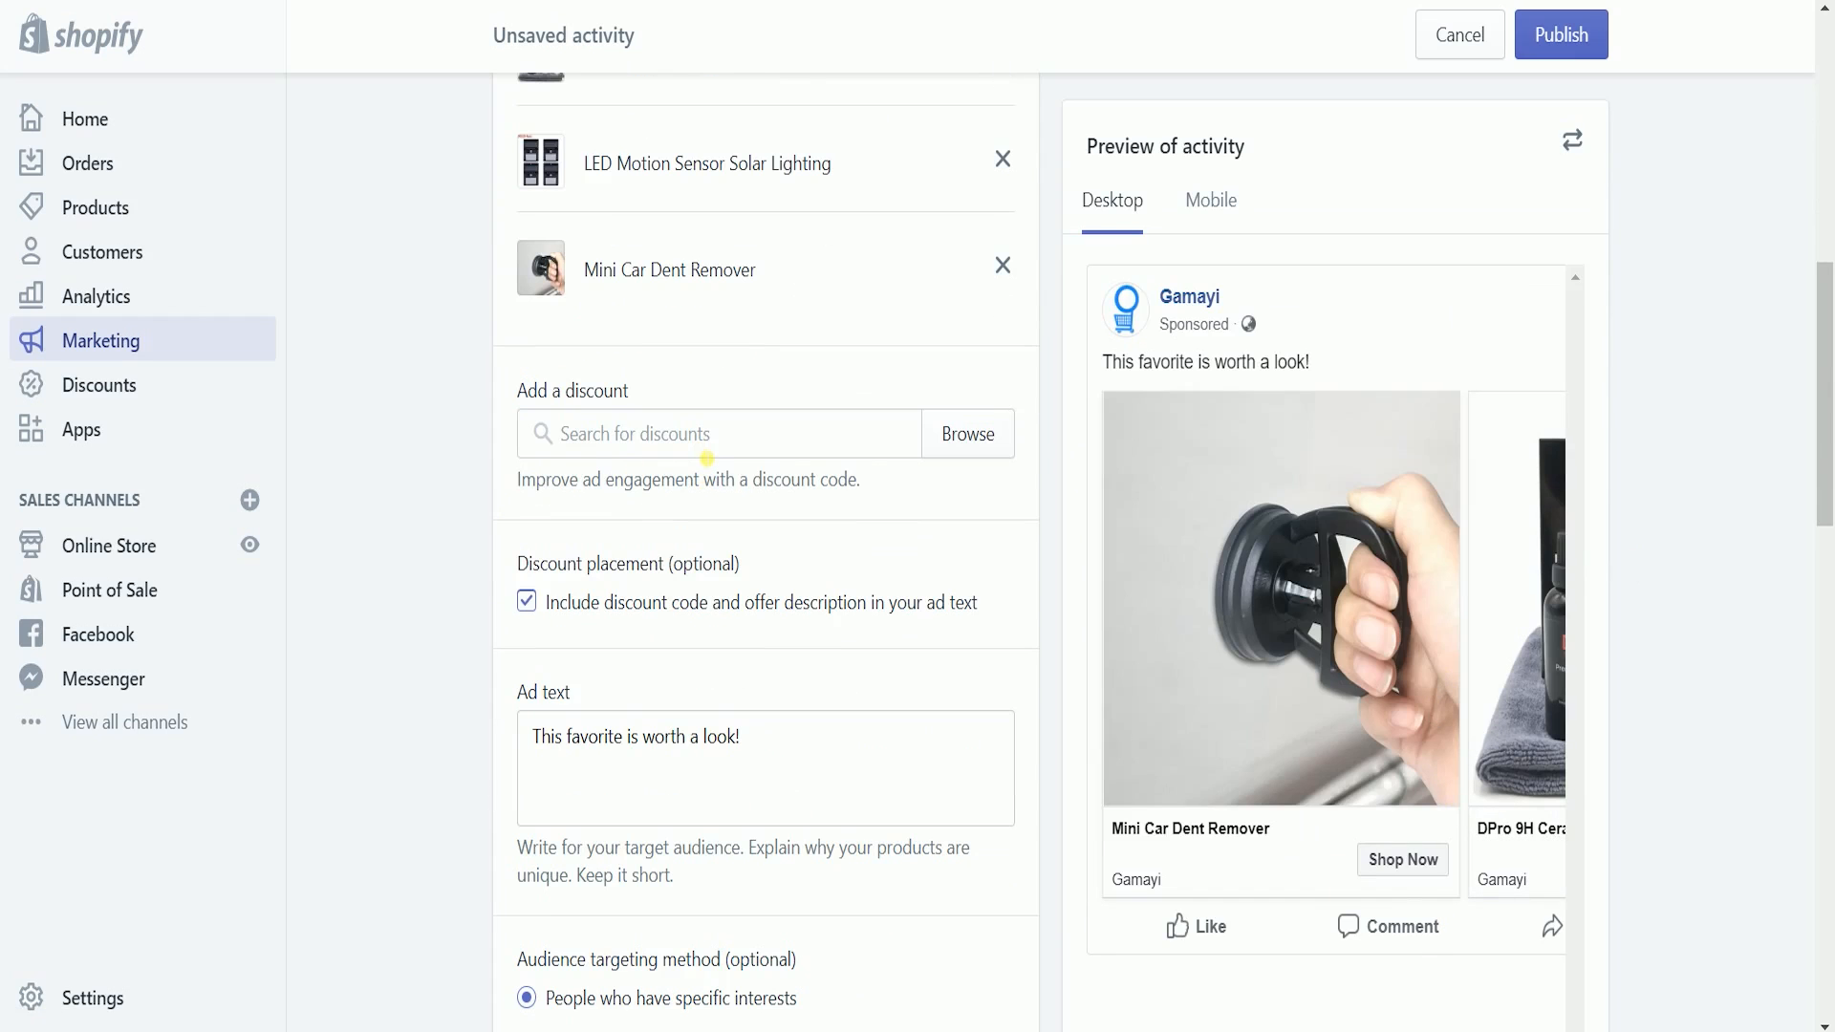
Attach the '35% off Male' discount so its code appears in the ad preview
{"action": "left_click", "coordinate": [718, 434]}
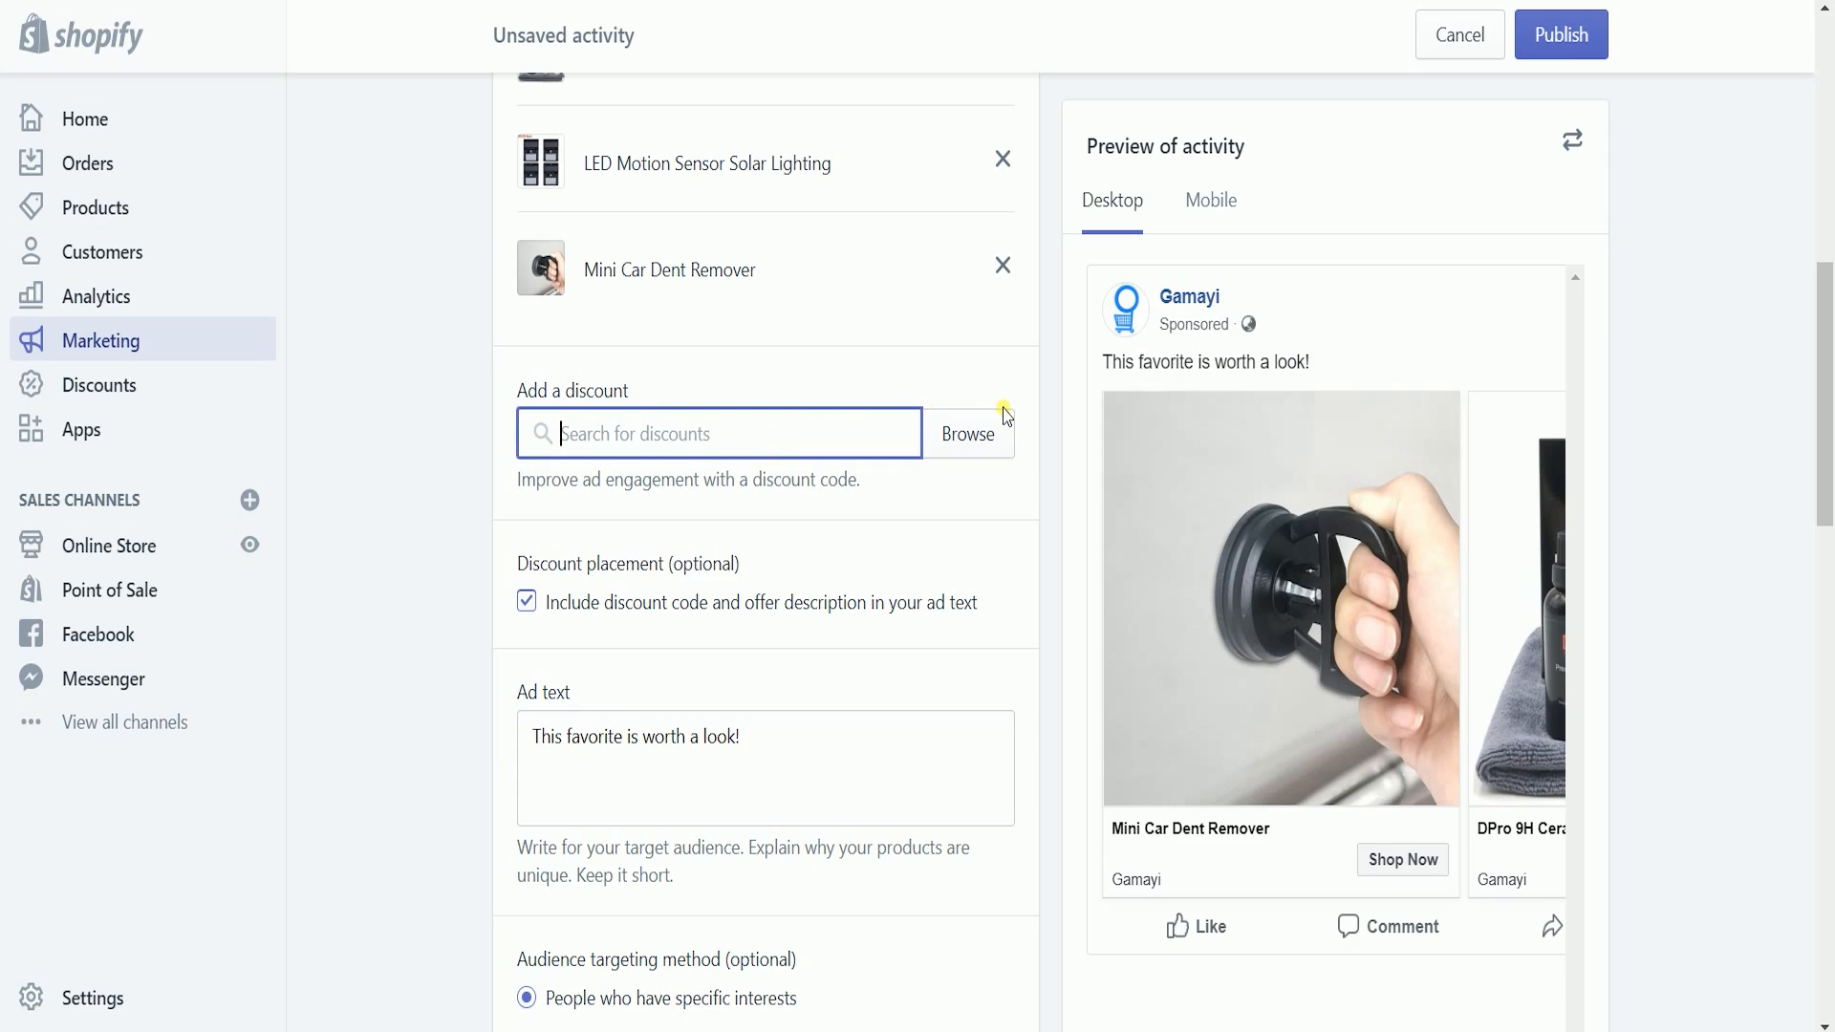
{"action": "left_click", "coordinate": [969, 434]}
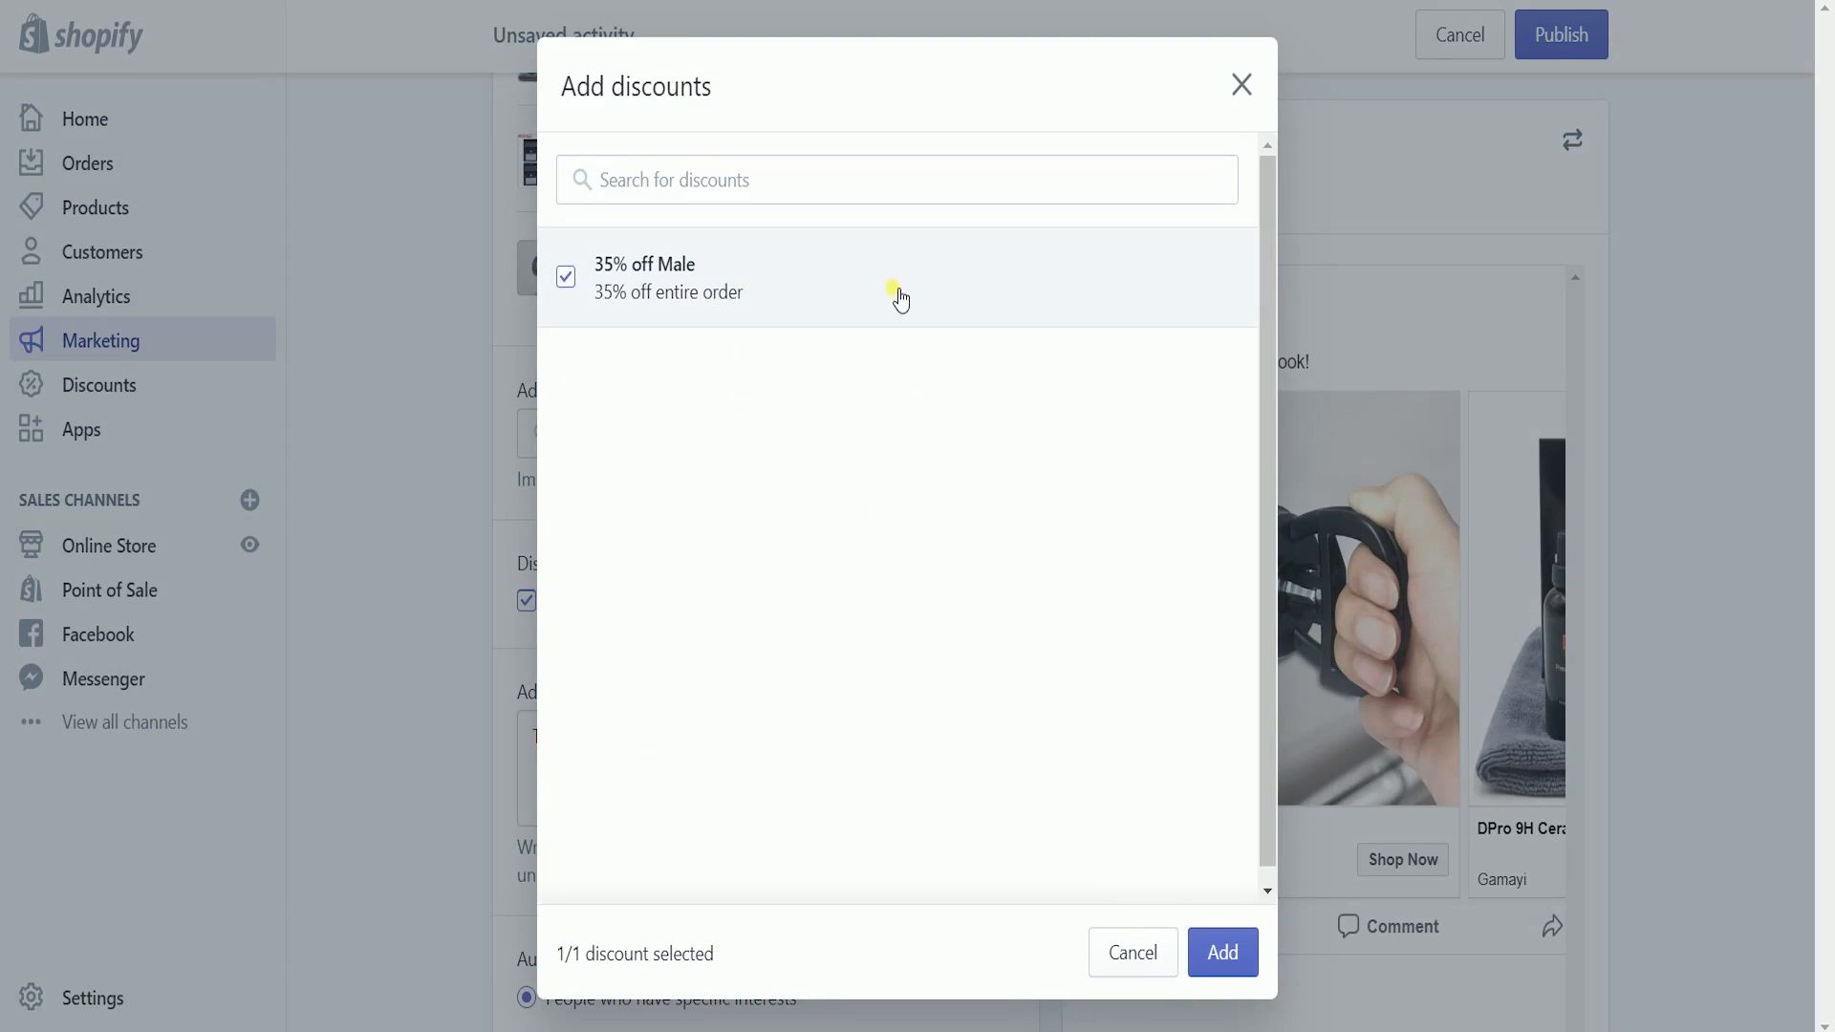
{"action": "left_click", "coordinate": [1221, 952]}
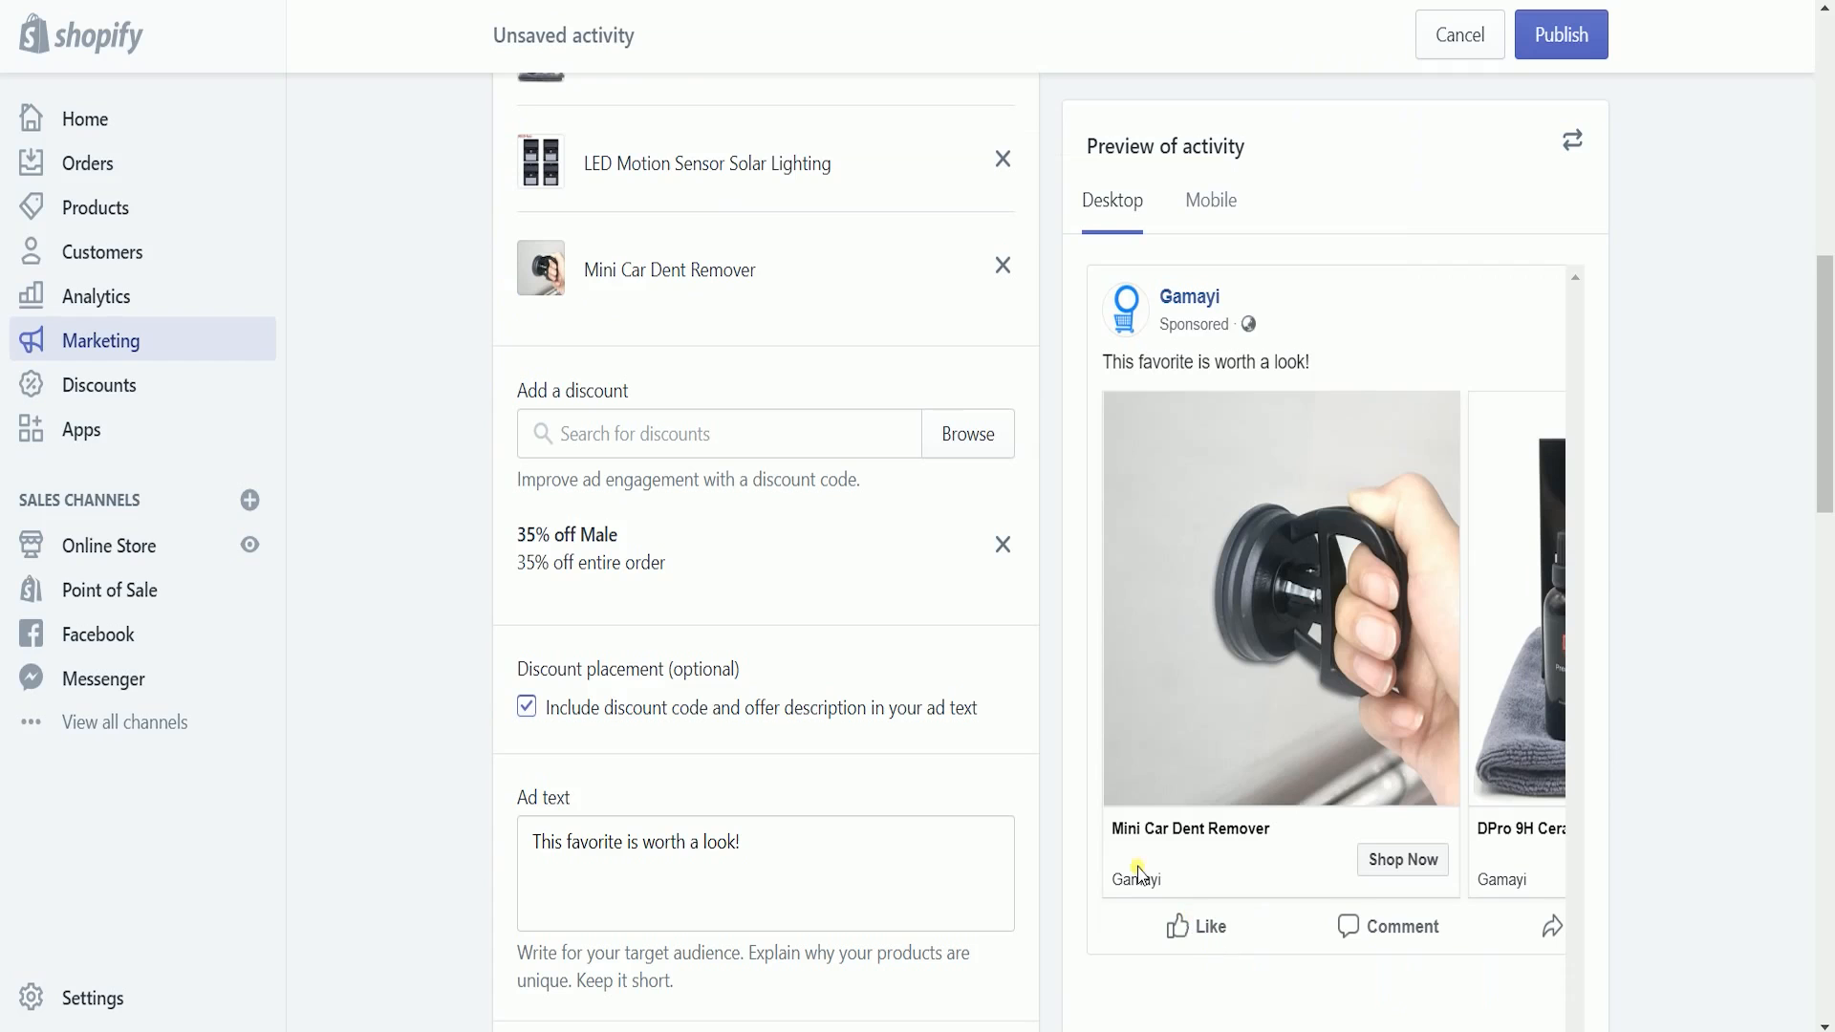
{"action": "scroll", "scroll_direction": "down", "scroll_amount": 3}
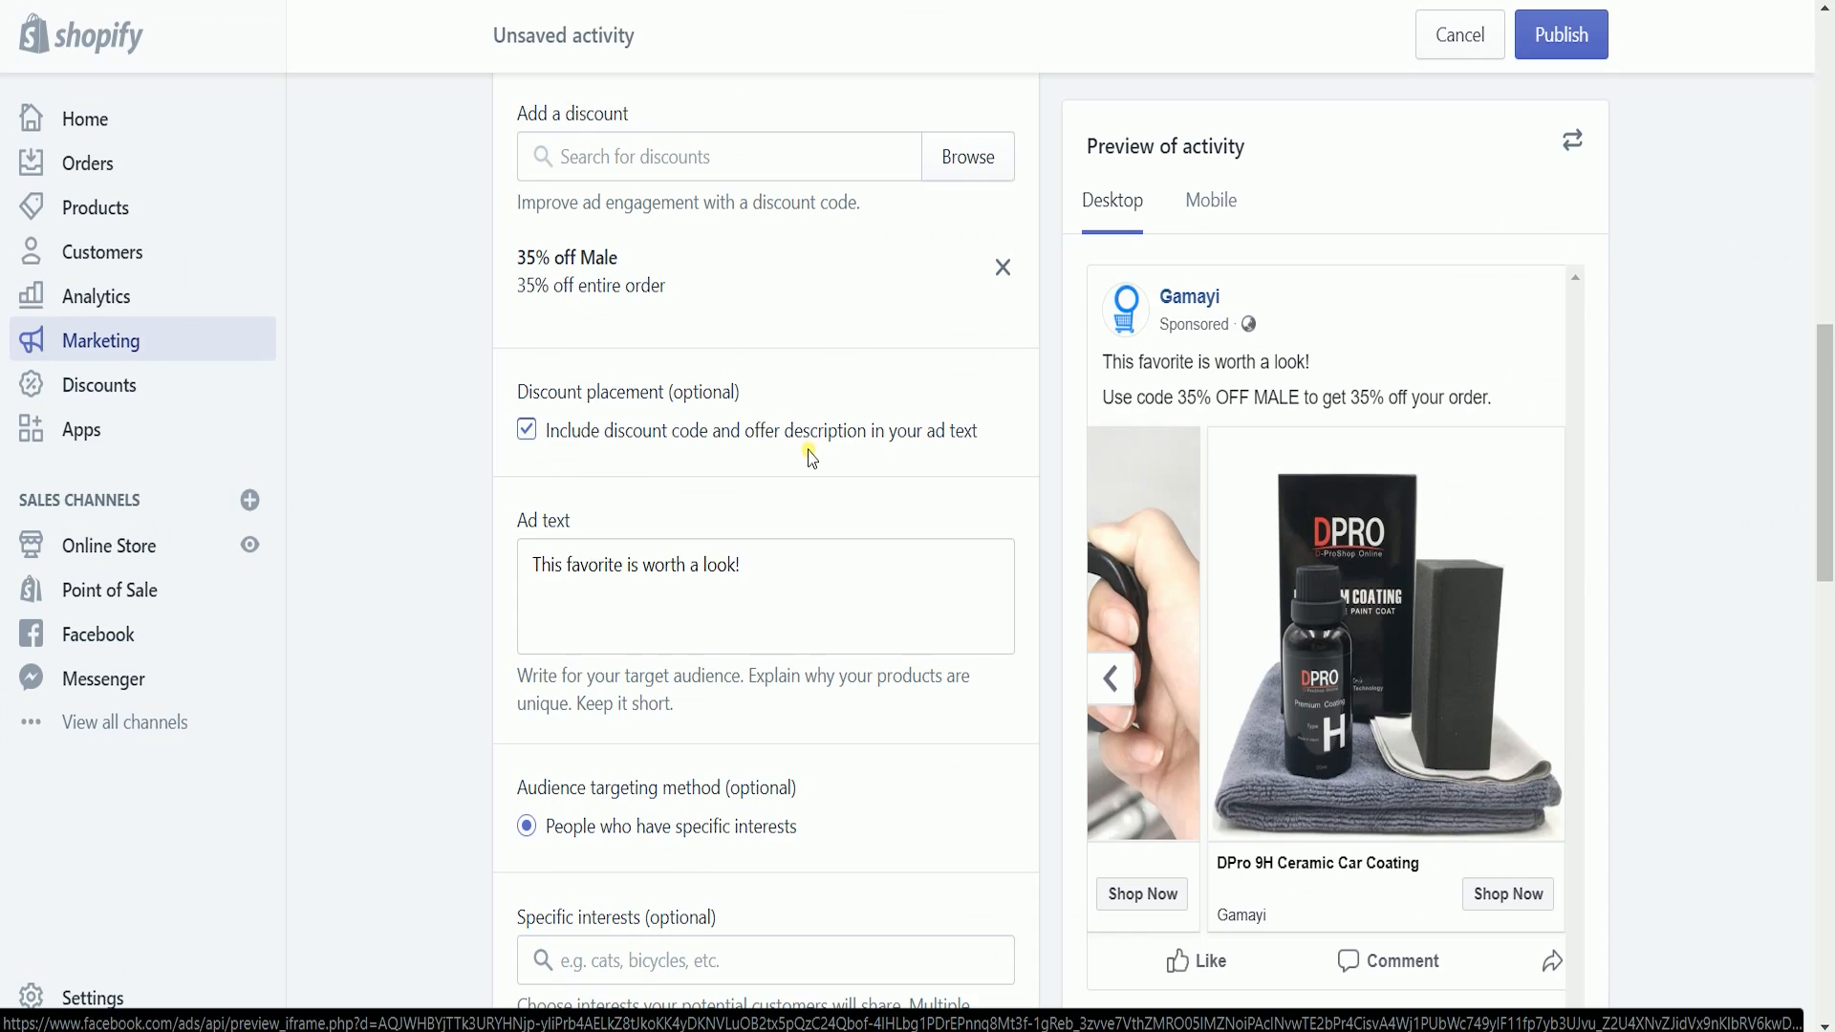
{"action": "scroll", "scroll_direction": "down", "scroll_amount": 3}
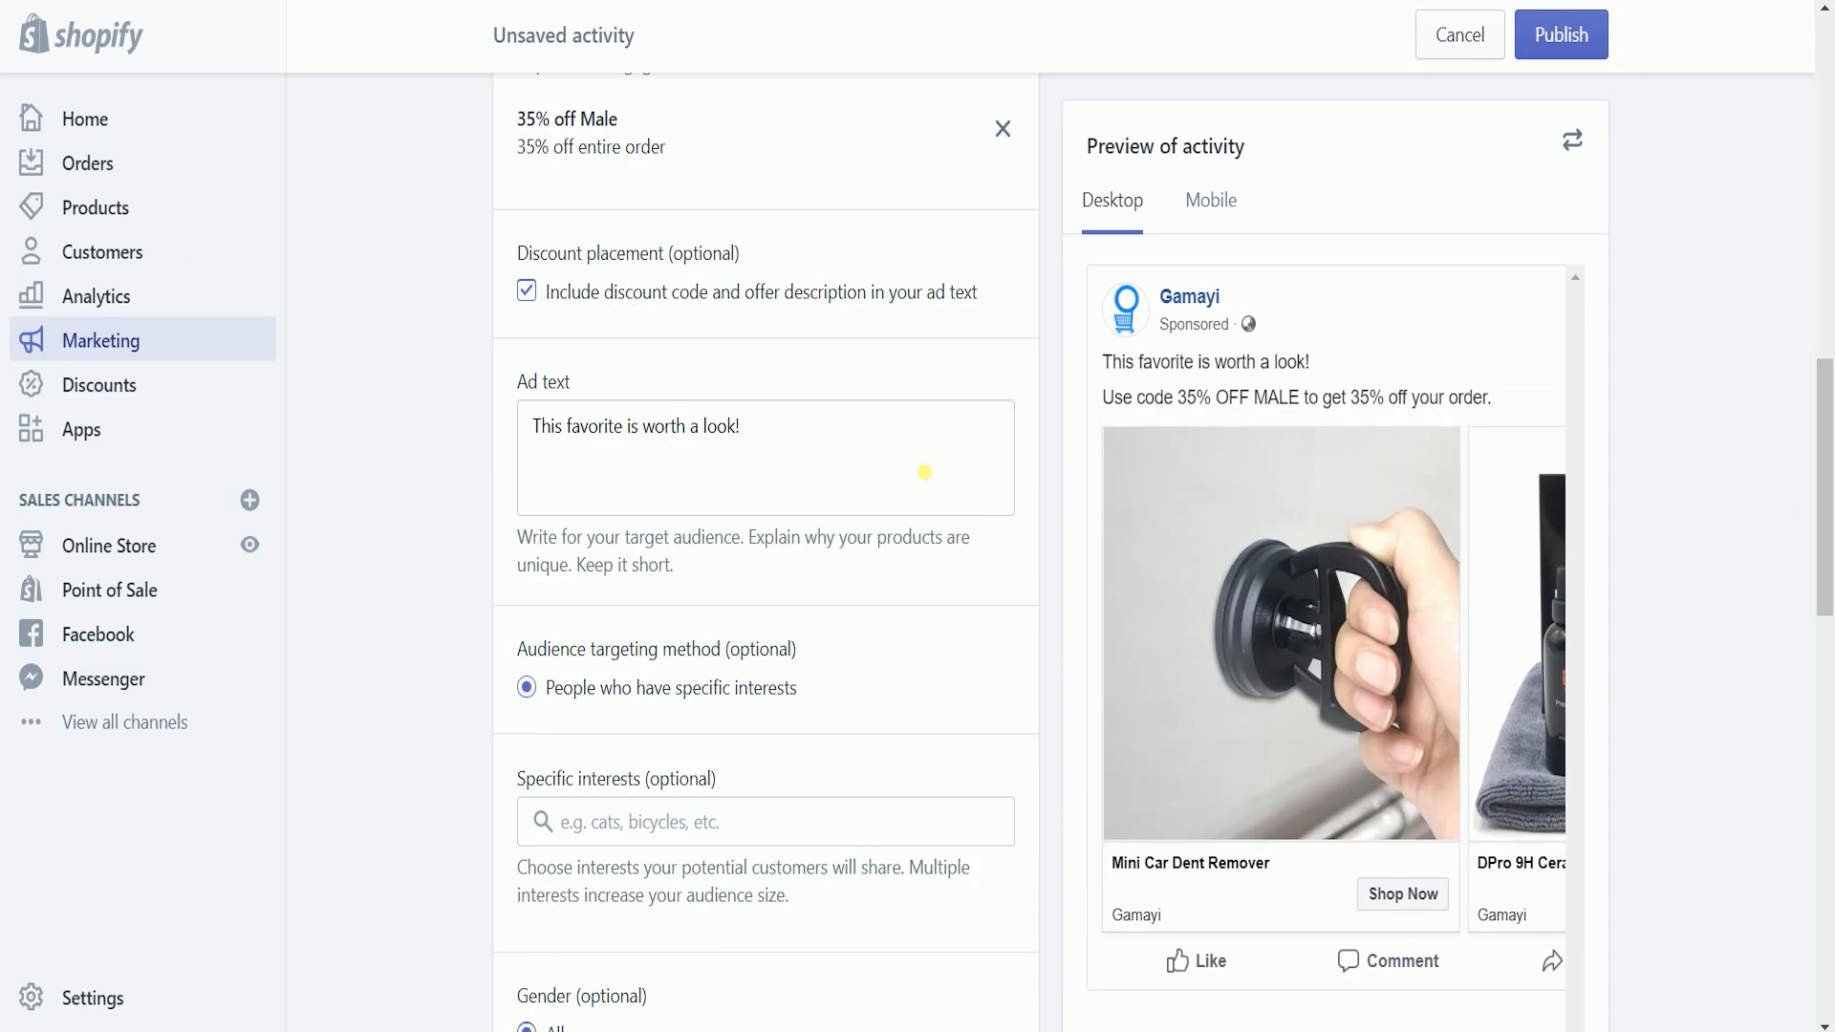
{"action": "mouse_move", "coordinate": [916, 468]}
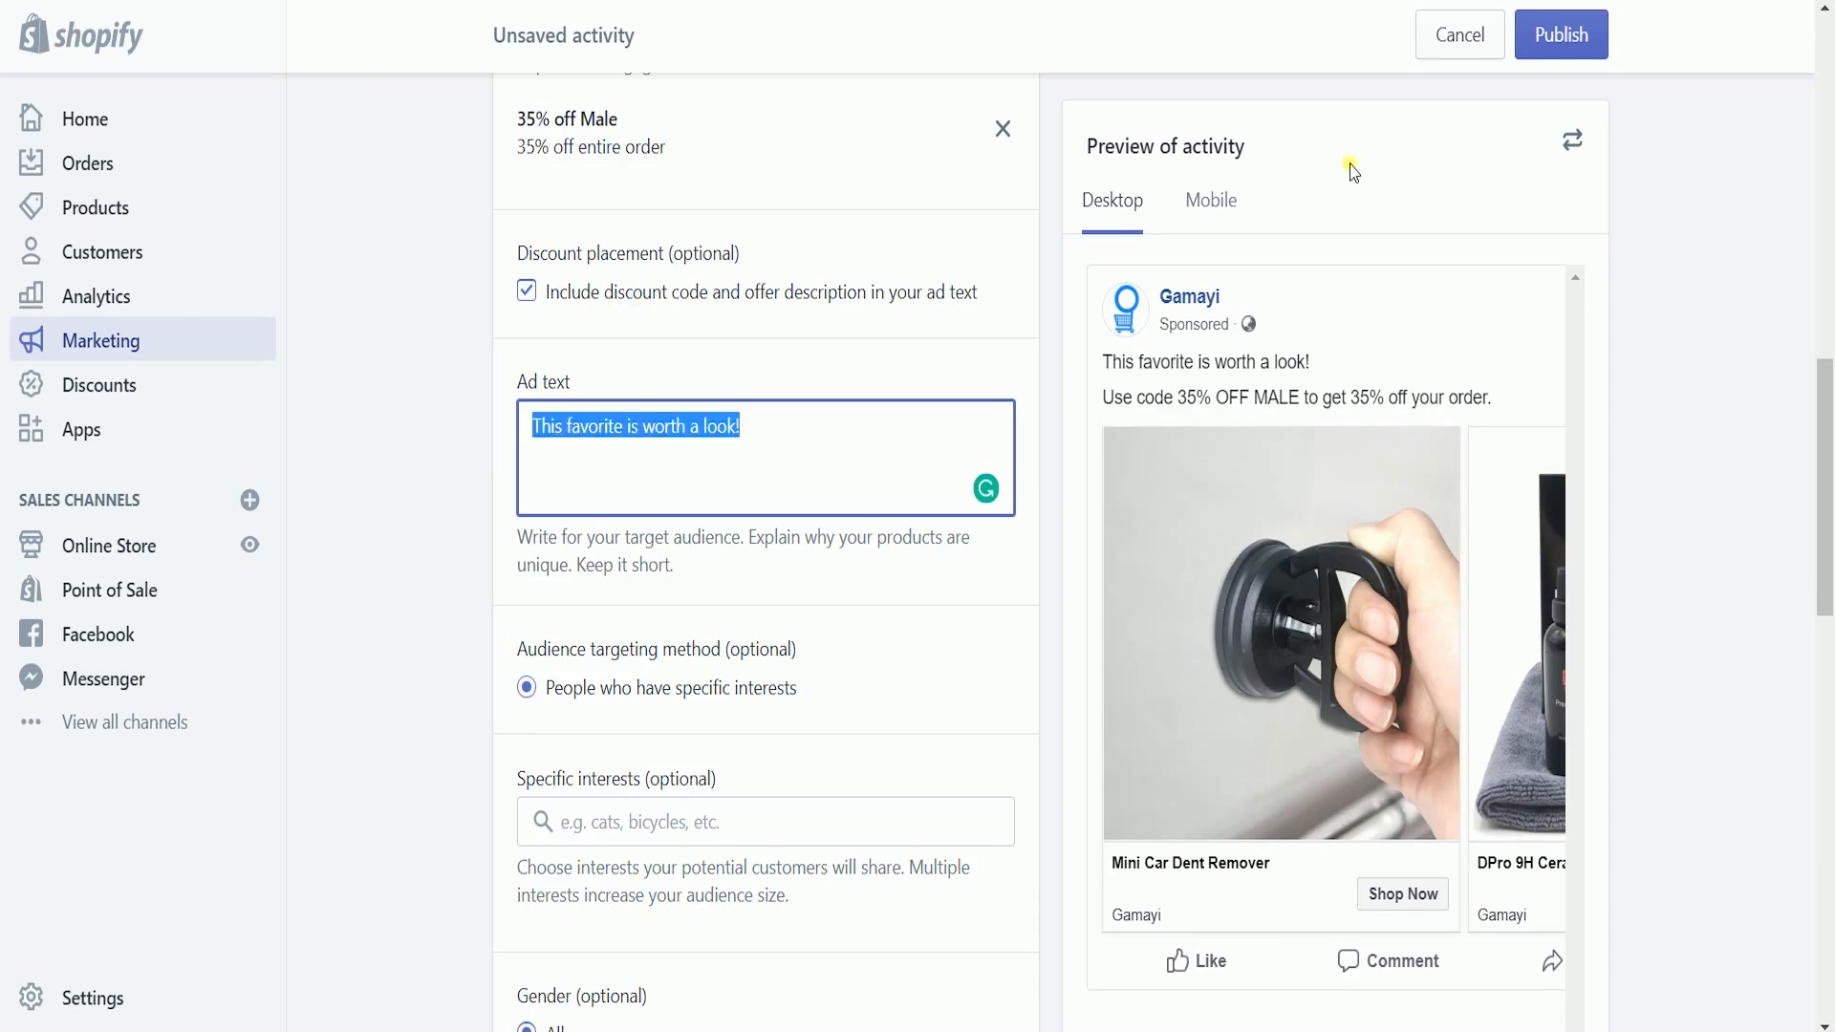
Set the ad text to 'Your dad is going to love this Father's Day gift ideas!'
{"action": "type", "text": "Your dad is going to love this Father's Day gift ideas!"}
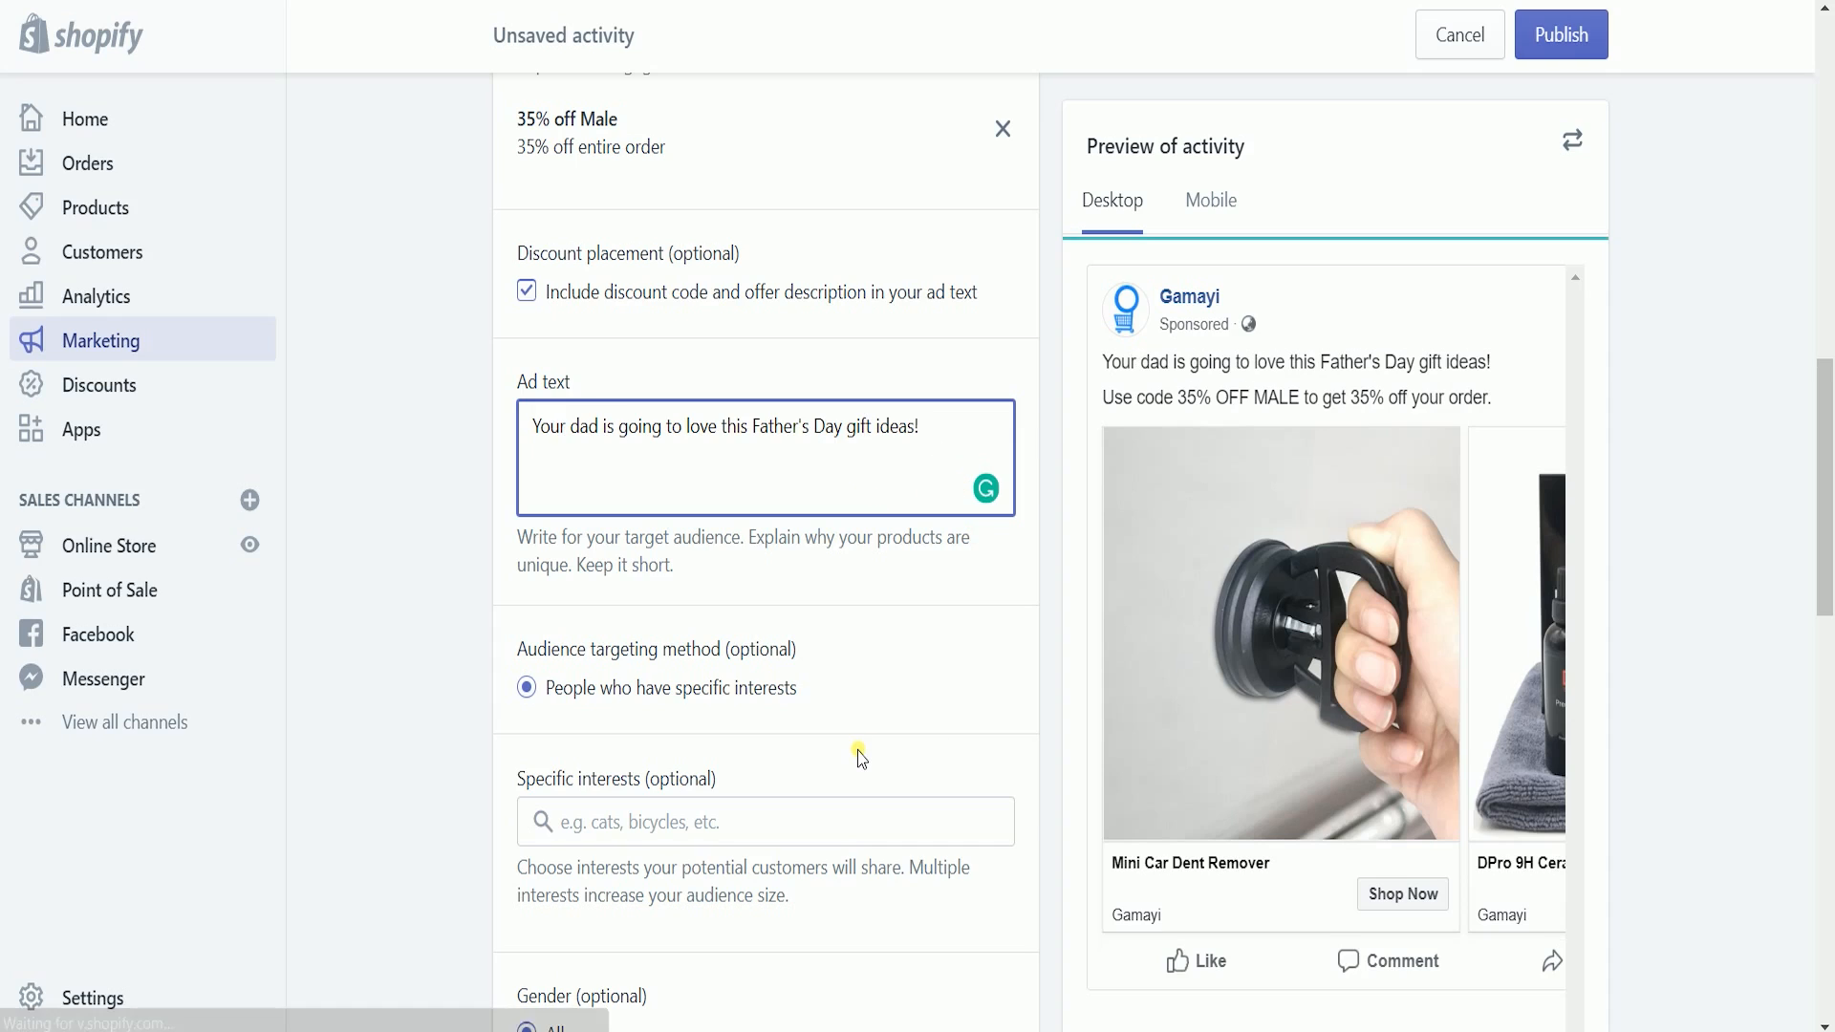
{"action": "scroll", "scroll_direction": "down", "scroll_amount": 3}
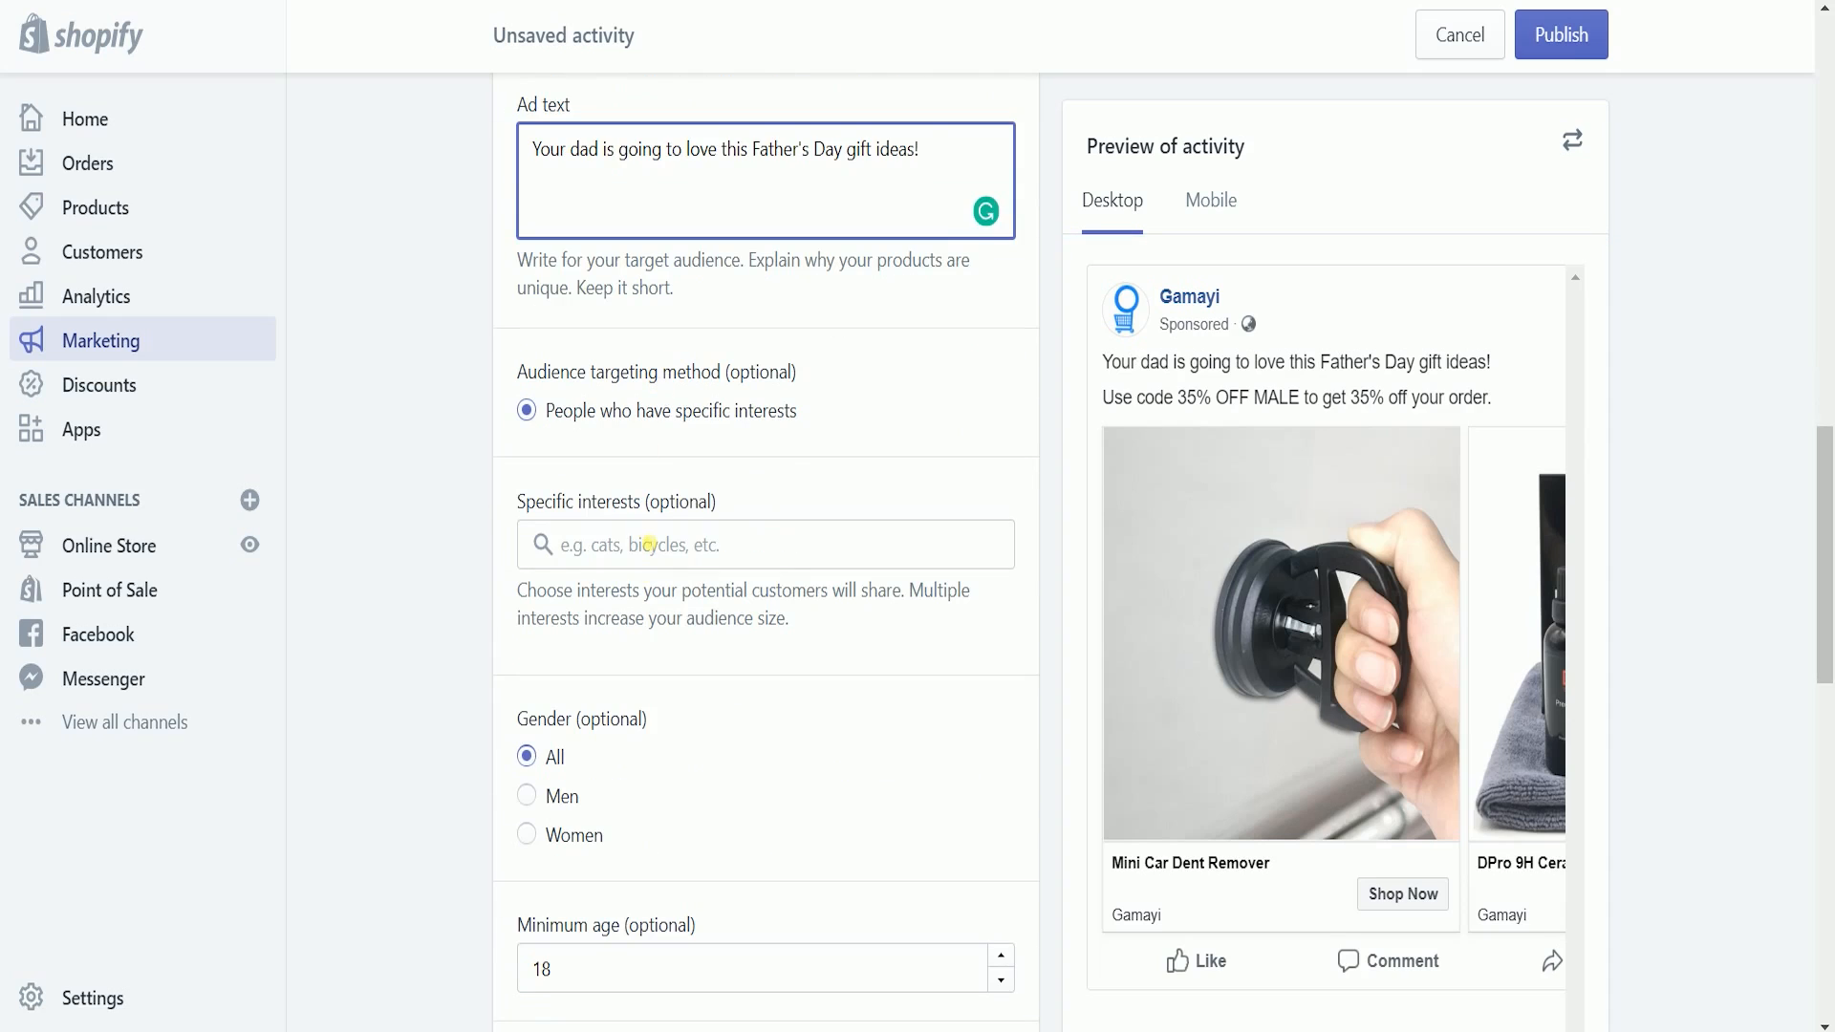
Target the interests Automobiles, Sedan (automobile) and Auto racing via an 'auto' search
{"action": "left_click", "coordinate": [765, 545]}
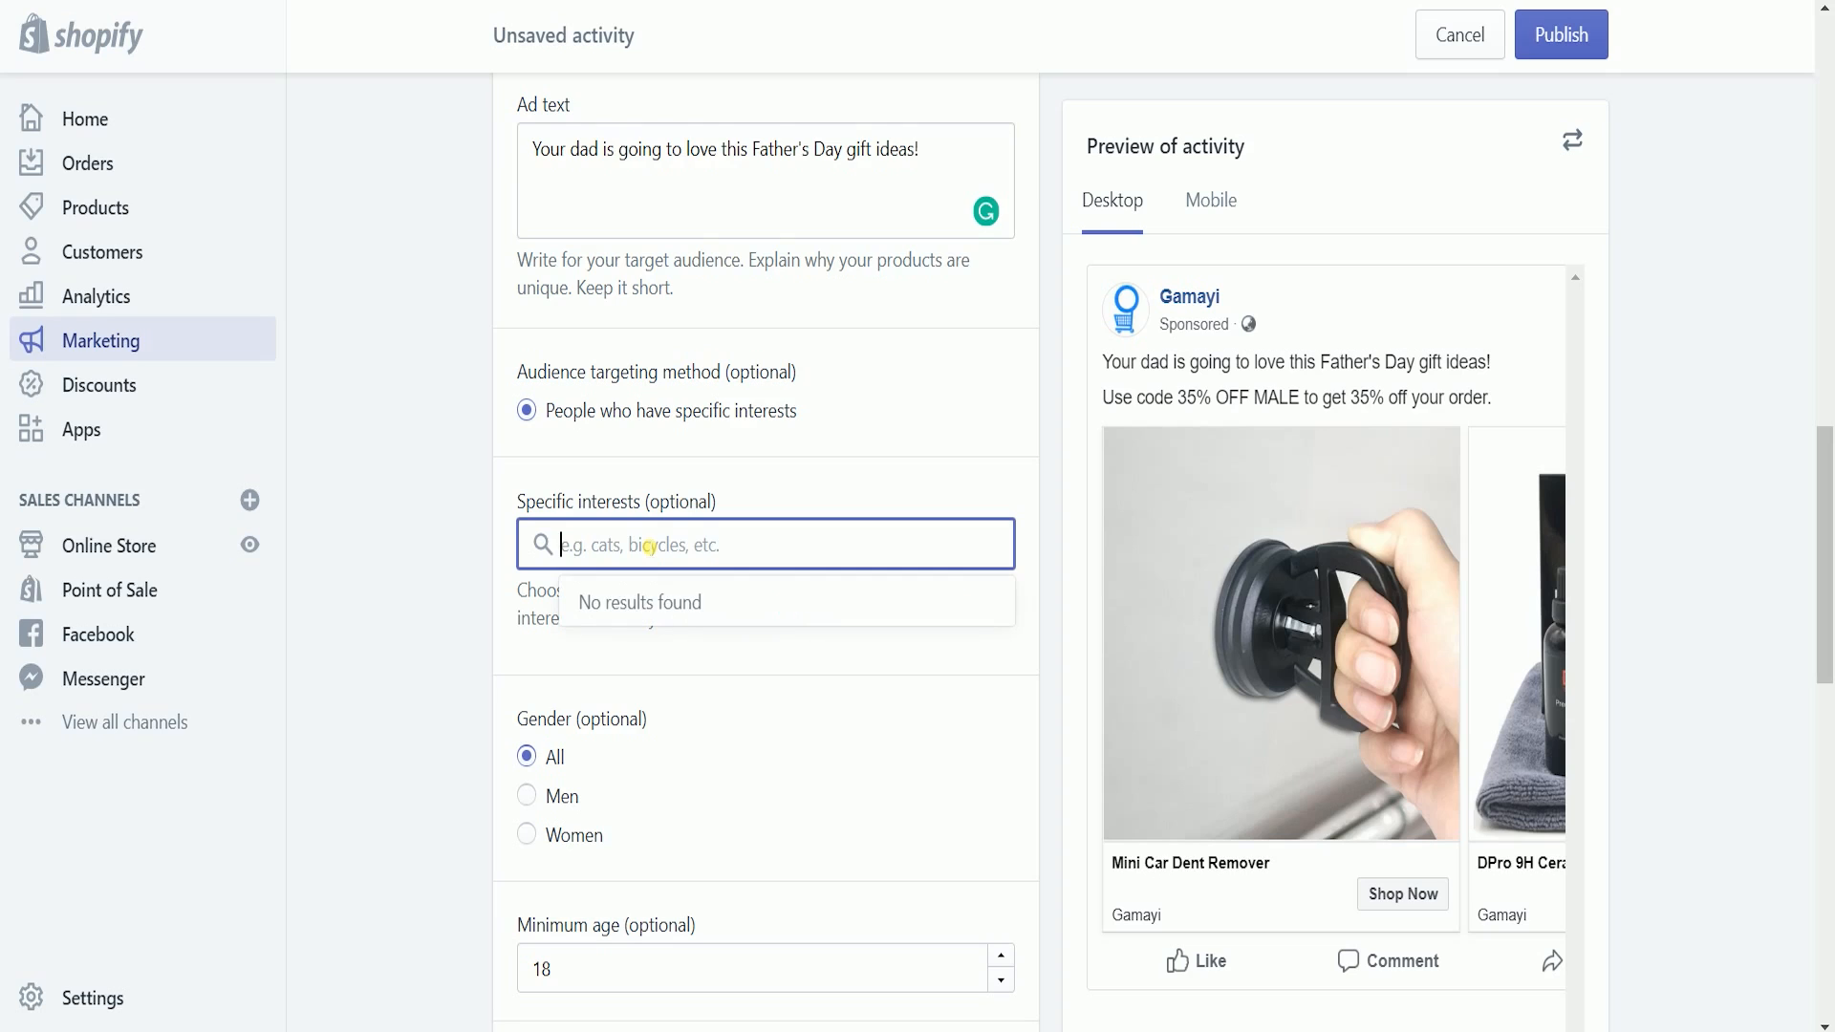
{"action": "type", "text": "auto"}
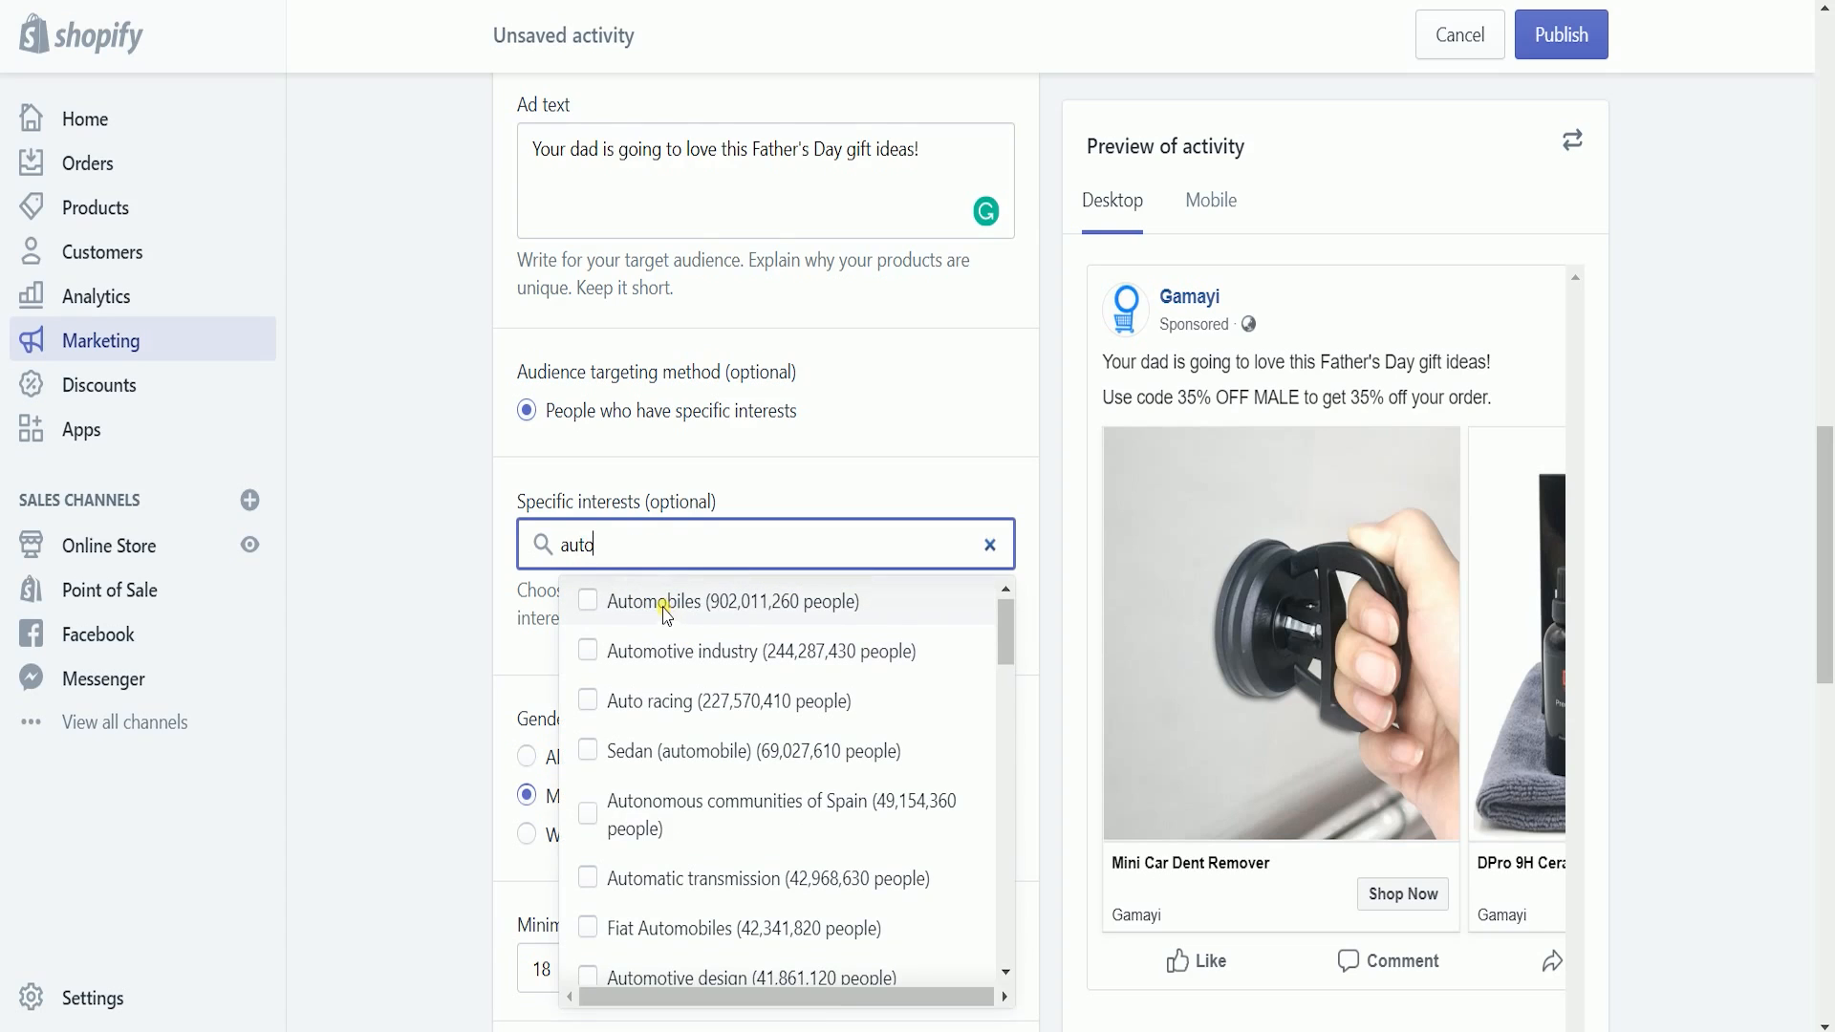
{"action": "left_click", "coordinate": [587, 601]}
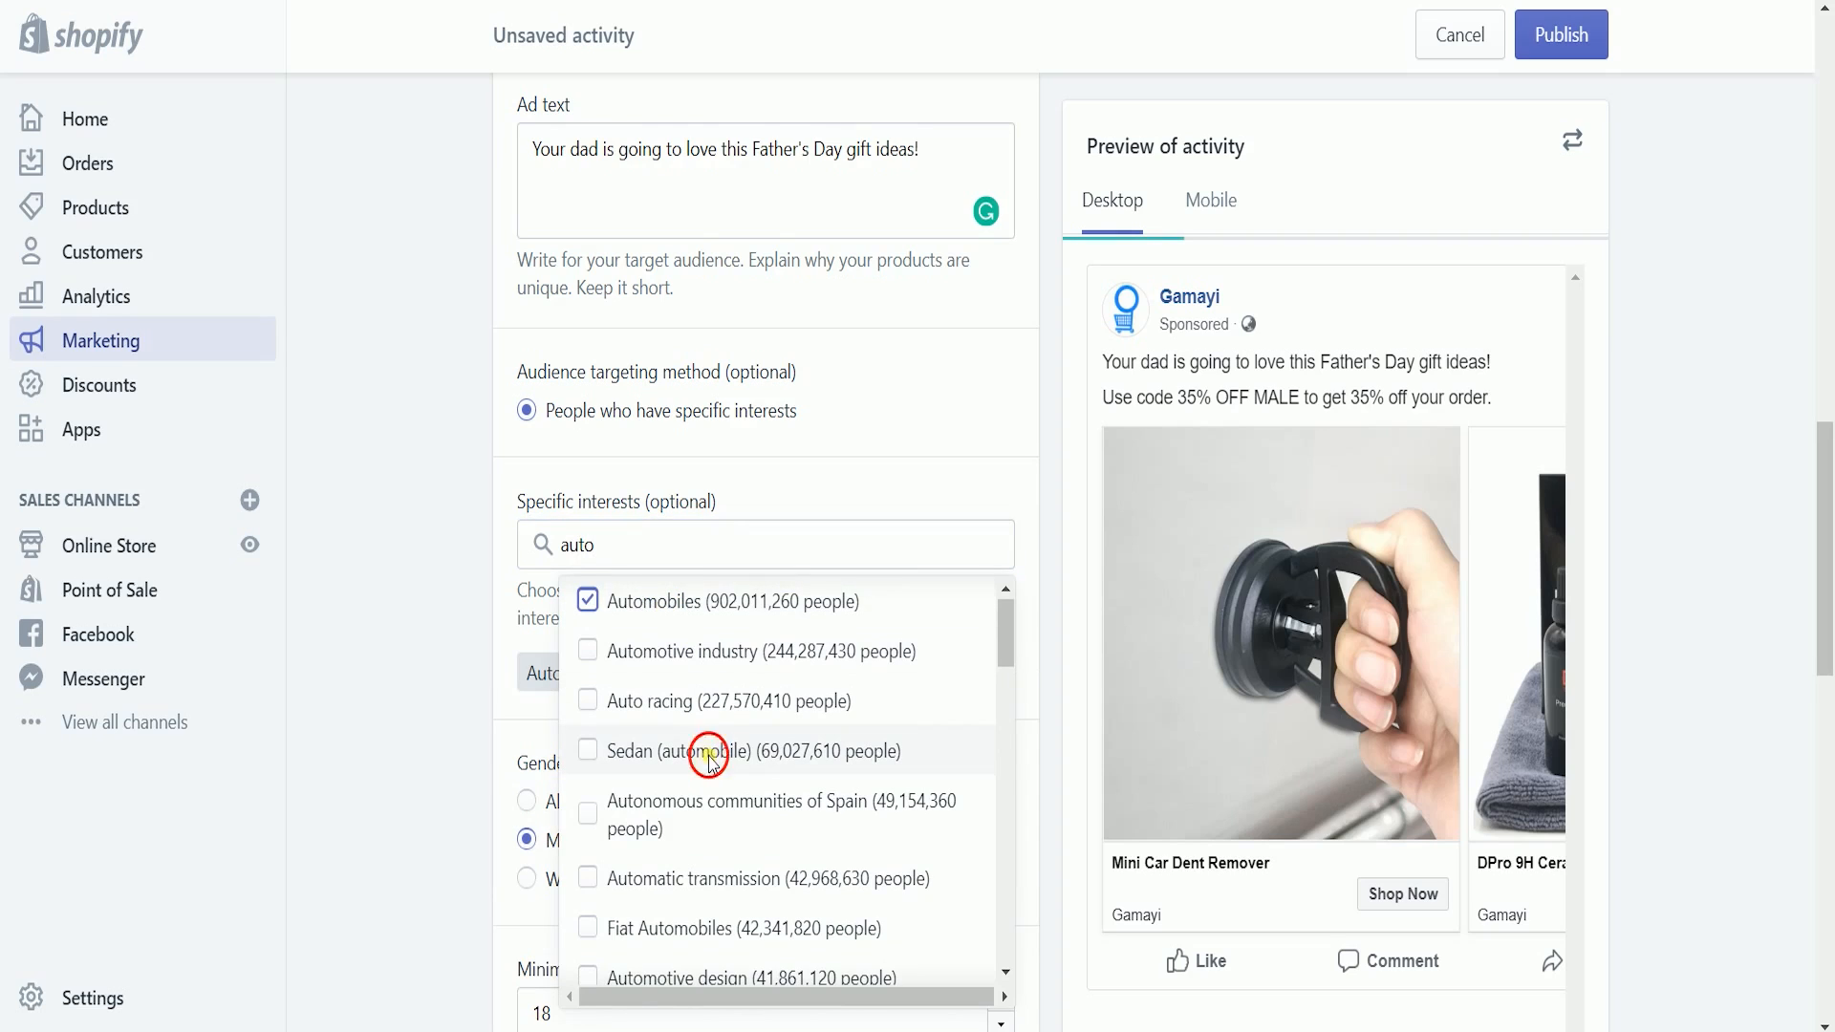
{"action": "left_click", "coordinate": [587, 750]}
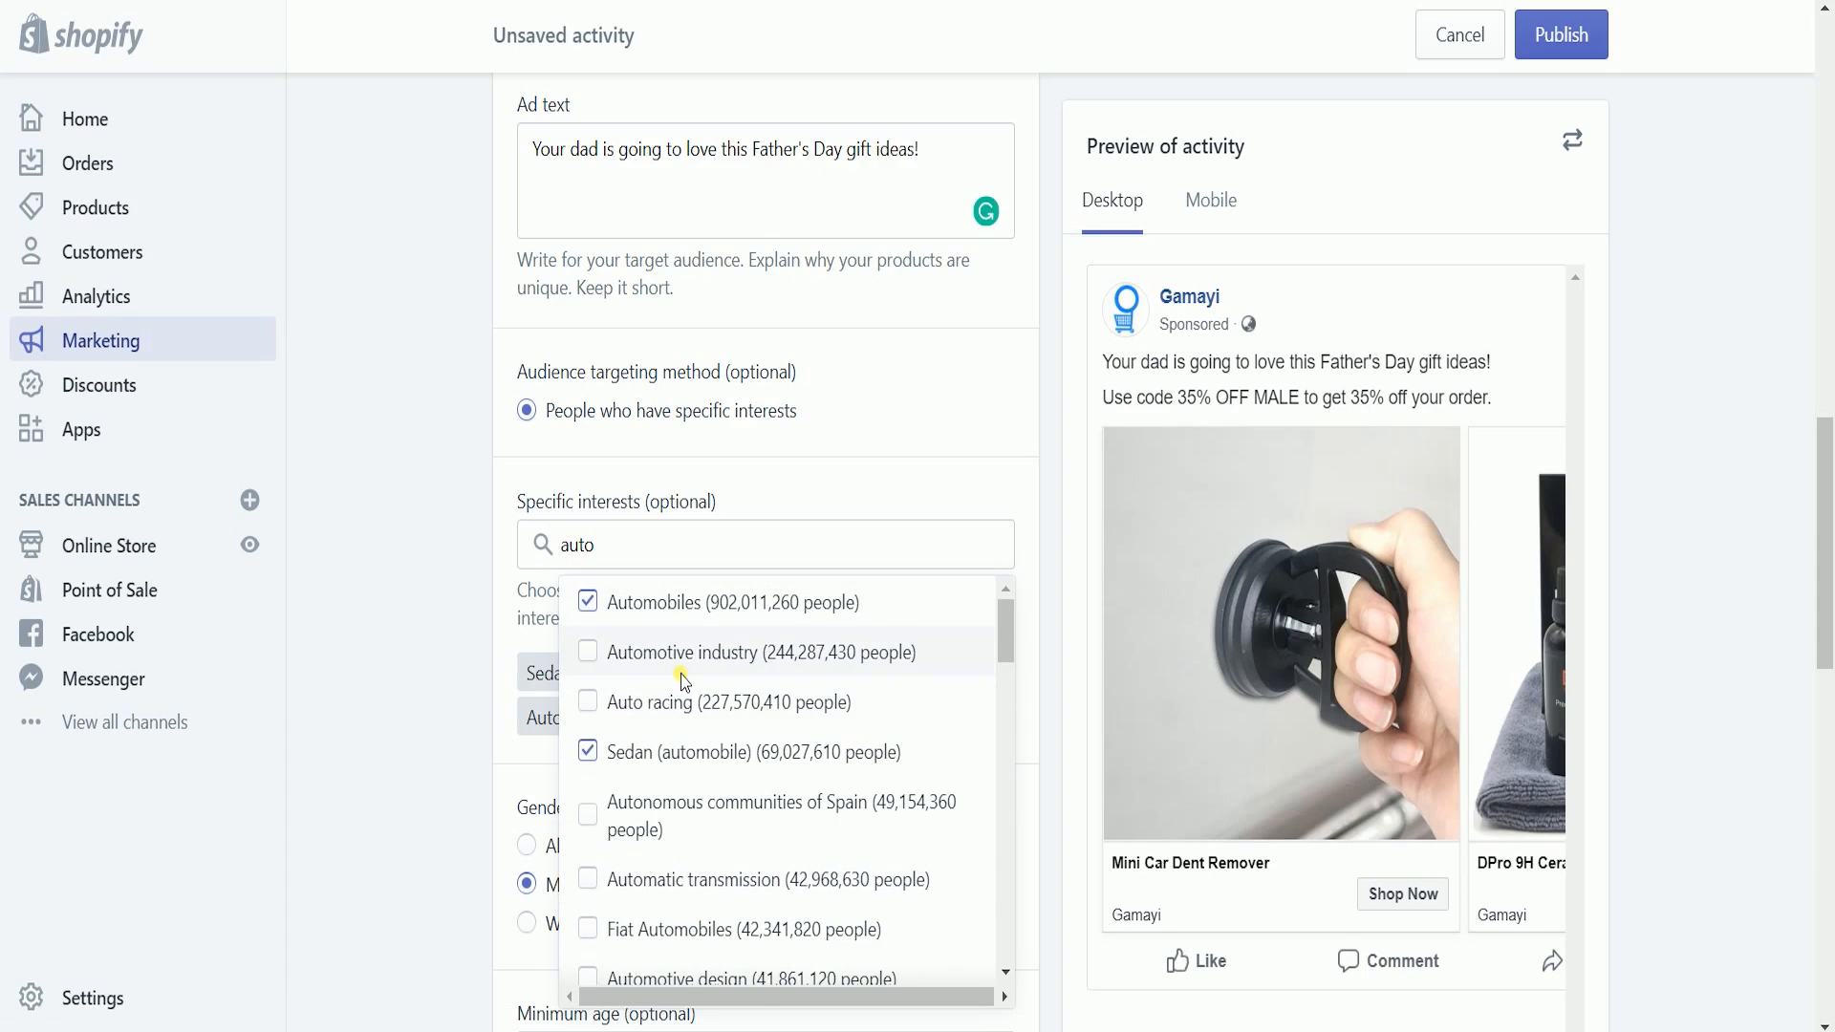
{"action": "mouse_move", "coordinate": [676, 816]}
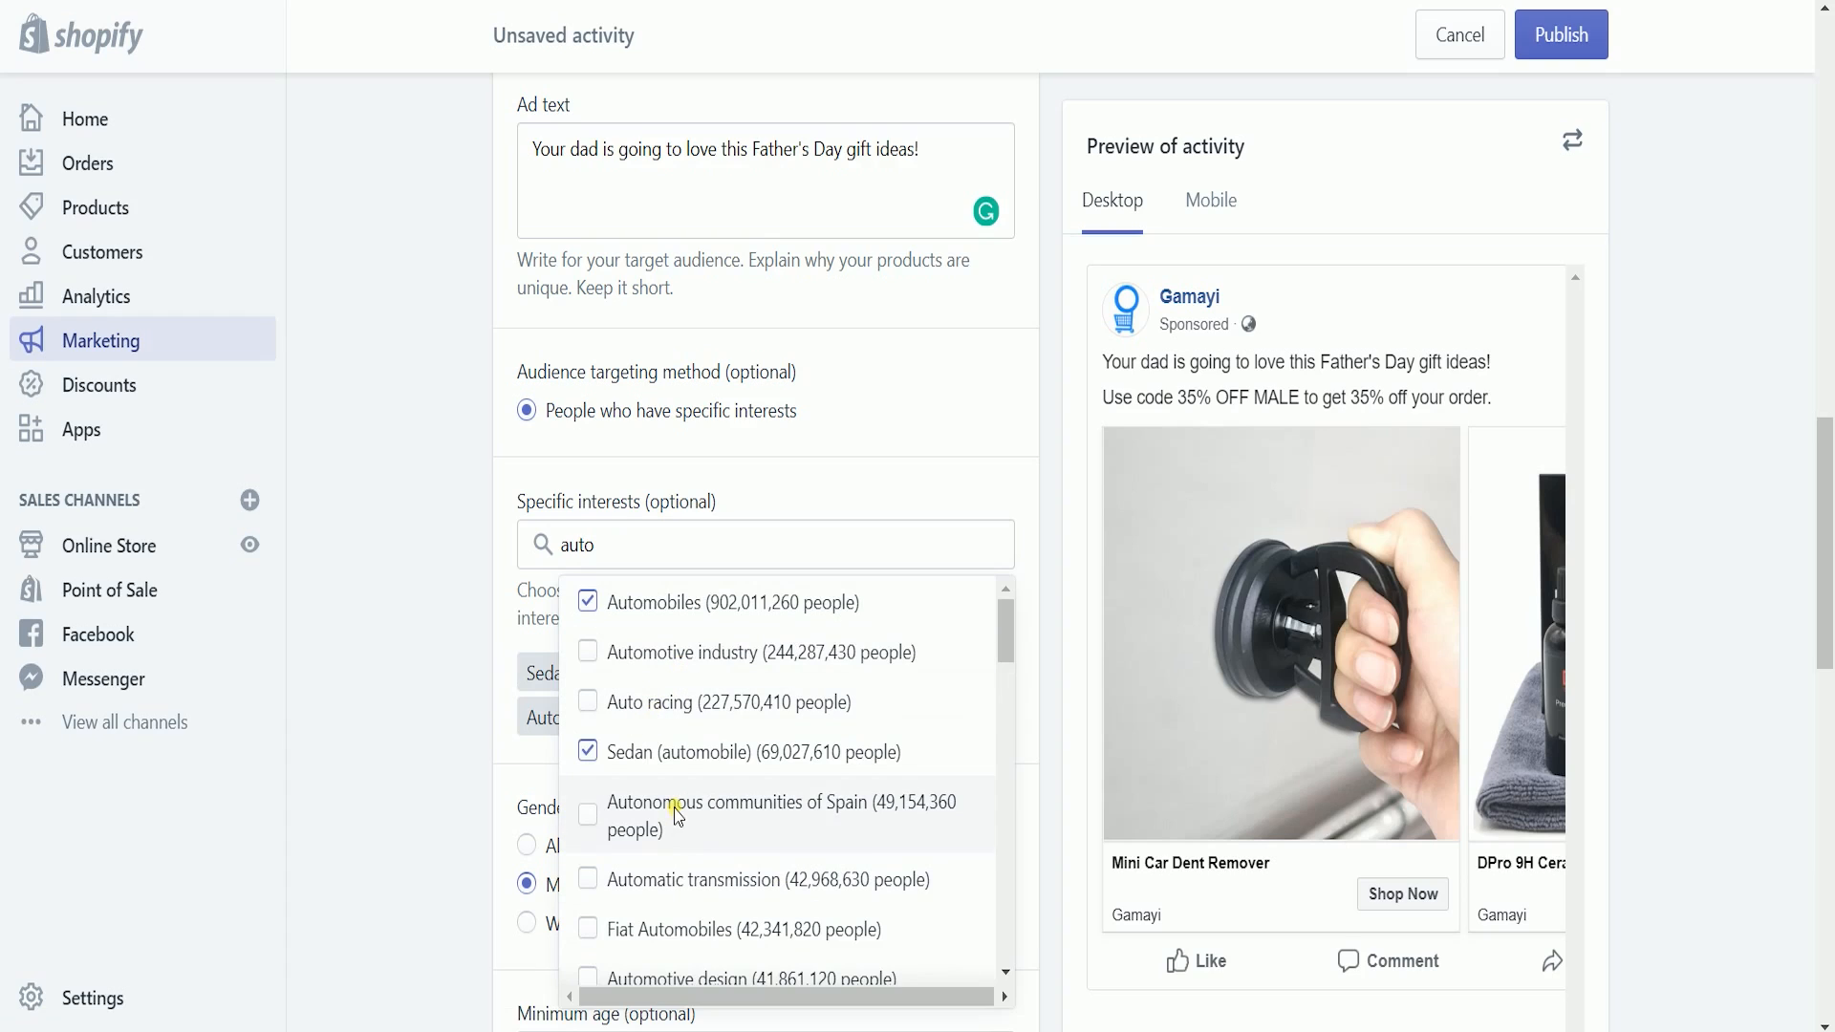
{"action": "left_click", "coordinate": [587, 701]}
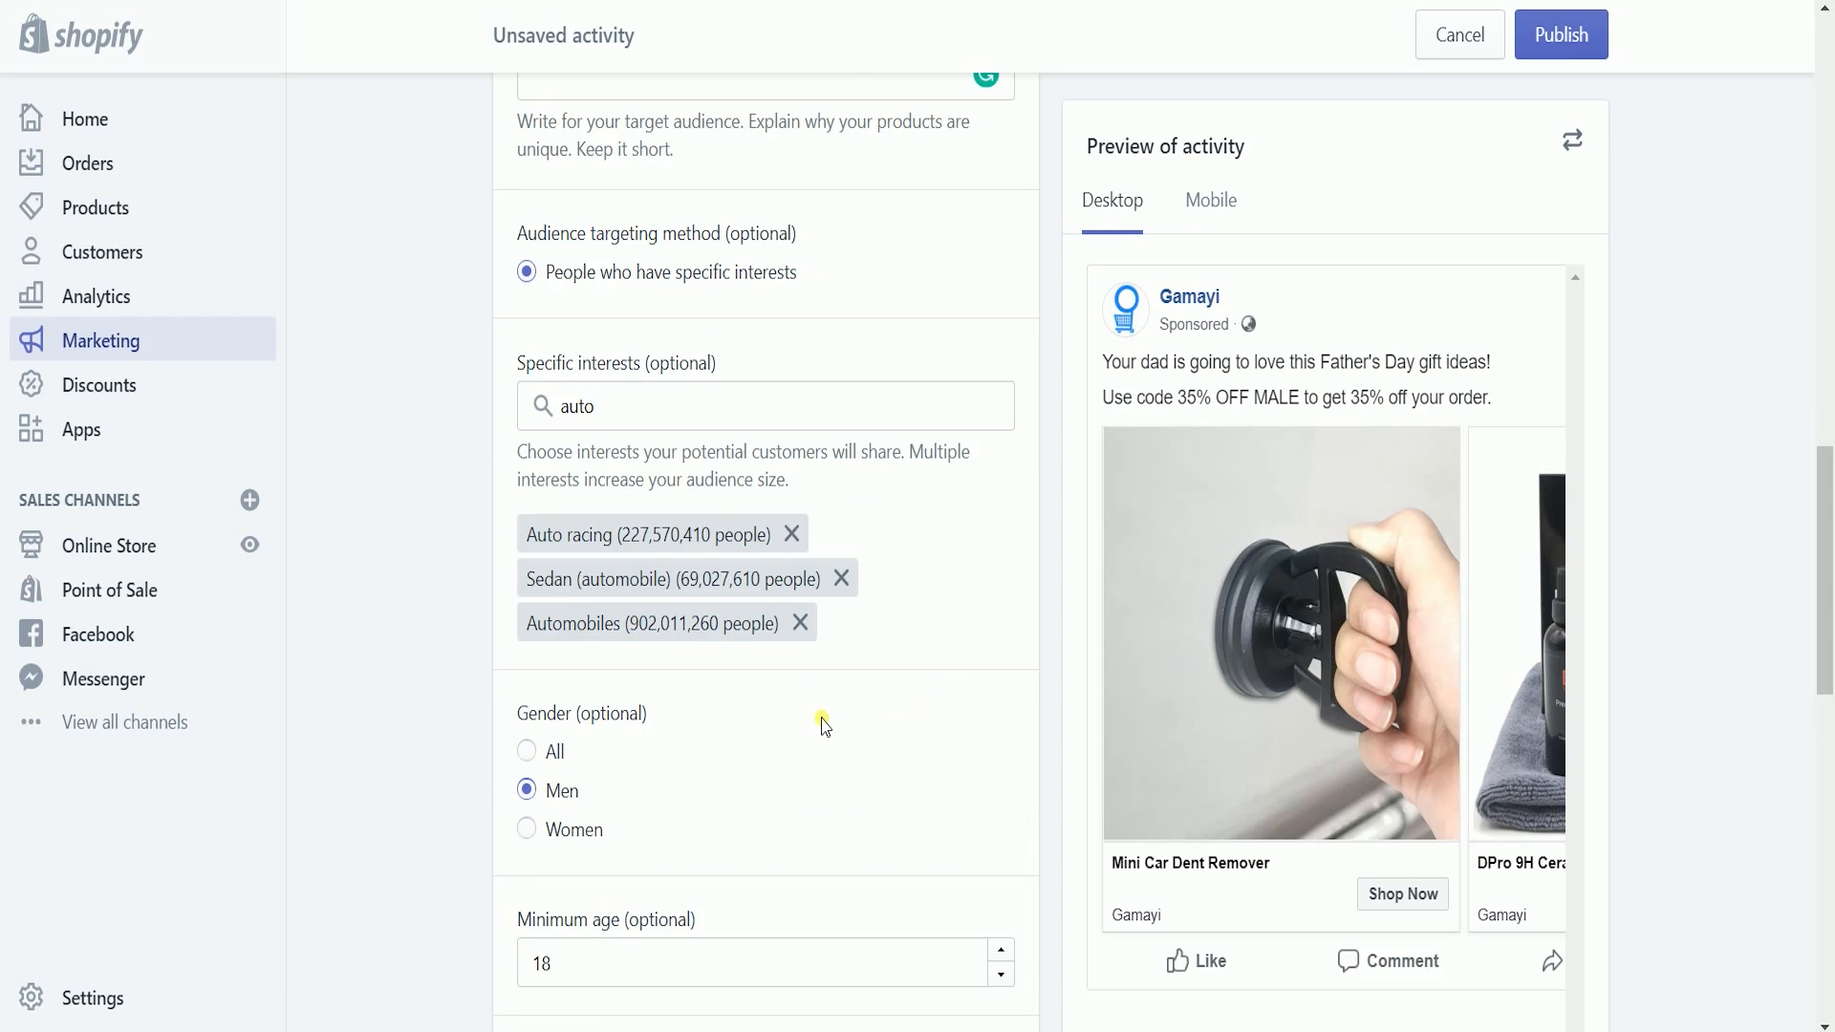
{"action": "scroll", "scroll_direction": "down", "scroll_amount": 3}
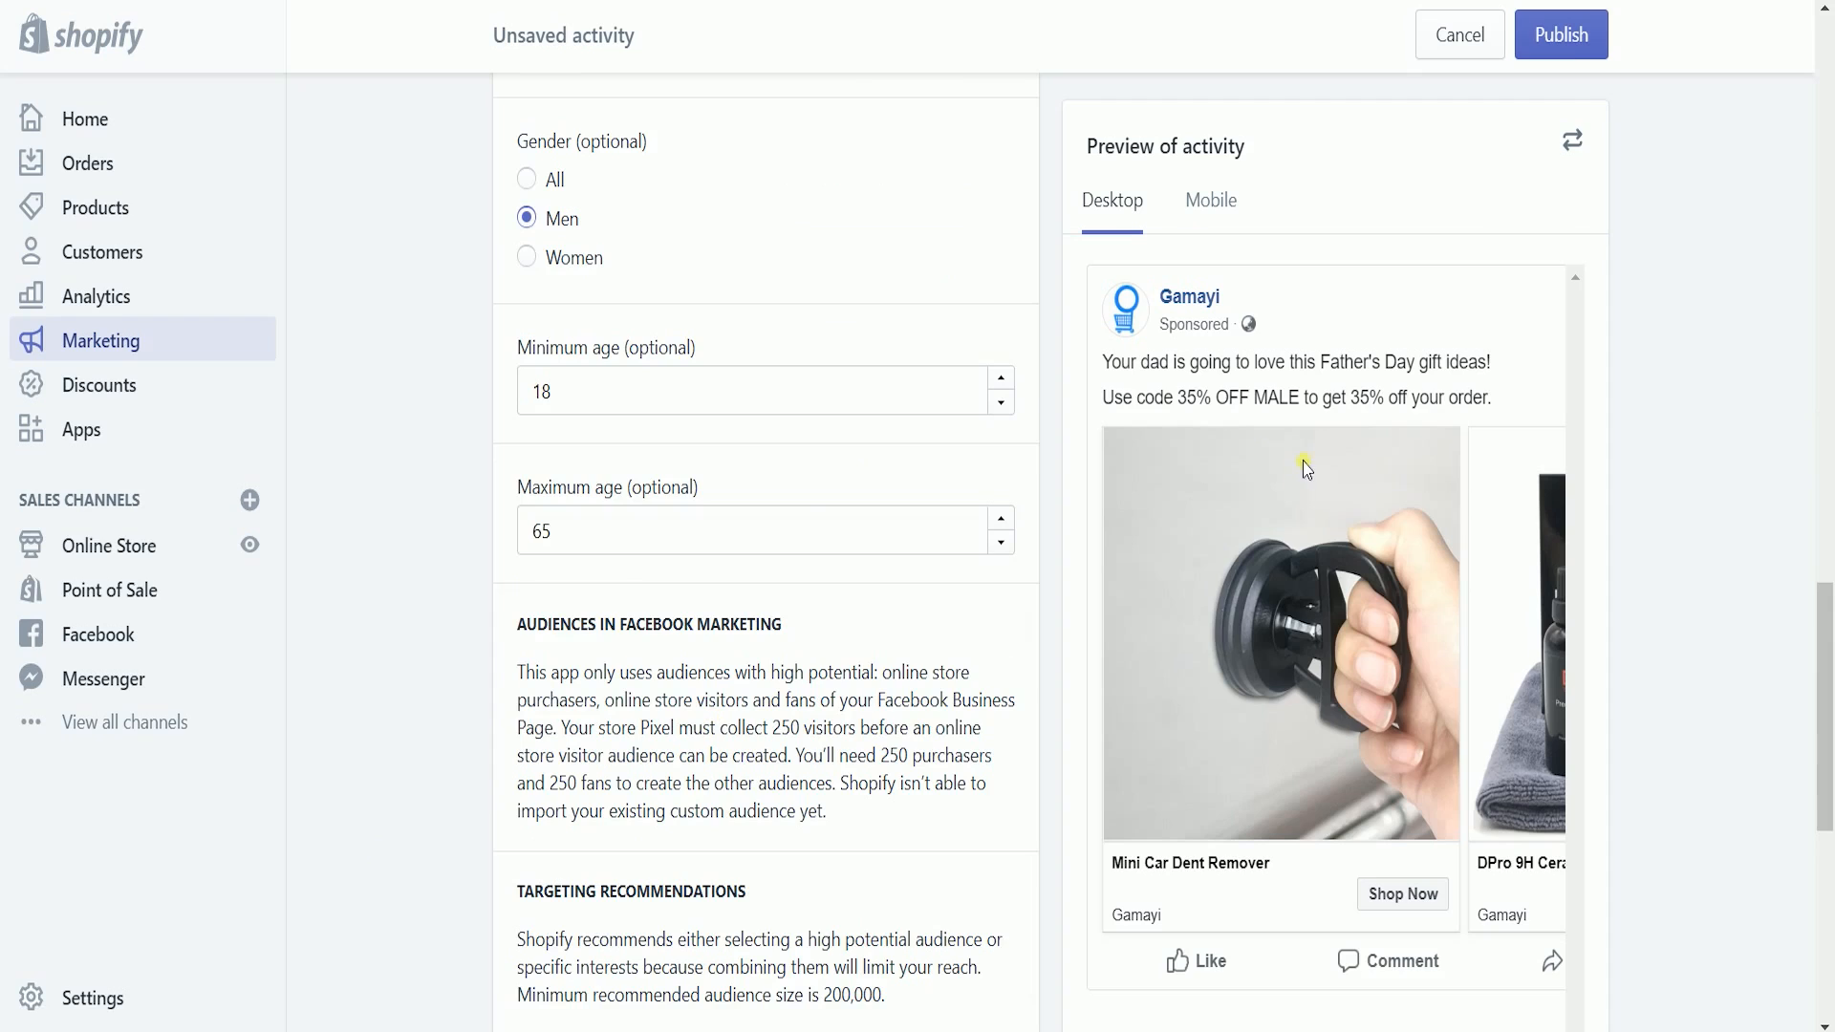
Schedule the ad to start June 9 and end June 17 at 4:00 am
{"action": "scroll", "scroll_direction": "down", "scroll_amount": 3}
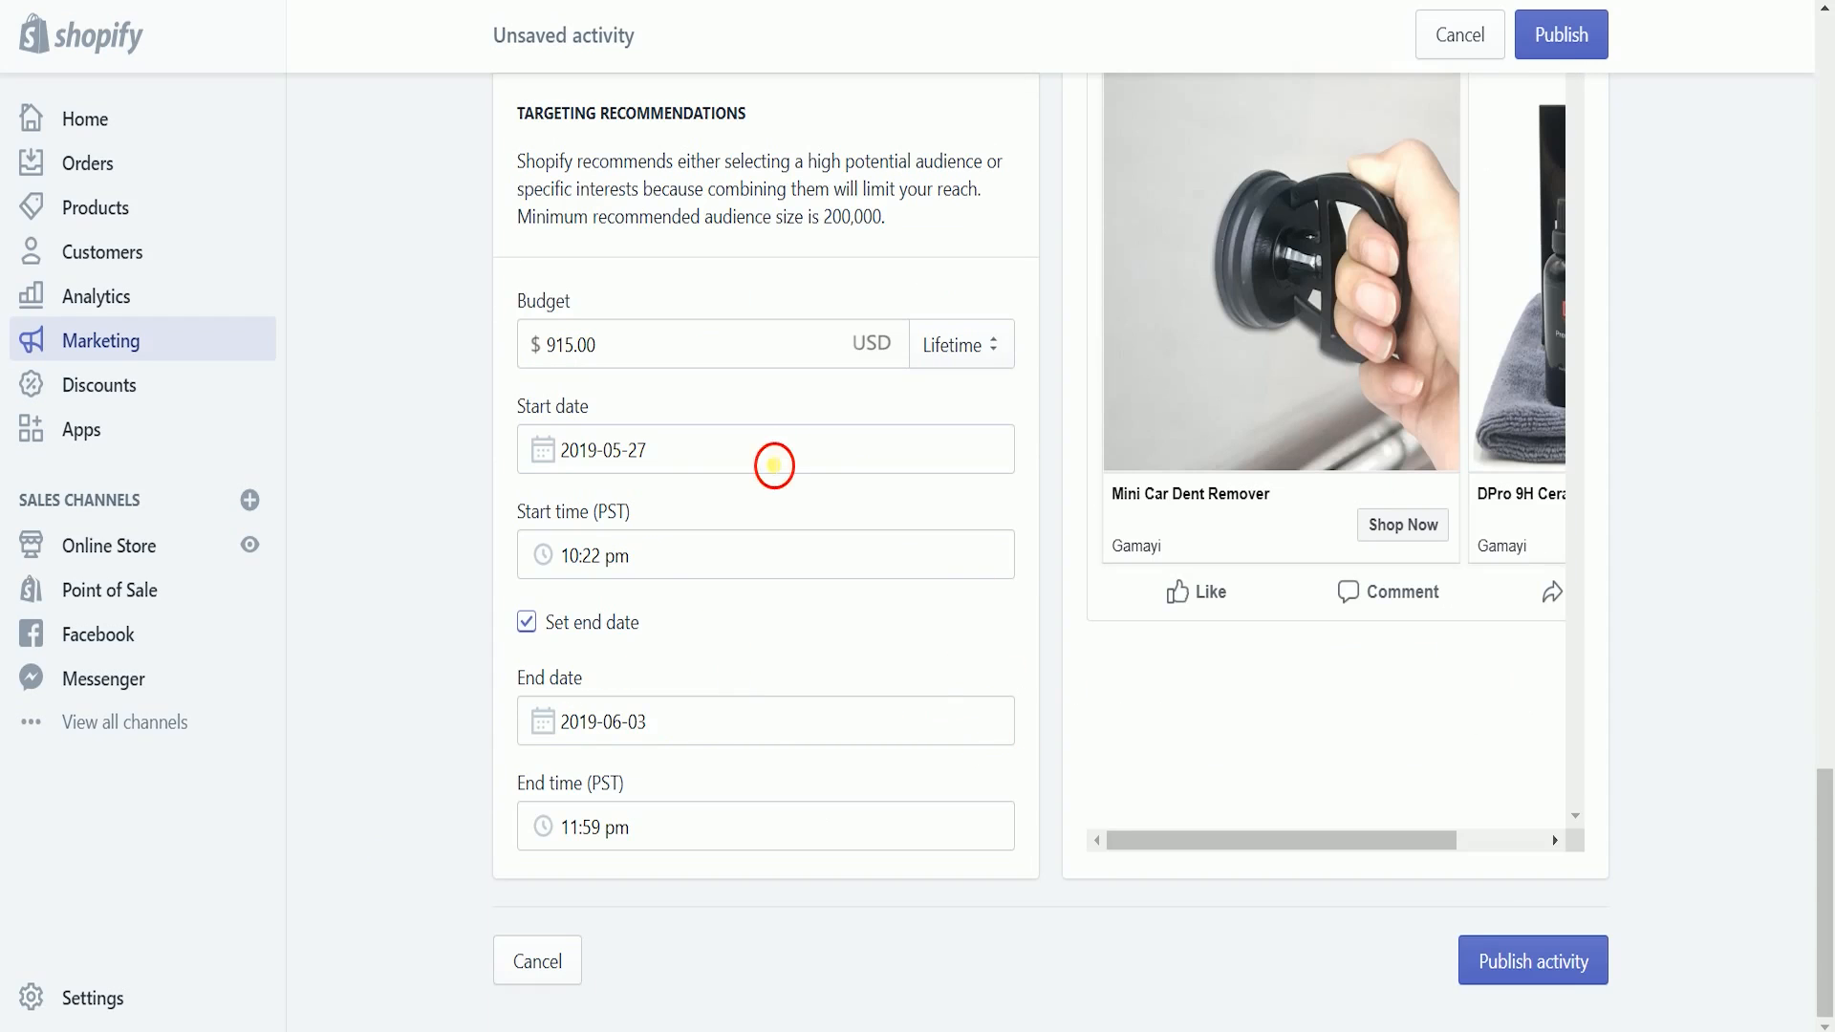
{"action": "left_click", "coordinate": [765, 449]}
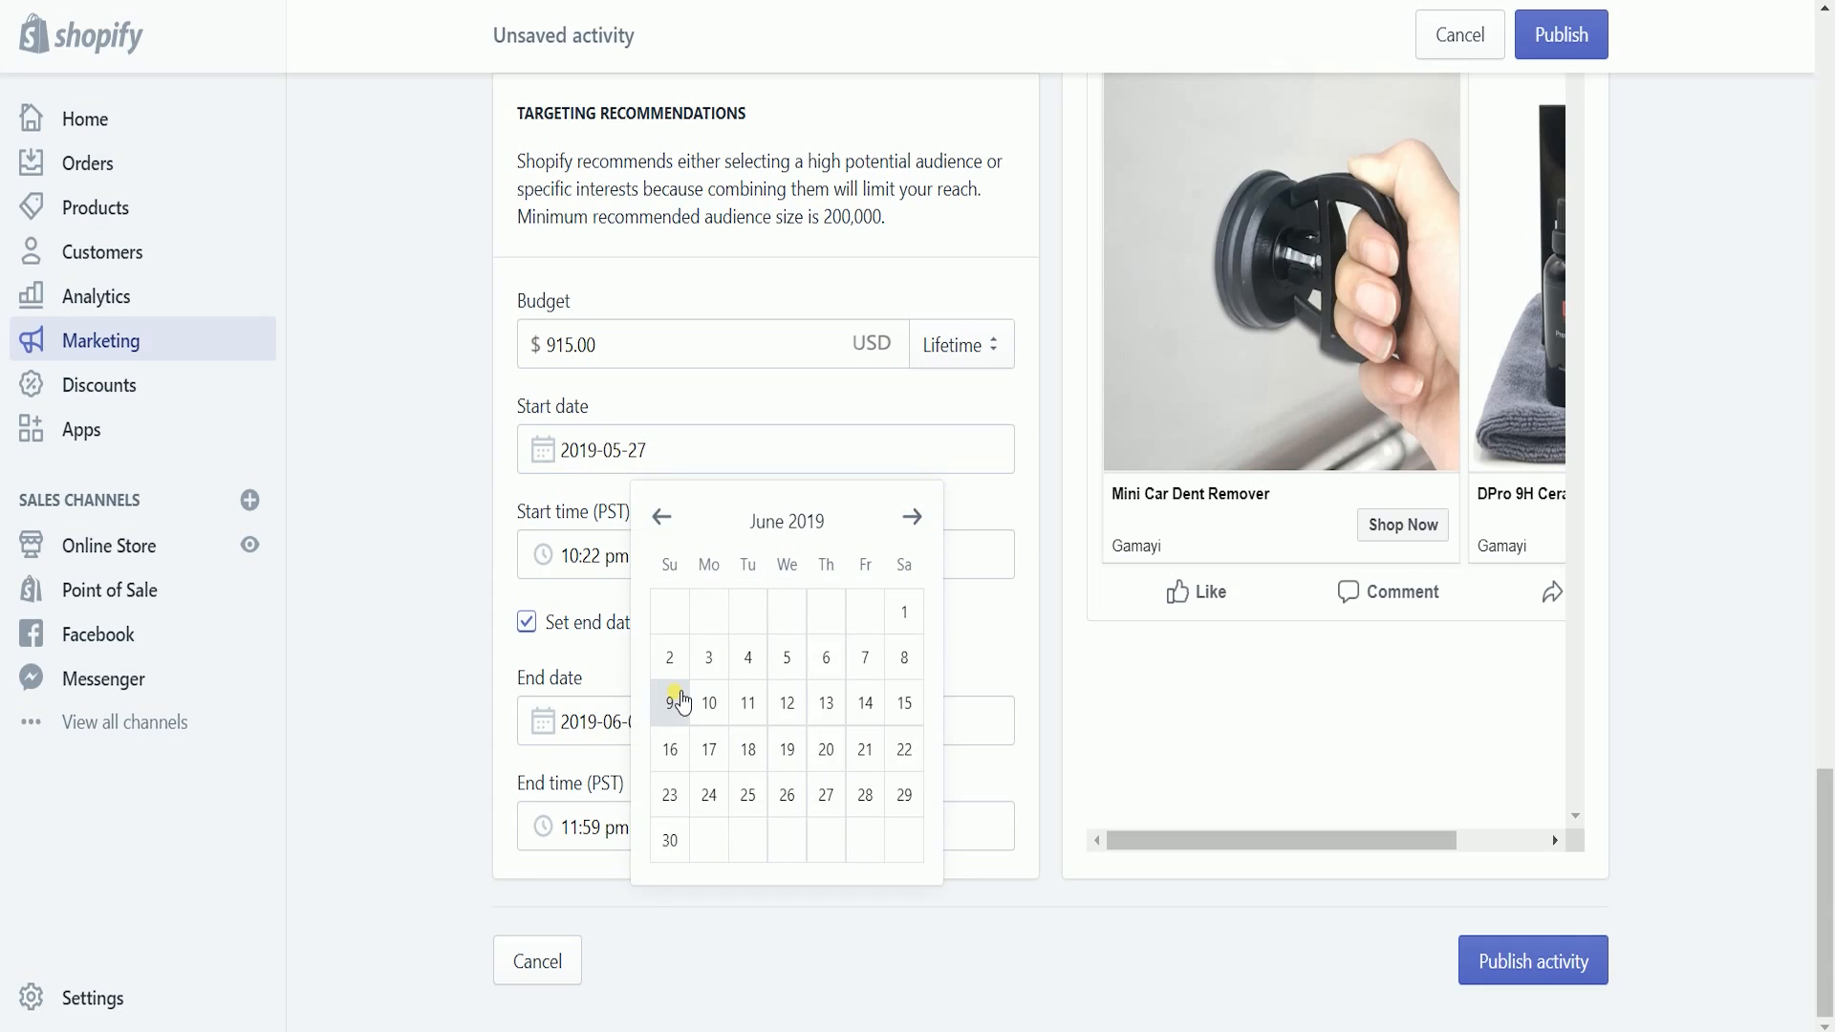
{"action": "left_click", "coordinate": [669, 702]}
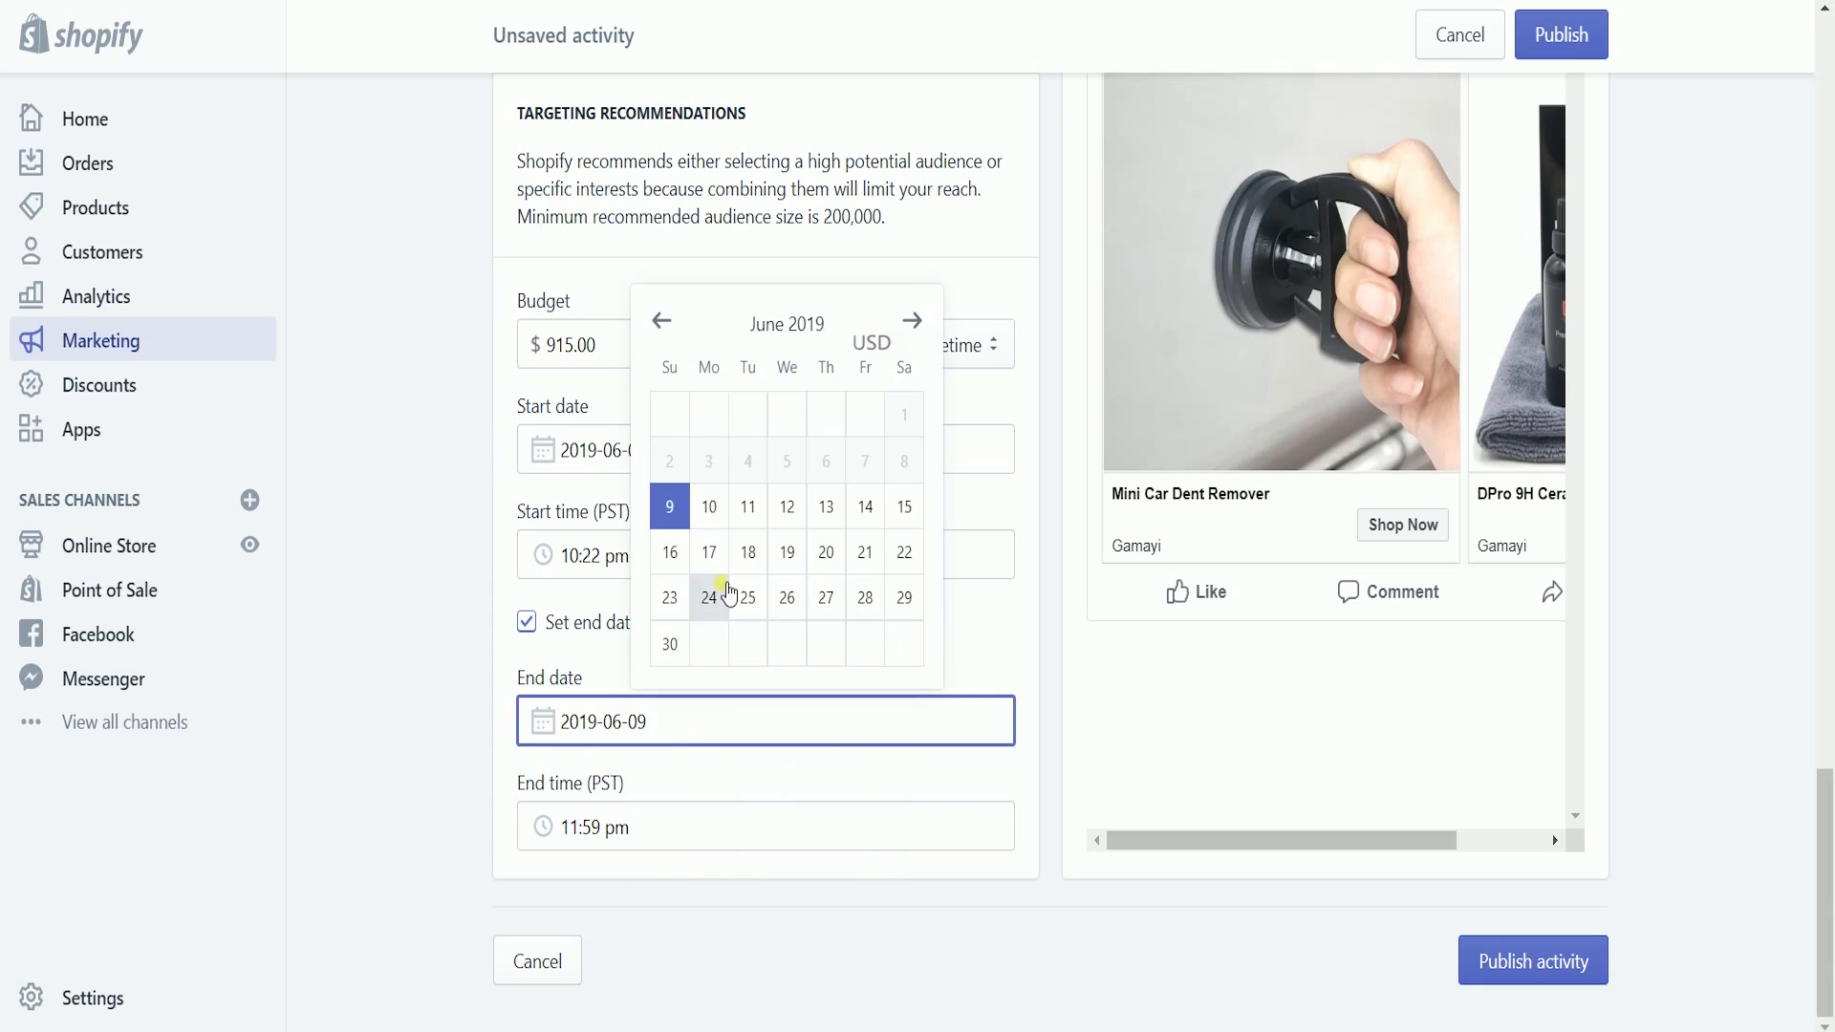
{"action": "left_click", "coordinate": [707, 553]}
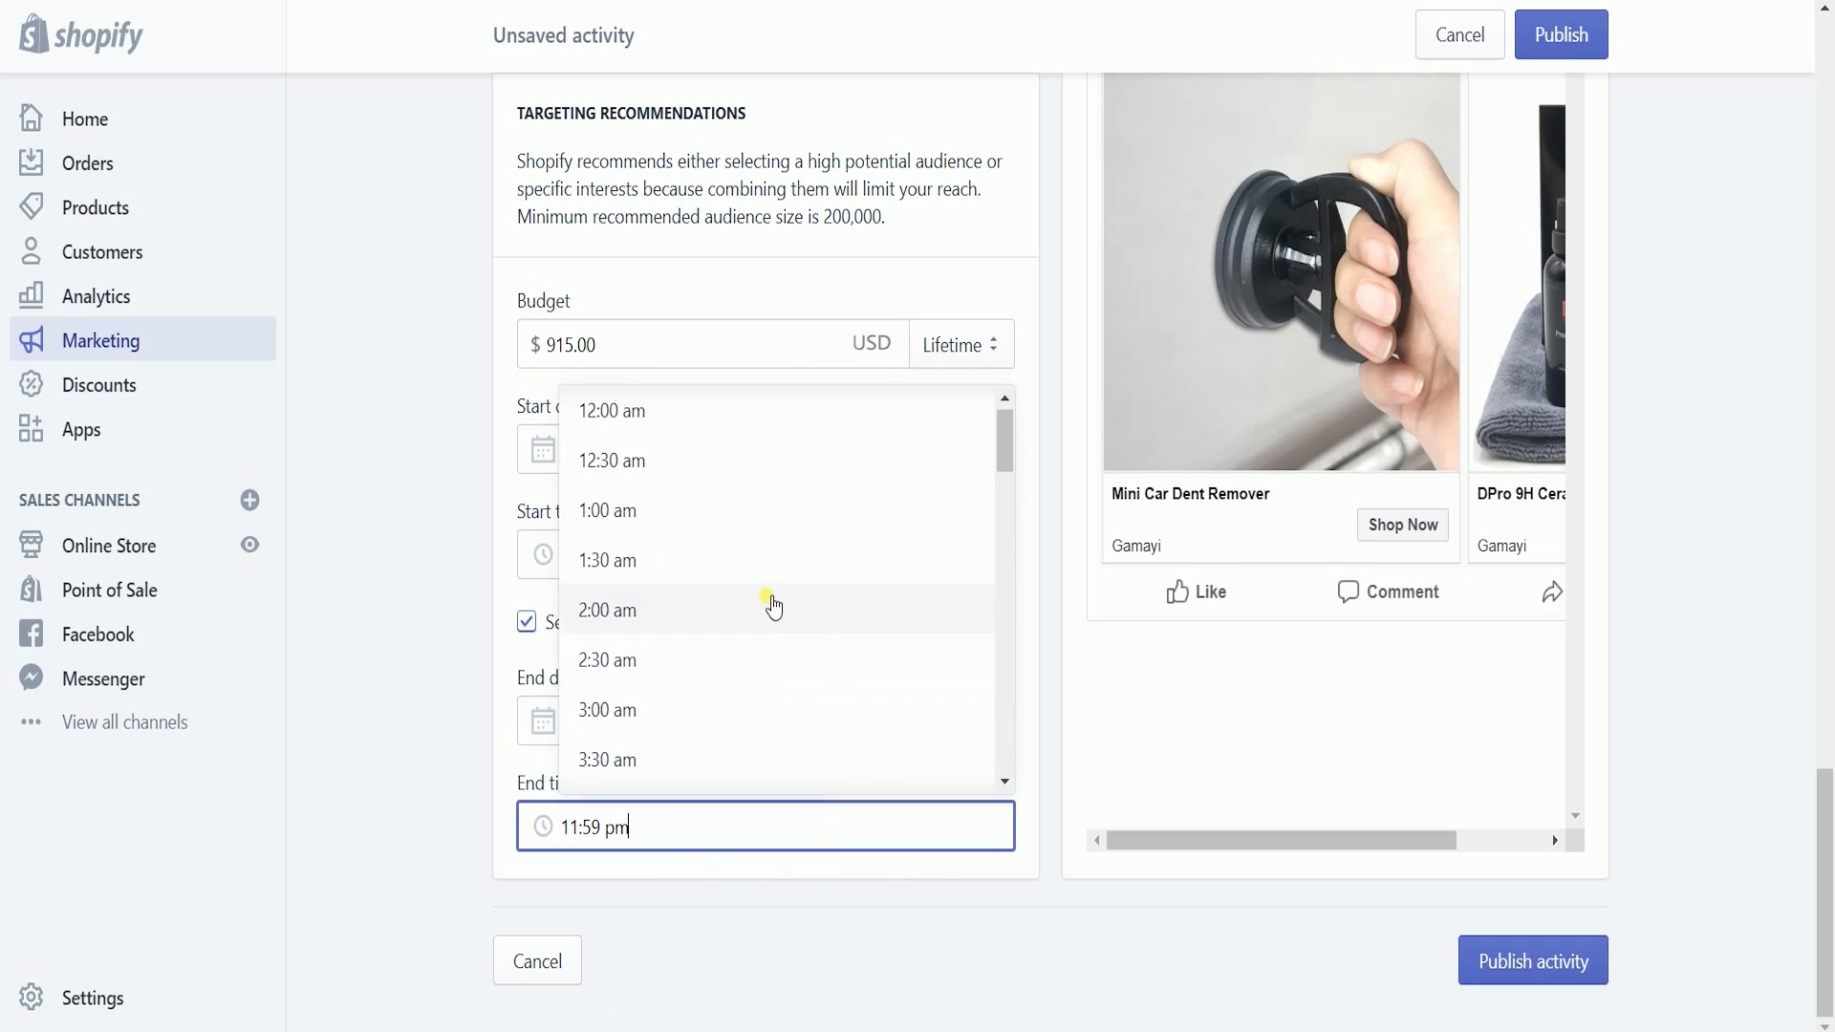
{"action": "left_click", "coordinate": [608, 610]}
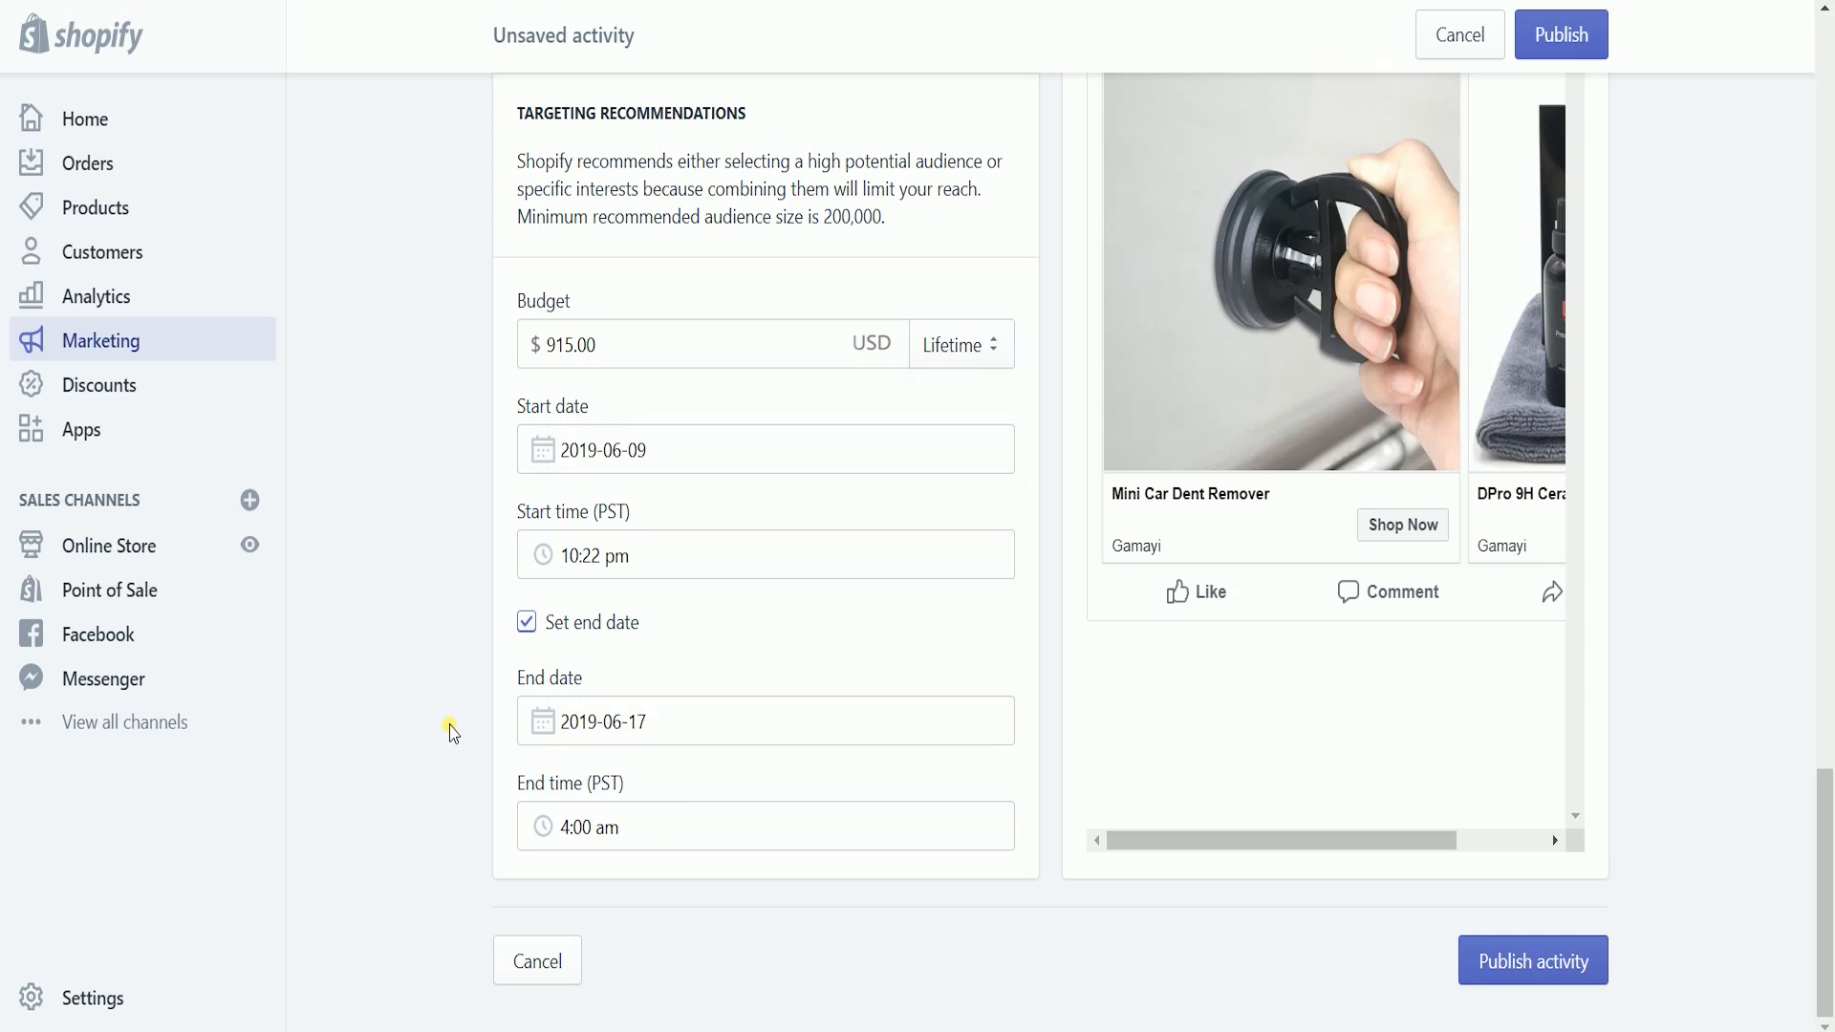
{"action": "left_click", "coordinate": [765, 826]}
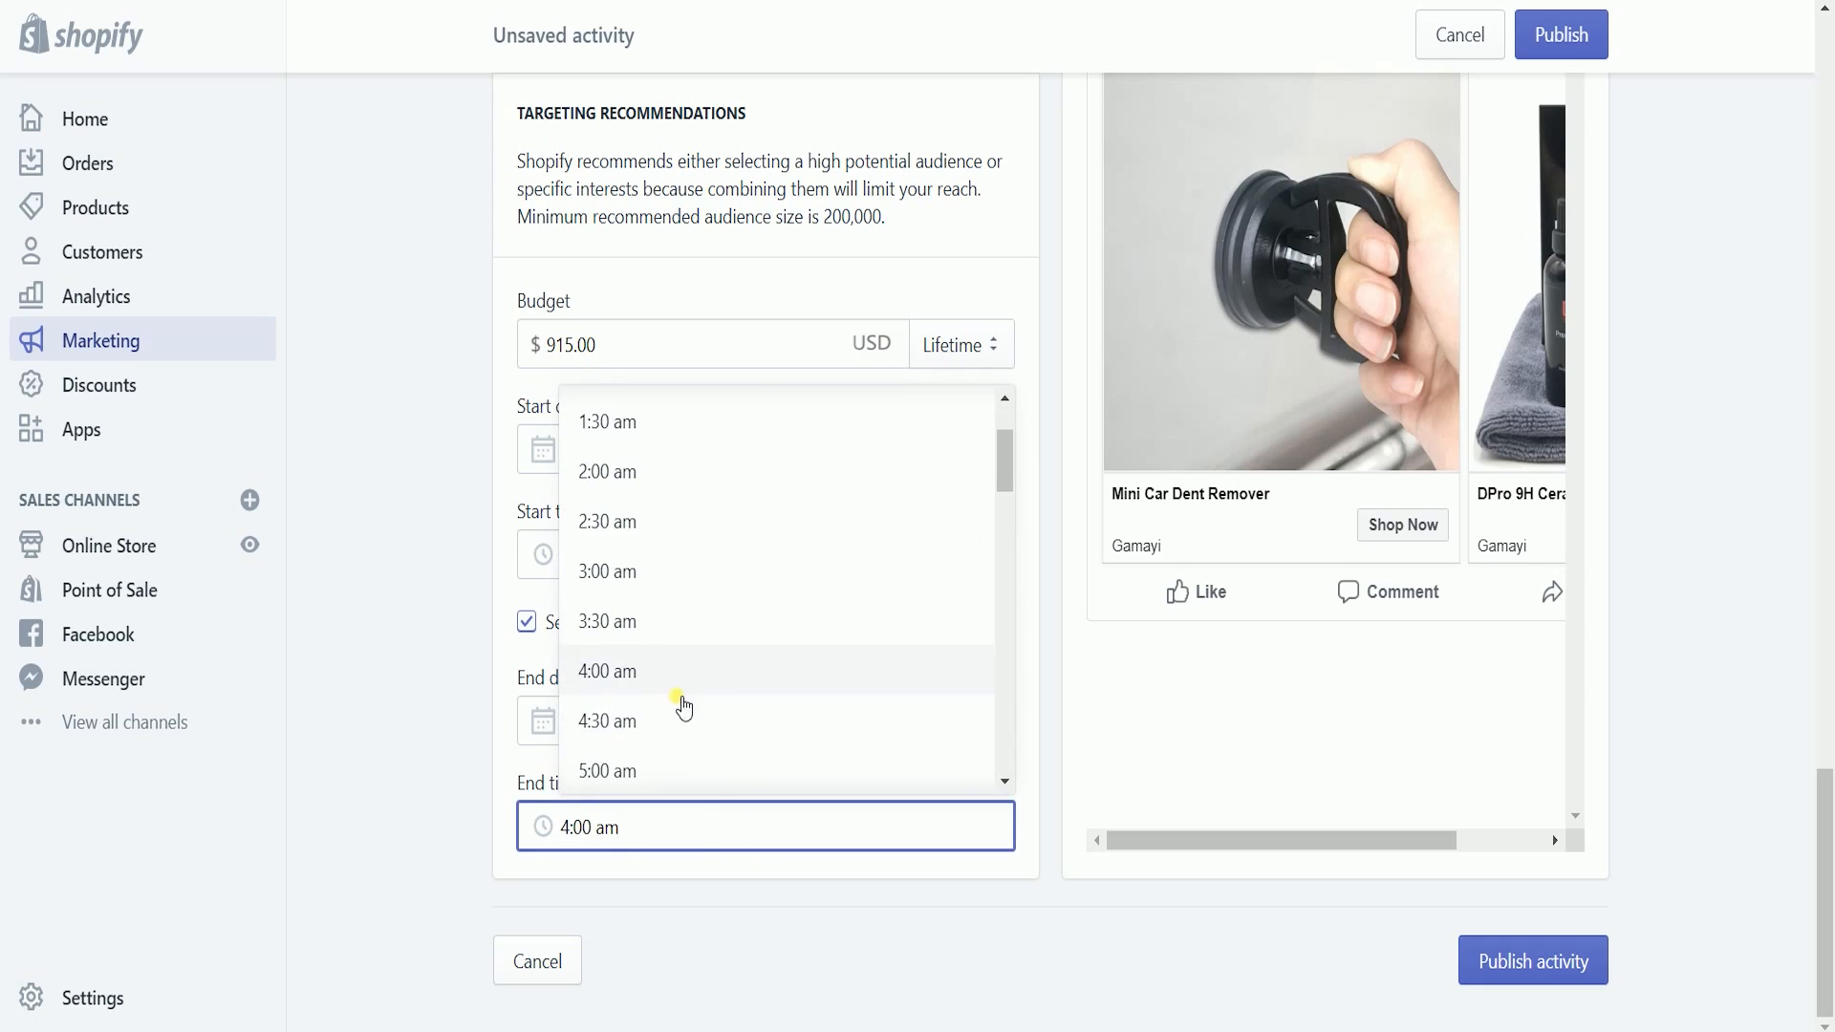
{"action": "left_click", "coordinate": [608, 721]}
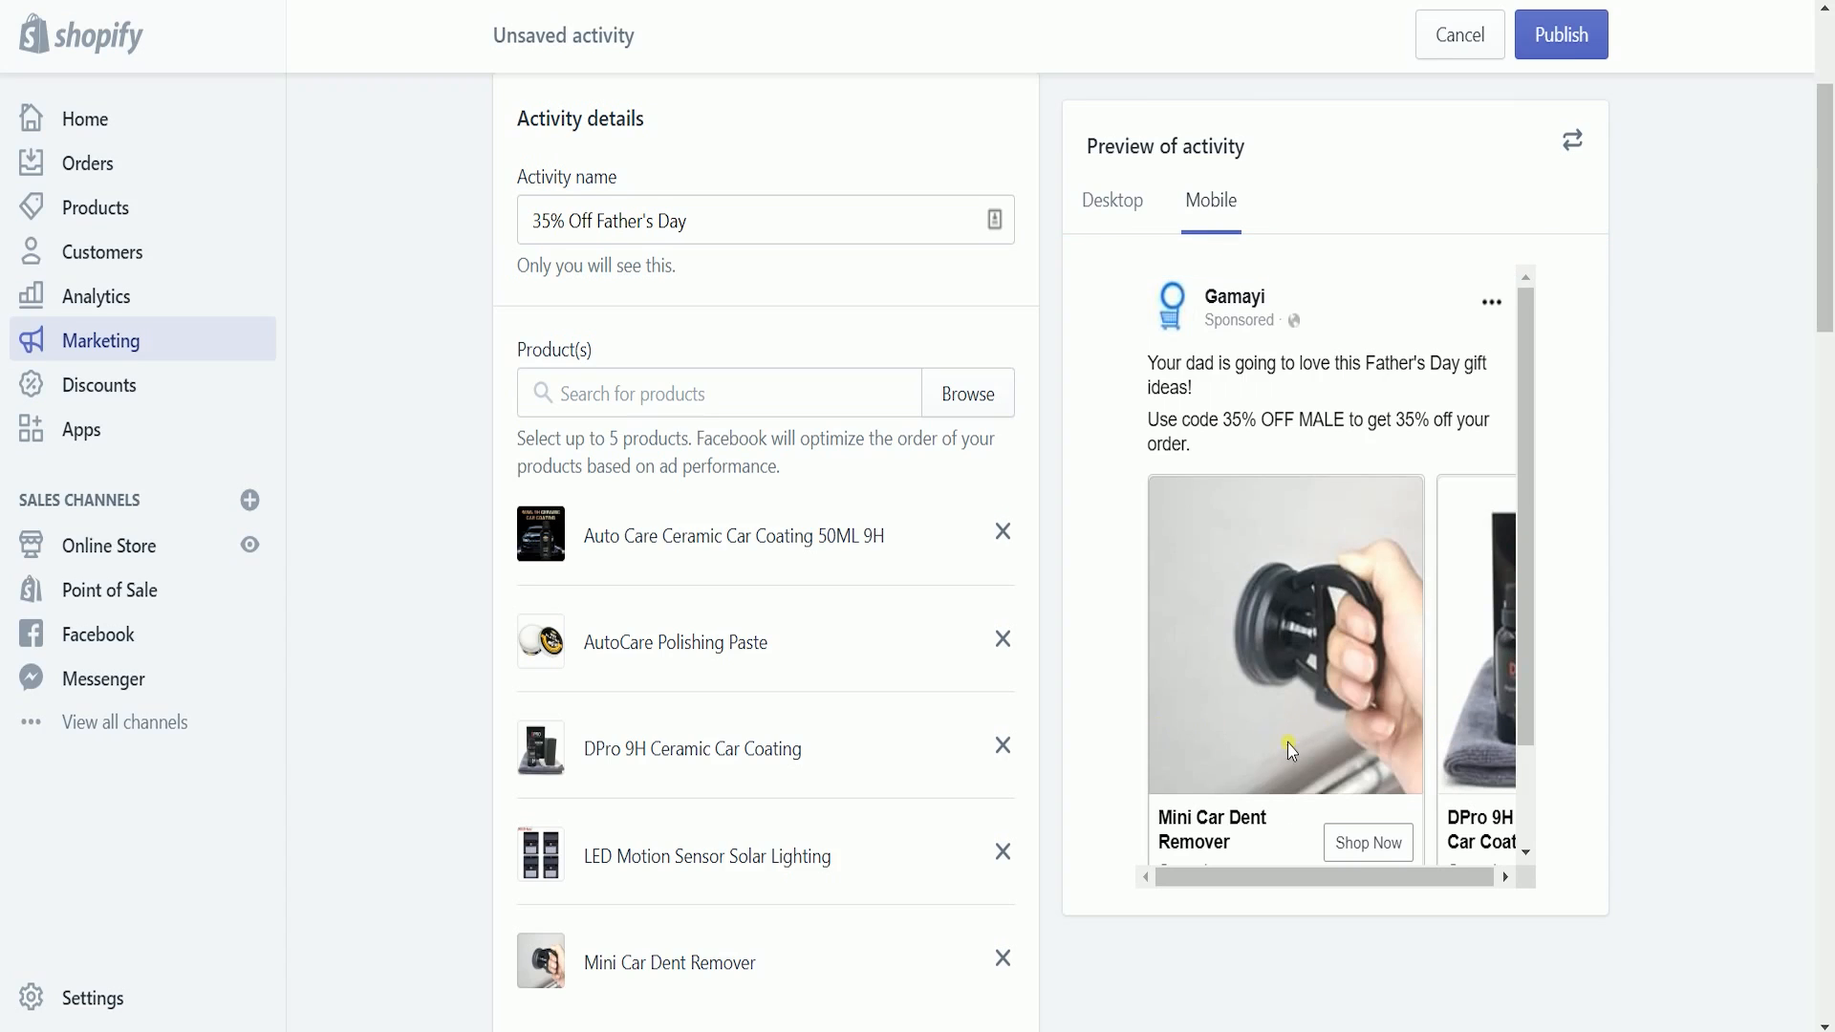
Preview the ad on desktop and publish the carousel ad activity
{"action": "left_click", "coordinate": [1112, 201]}
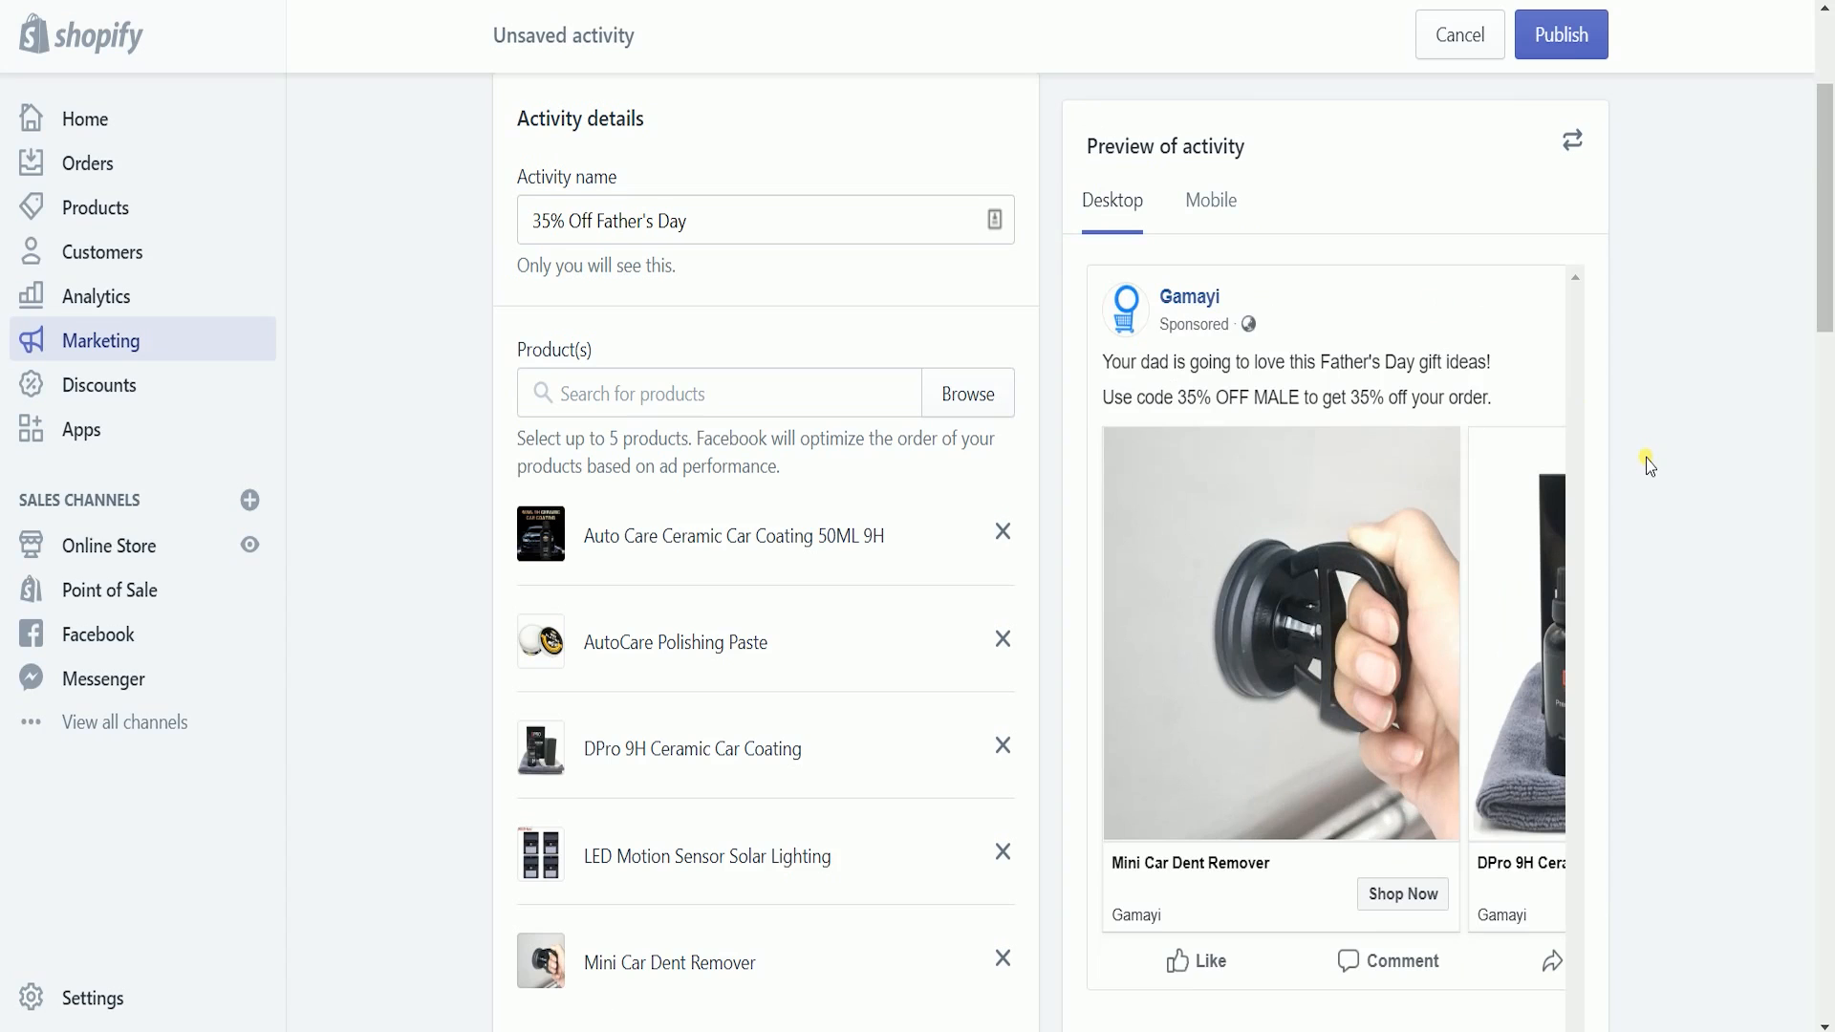
{"action": "left_click", "coordinate": [1560, 34]}
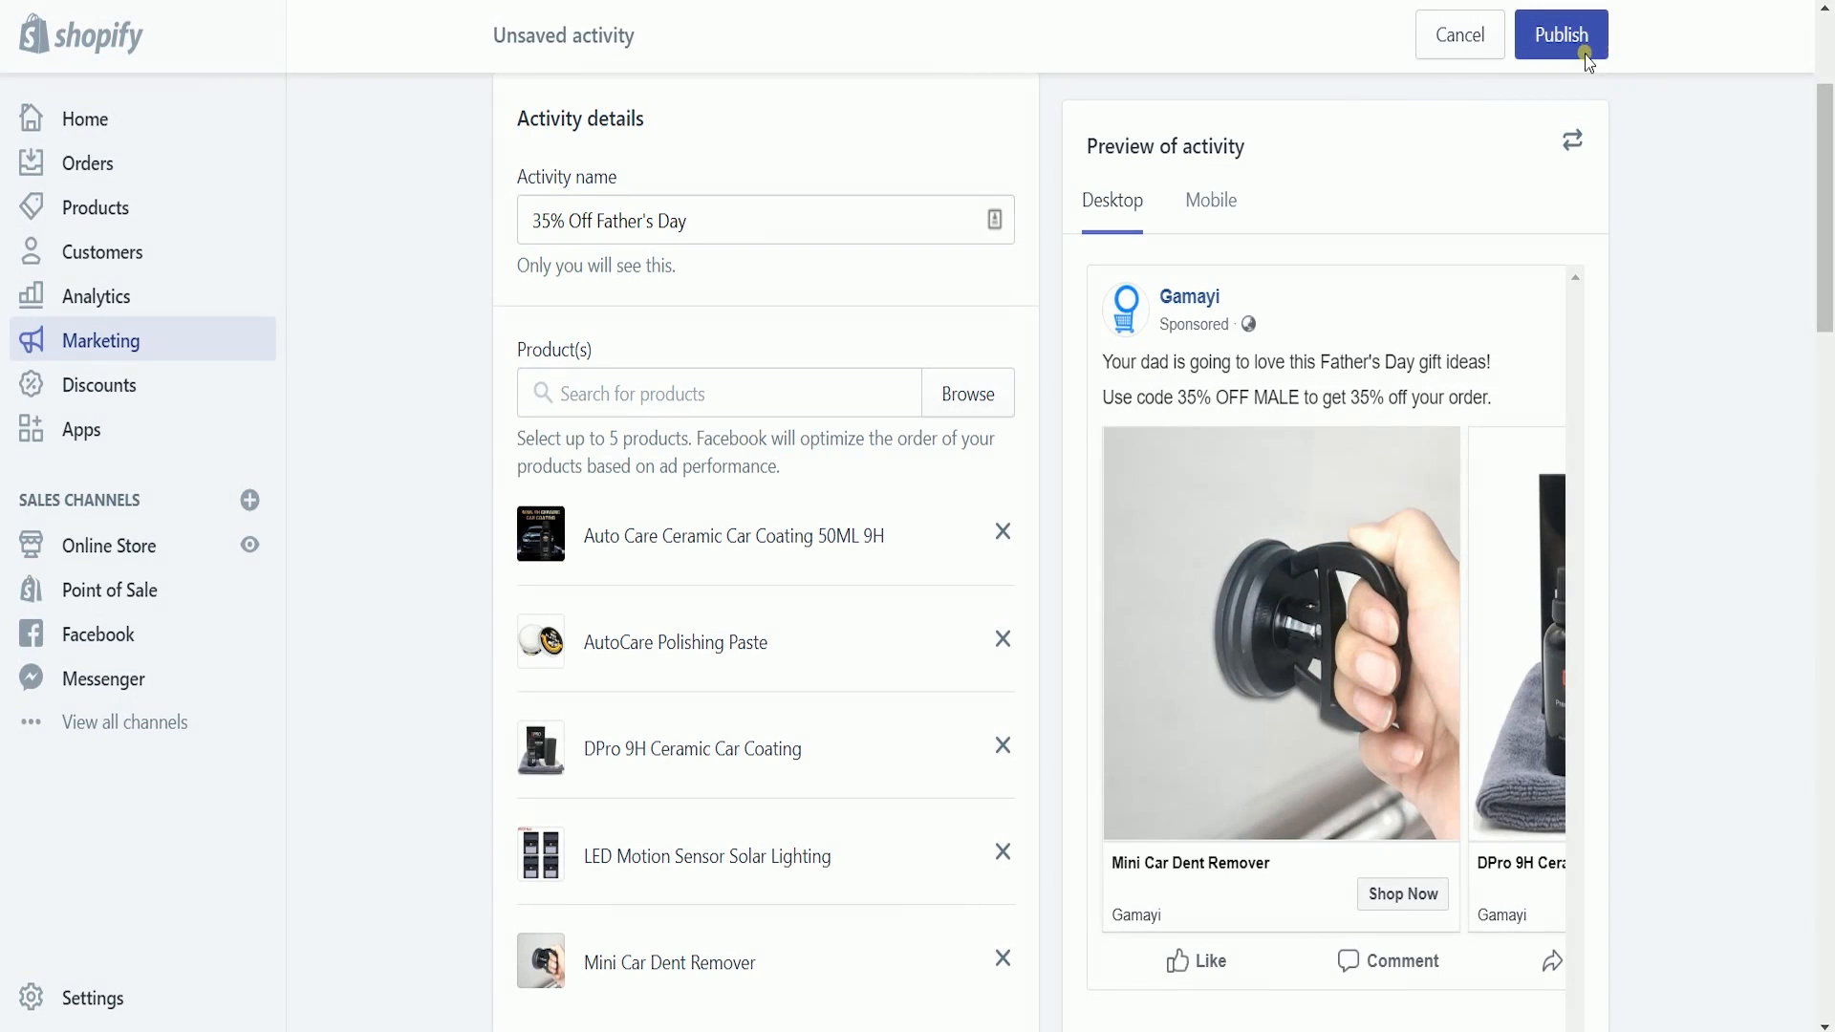
{"action": "left_click", "coordinate": [1560, 34]}
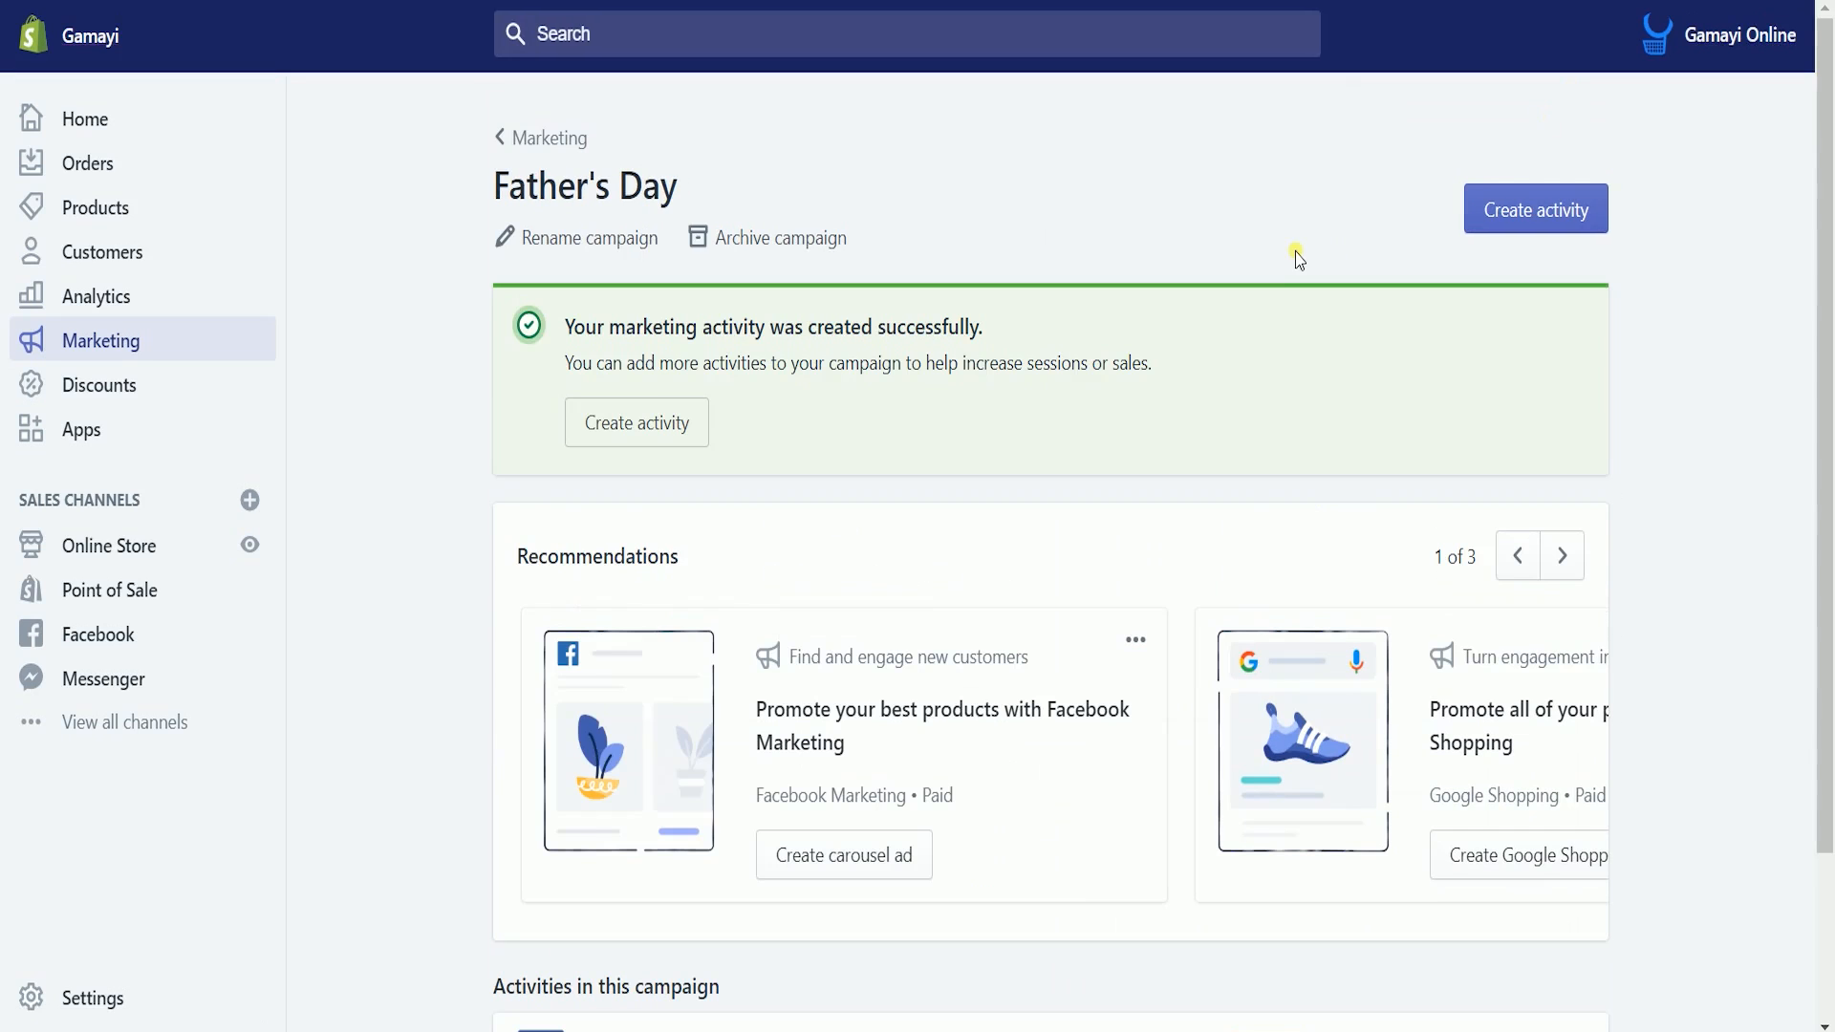
{"action": "mouse_move", "coordinate": [805, 445]}
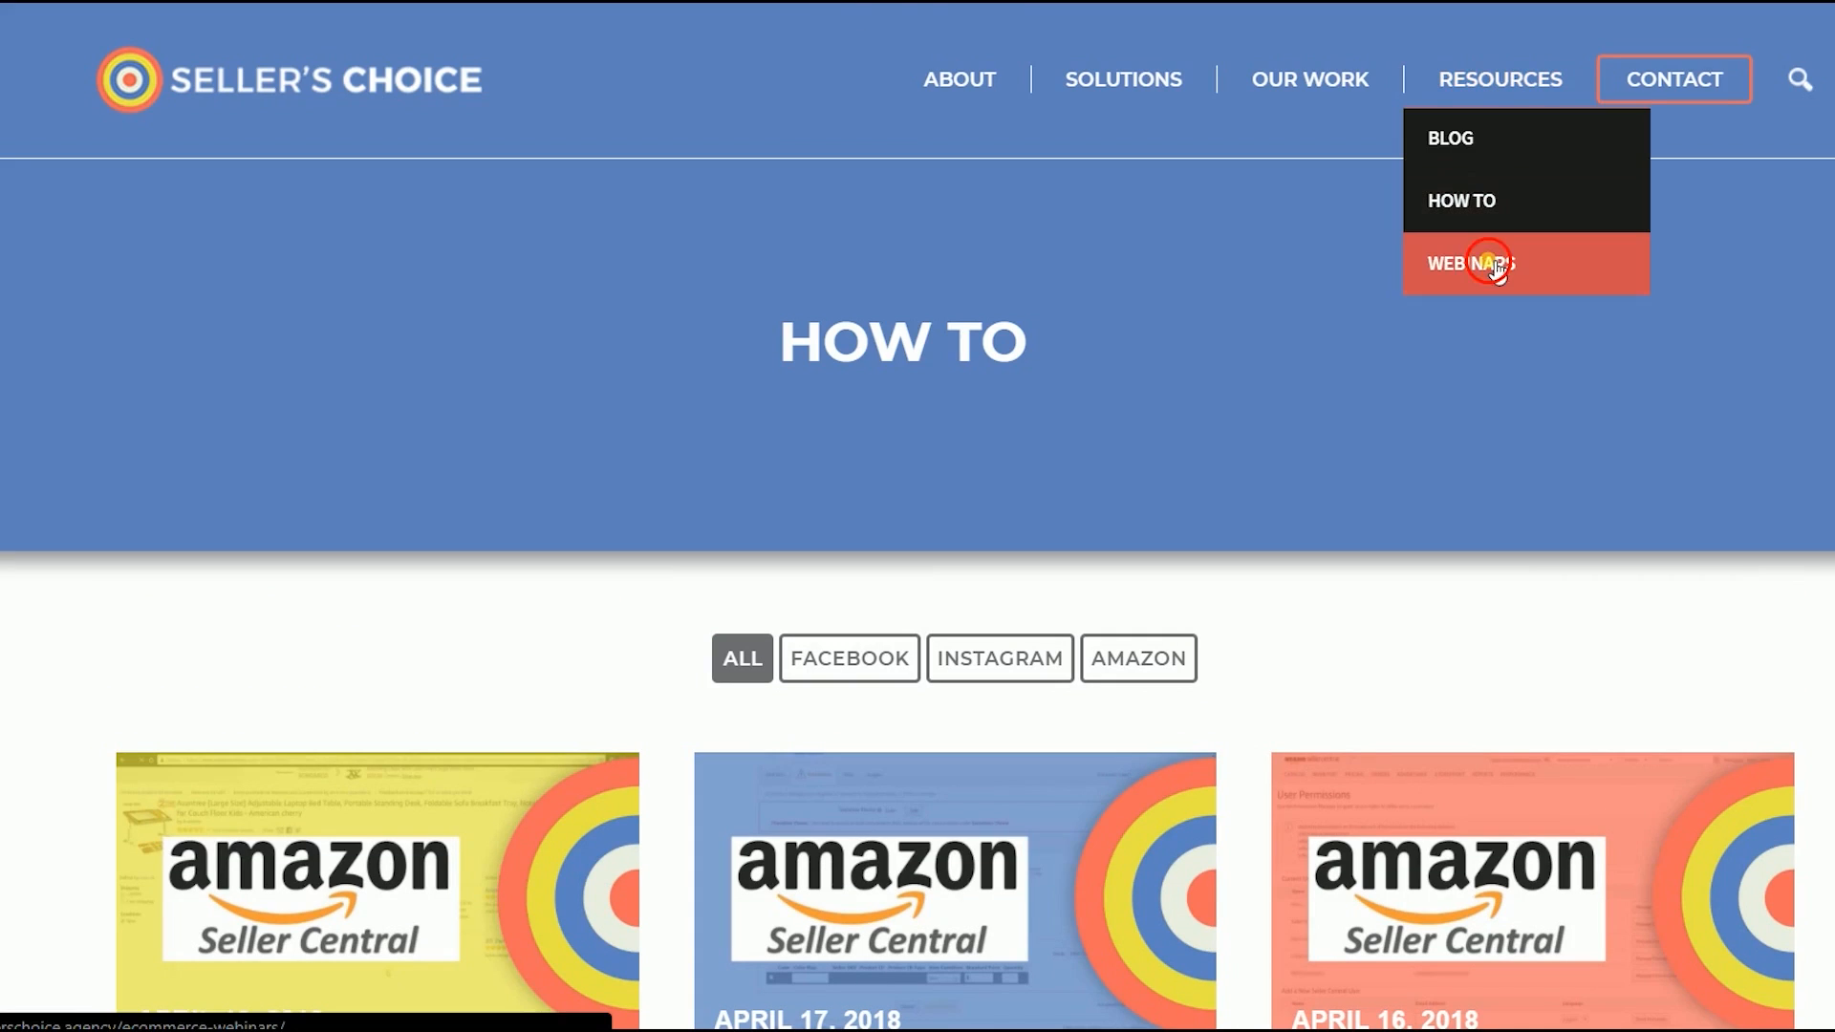
Go to the Seller's Choice resources and land on its Blog page
{"action": "left_click", "coordinate": [1471, 264]}
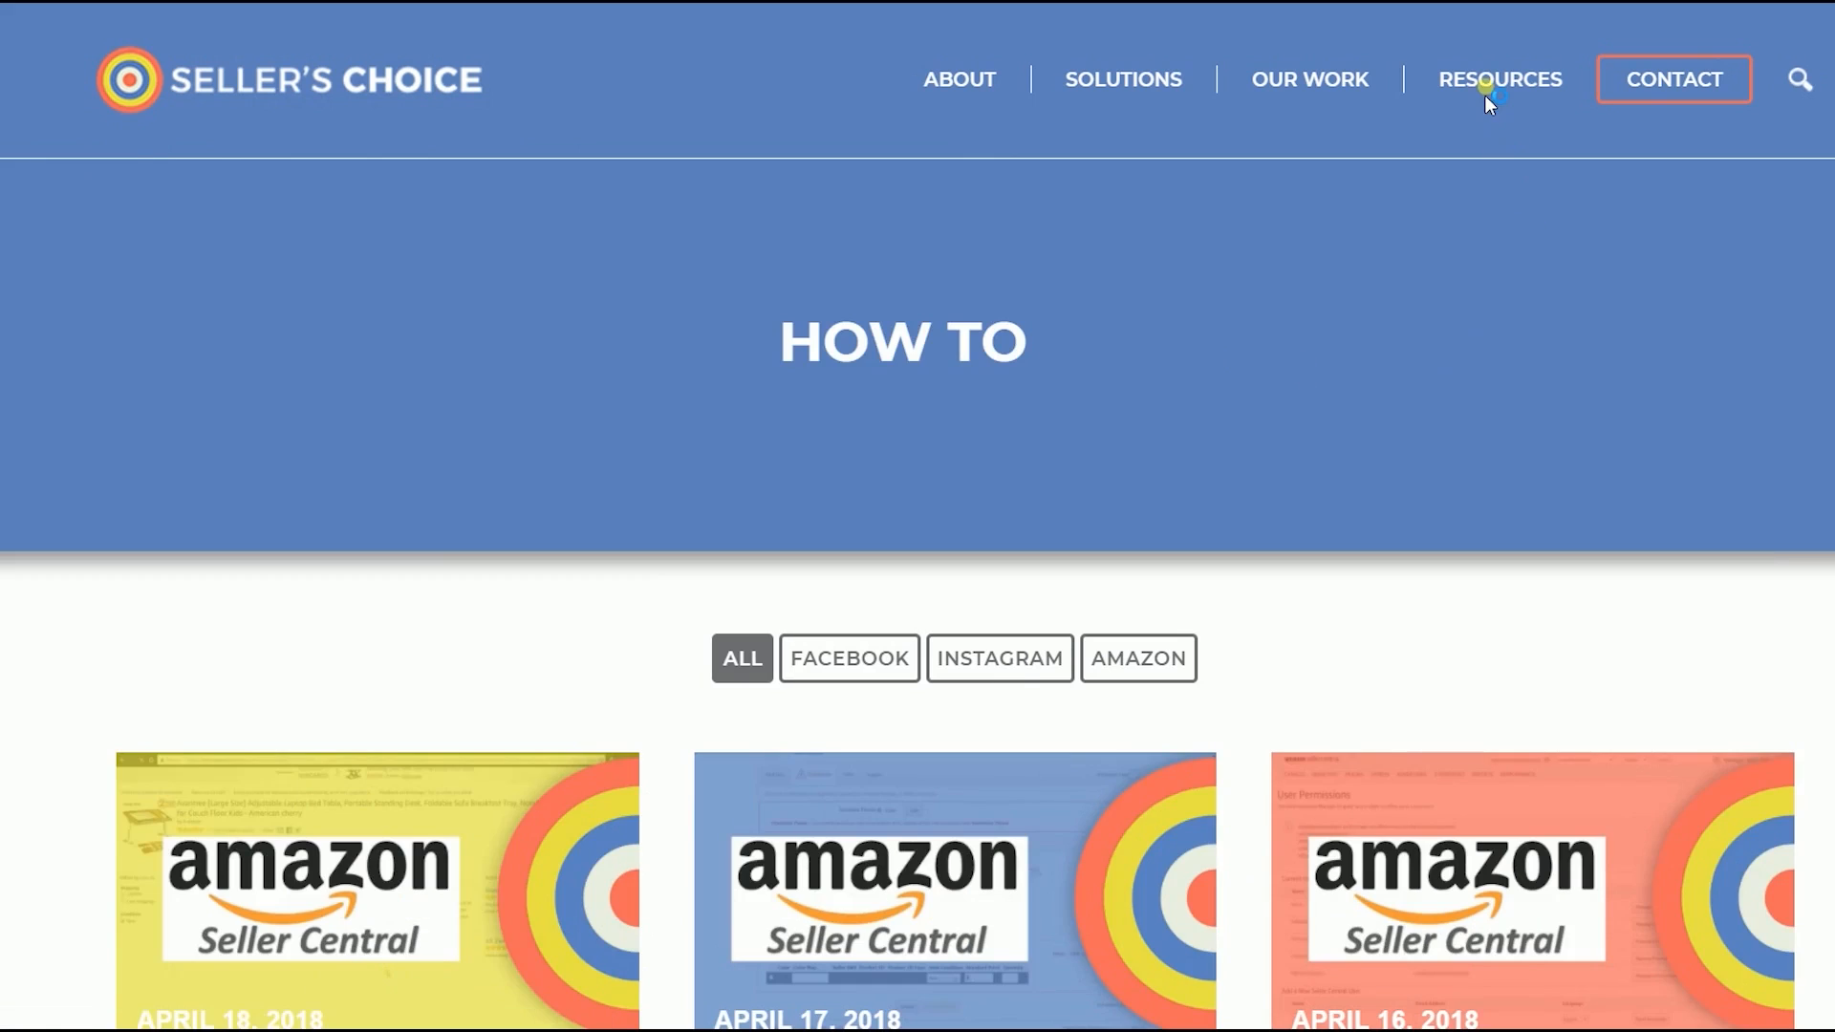
{"action": "mouse_move", "coordinate": [1567, 375]}
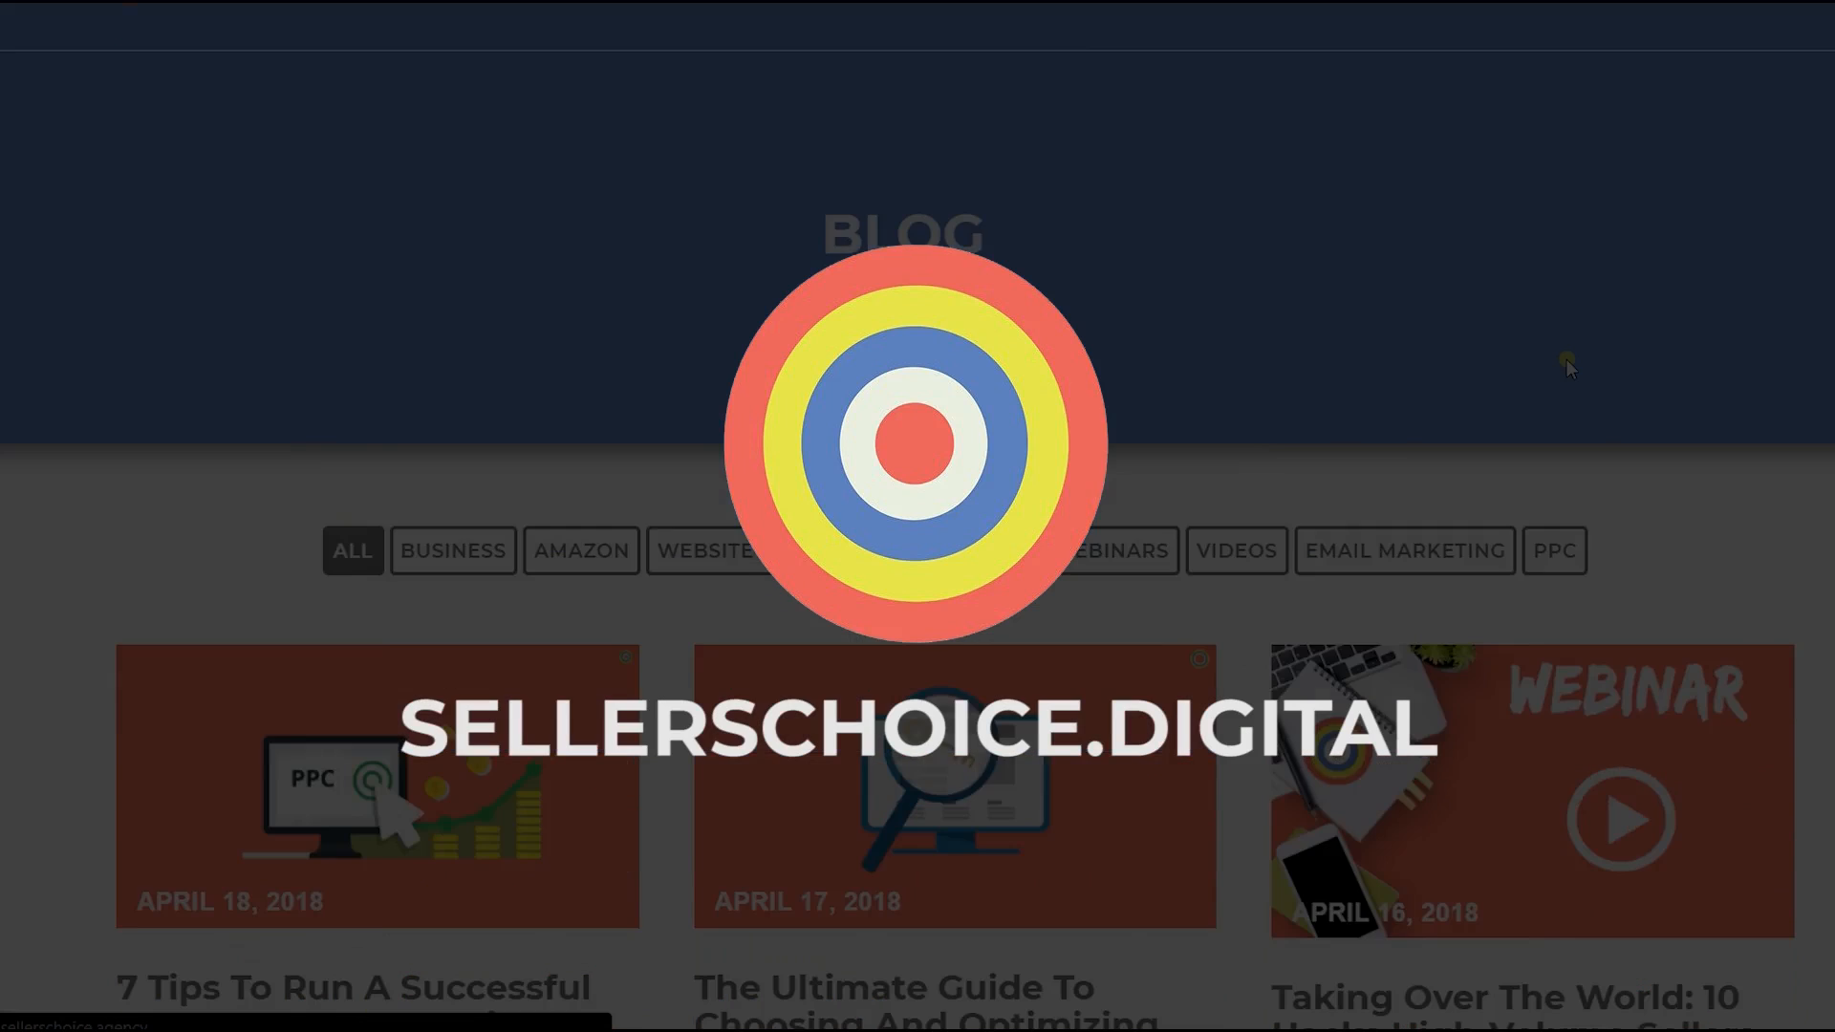
{"action": "scroll", "scroll_direction": "down", "scroll_amount": 3}
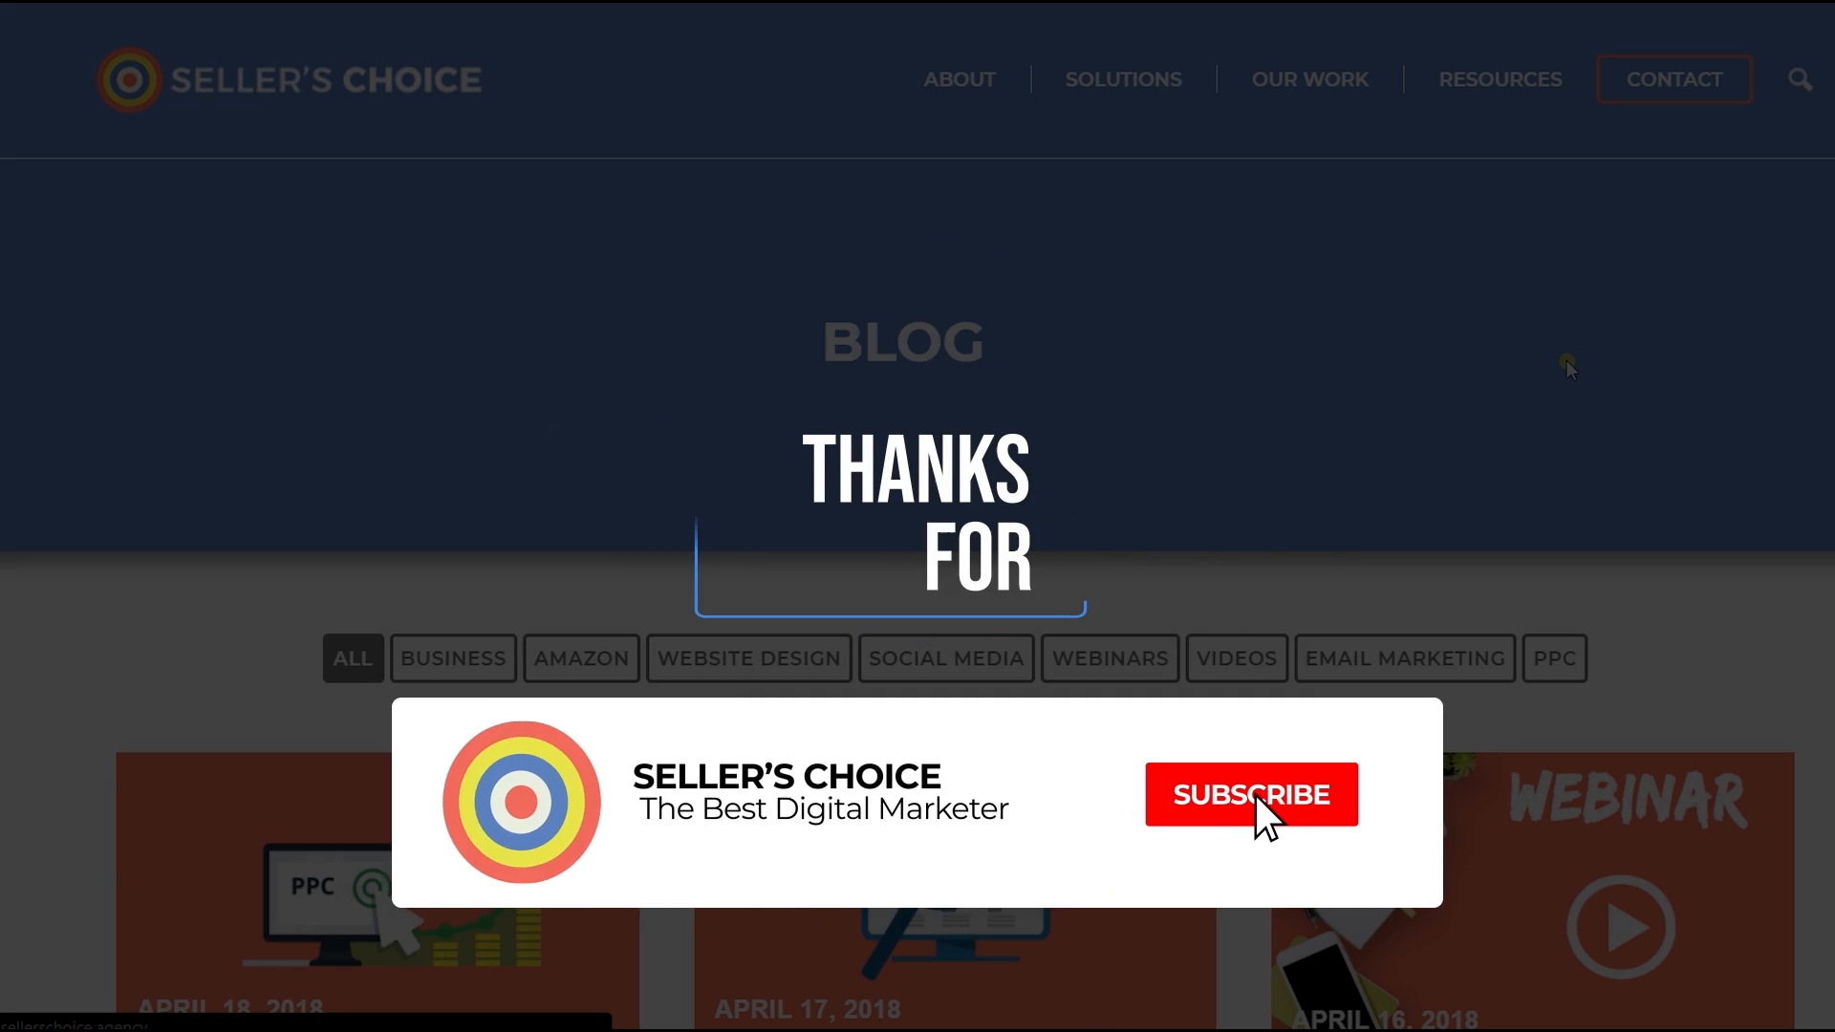
{"action": "left_click", "coordinate": [1250, 794]}
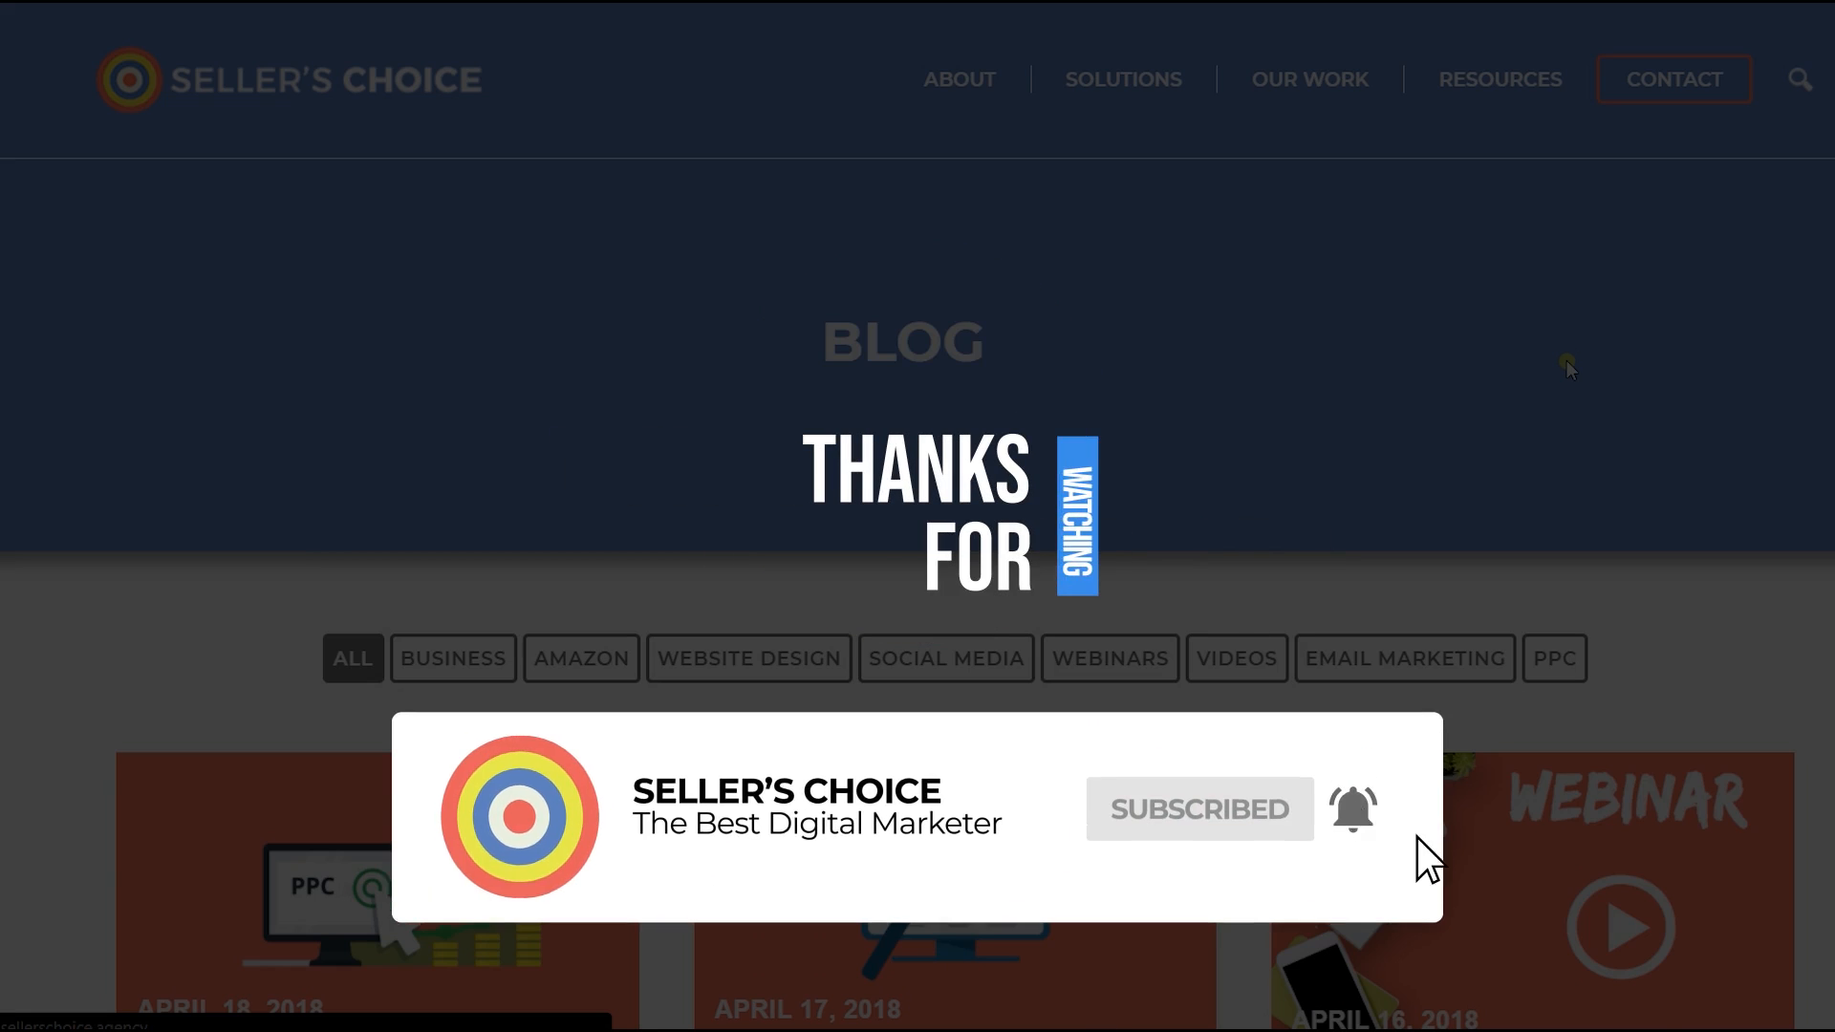